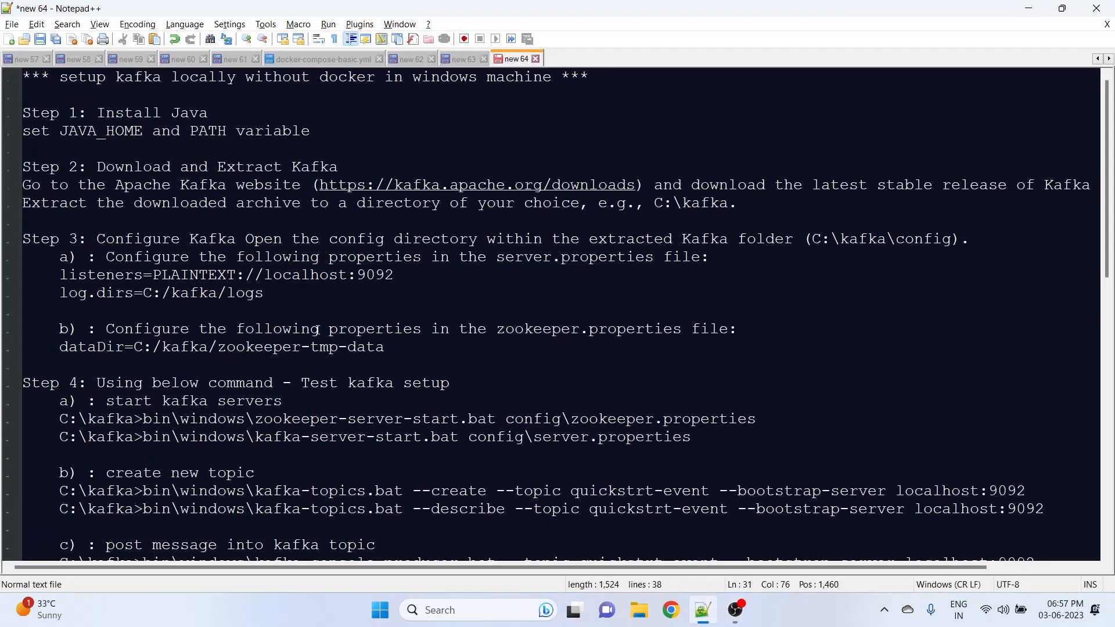
{"action": "mouse_move", "coordinate": [118, 106]}
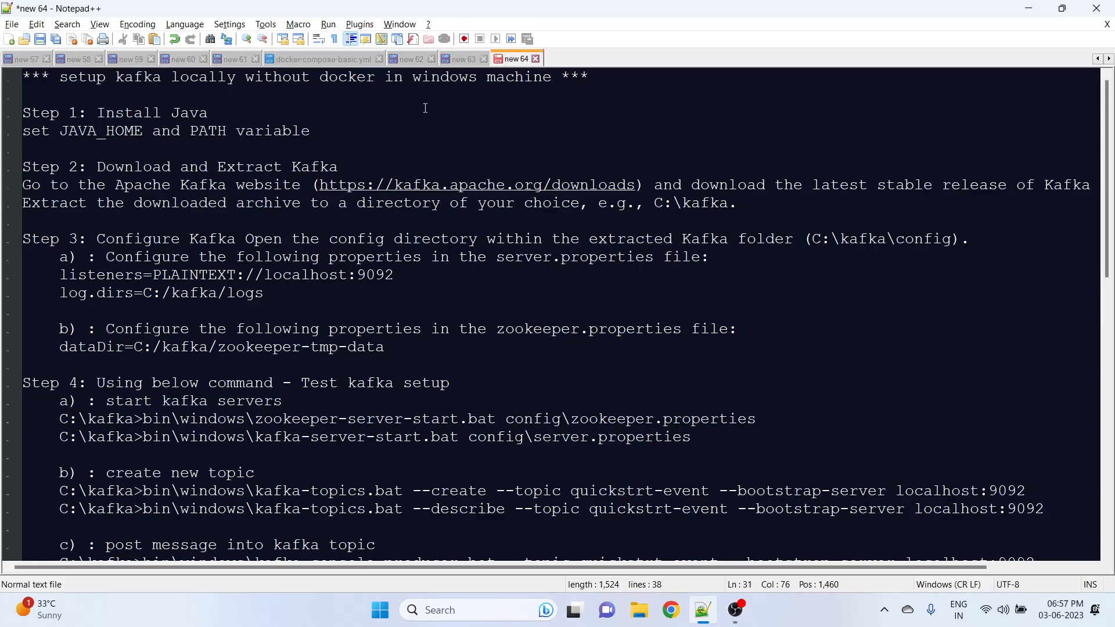
{"action": "mouse_move", "coordinate": [271, 93]}
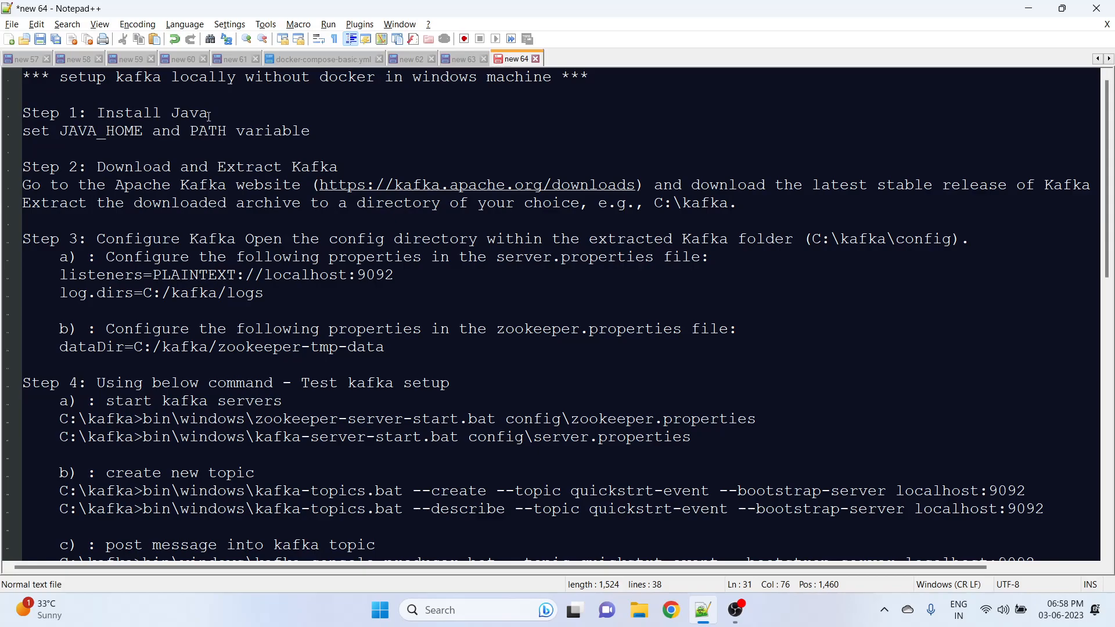
{"action": "mouse_move", "coordinate": [85, 135]}
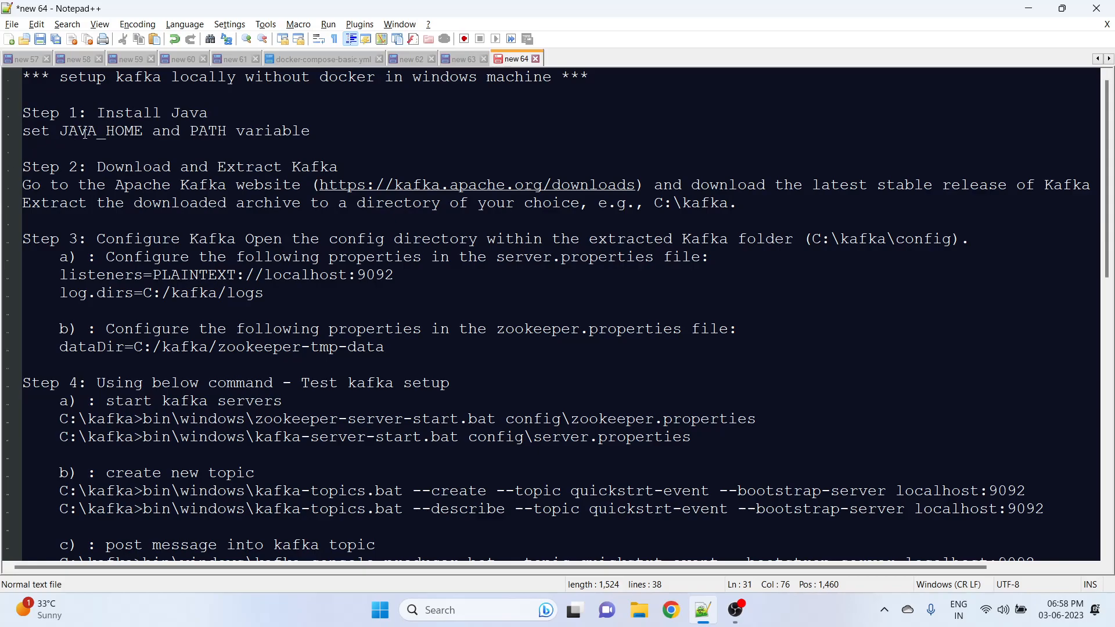
- Mark the Step 1 Java notes, then reach Environment Variables via This PC properties to verify JAVA_HOME
{"action": "left_click_drag", "start_coordinate": [21, 113], "coordinate": [311, 131]}
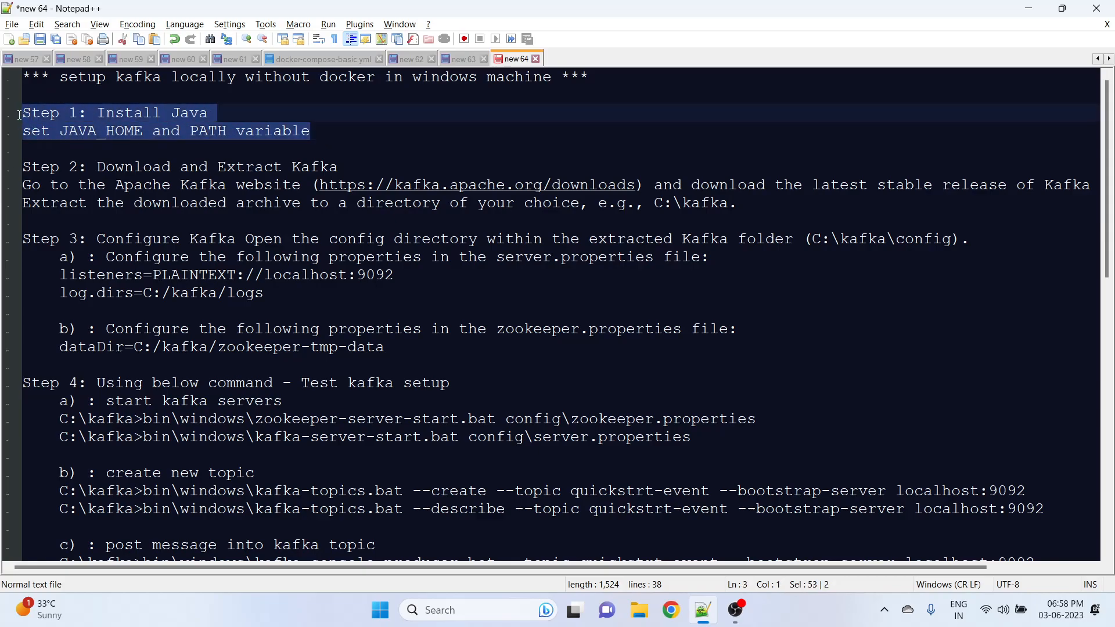
{"action": "mouse_move", "coordinate": [132, 126]}
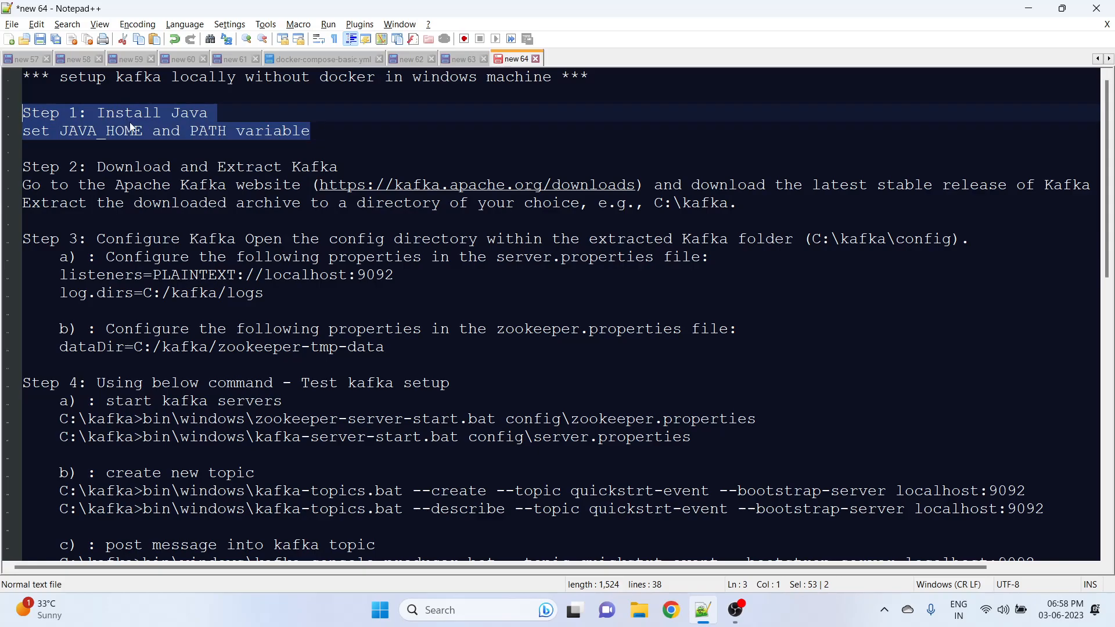
{"action": "mouse_move", "coordinate": [336, 141]}
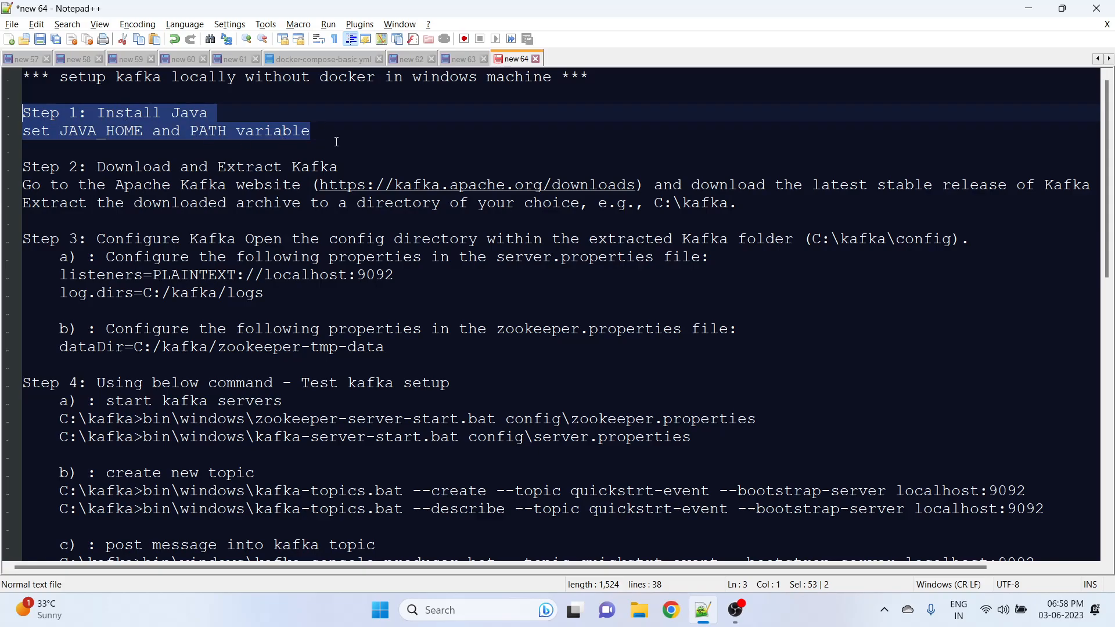
{"action": "mouse_move", "coordinate": [653, 245]}
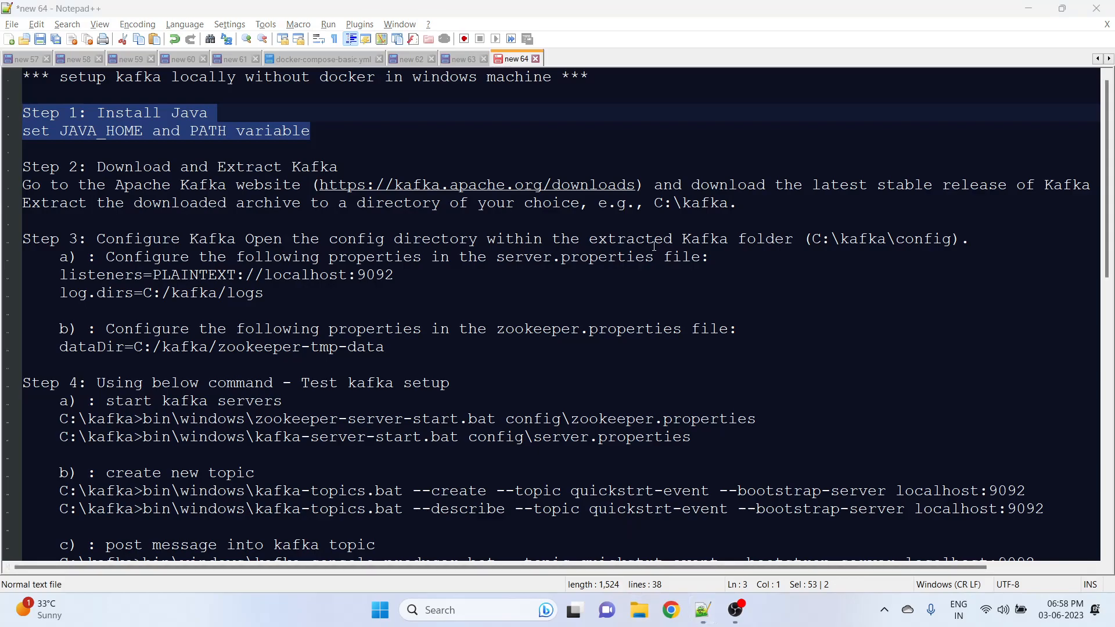
{"action": "left_click", "coordinate": [637, 610]}
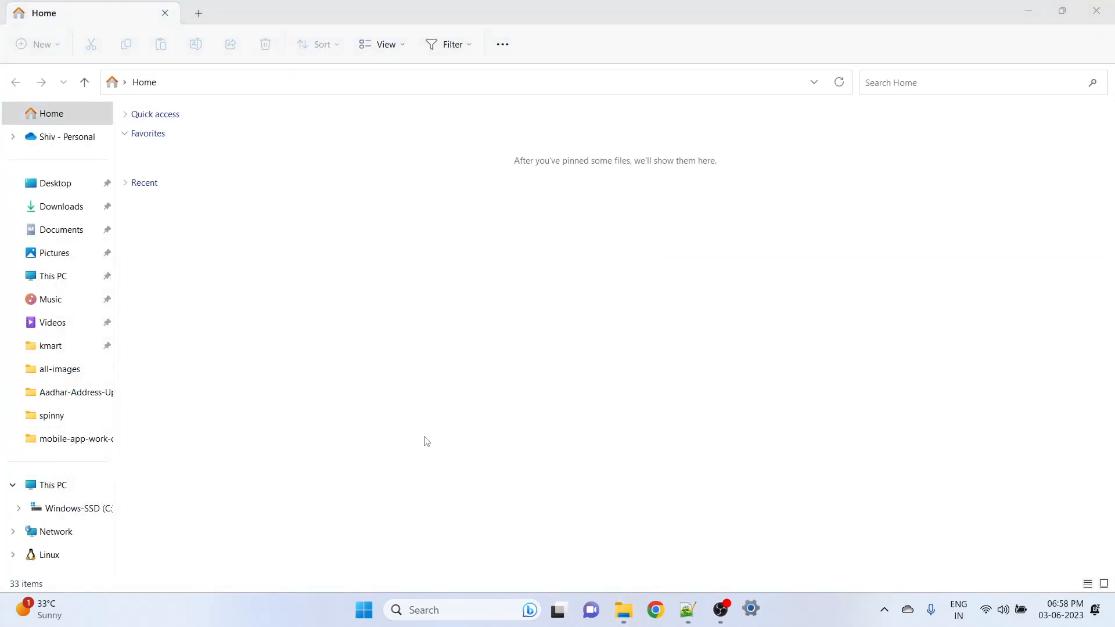
{"action": "left_click", "coordinate": [749, 610]}
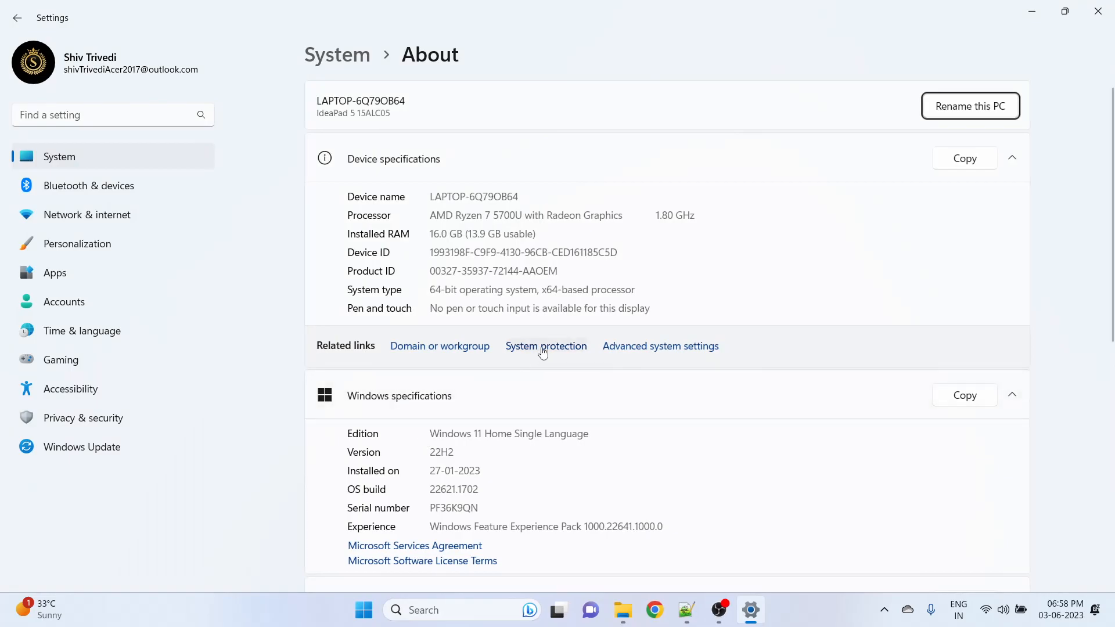
{"action": "left_click", "coordinate": [660, 347]}
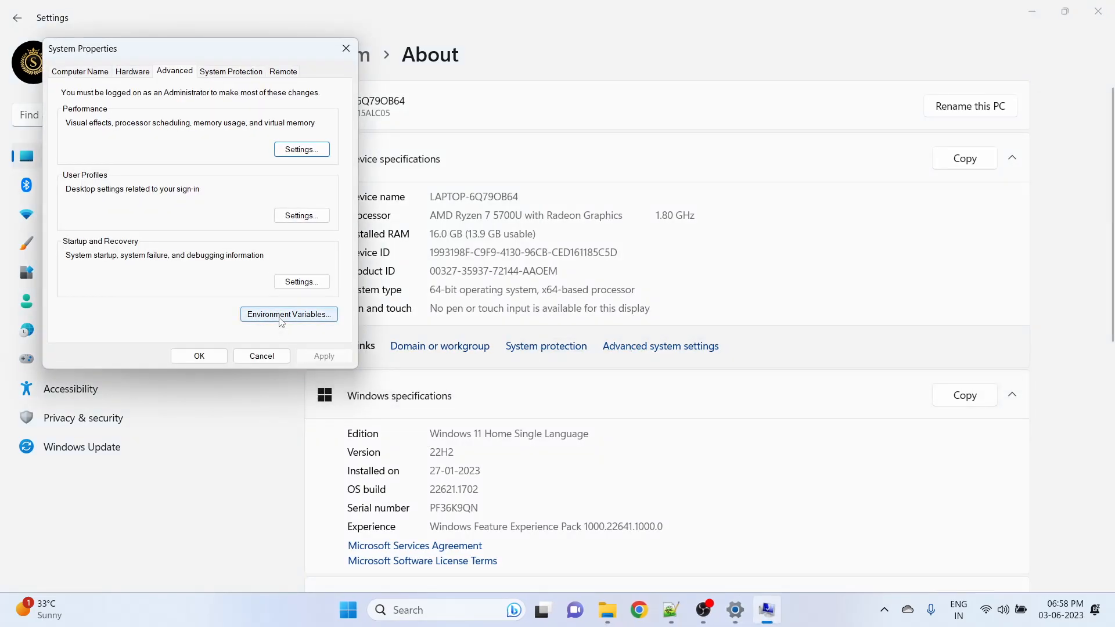
{"action": "left_click", "coordinate": [288, 315]}
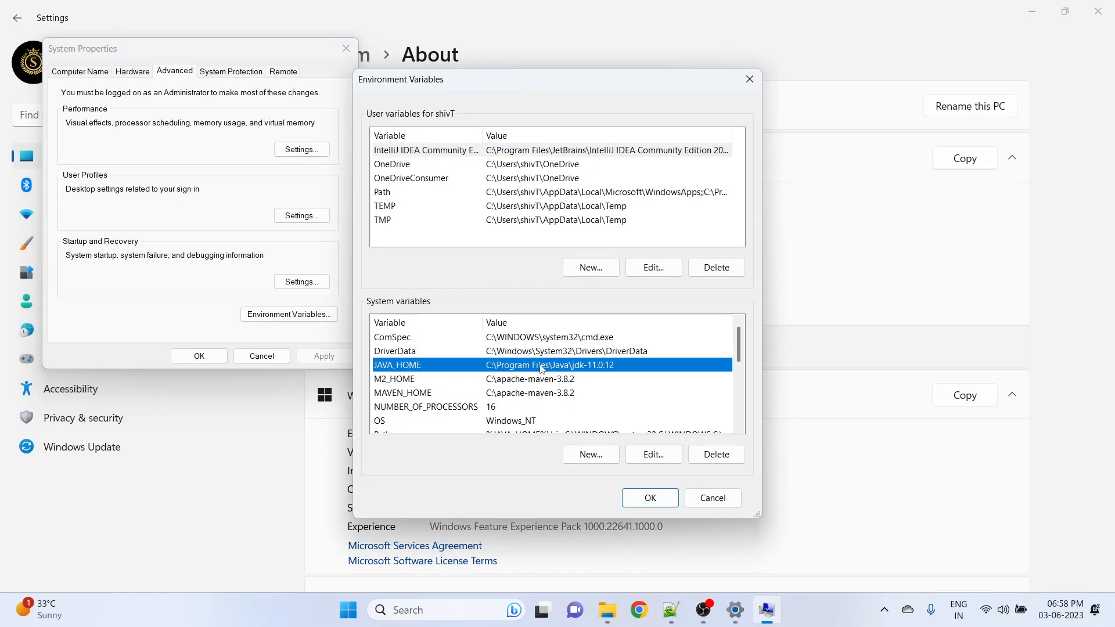
{"action": "mouse_move", "coordinate": [420, 421]}
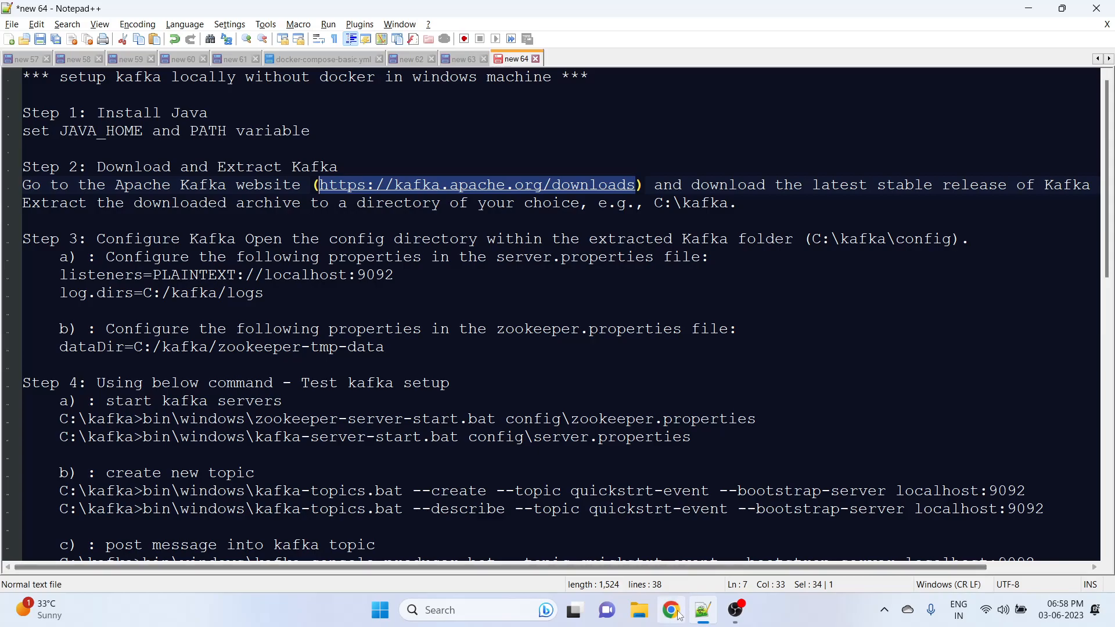
- Bring up the Kafka downloads page in the browser to review the 3.4.0 binaries
{"action": "left_click", "coordinate": [669, 610]}
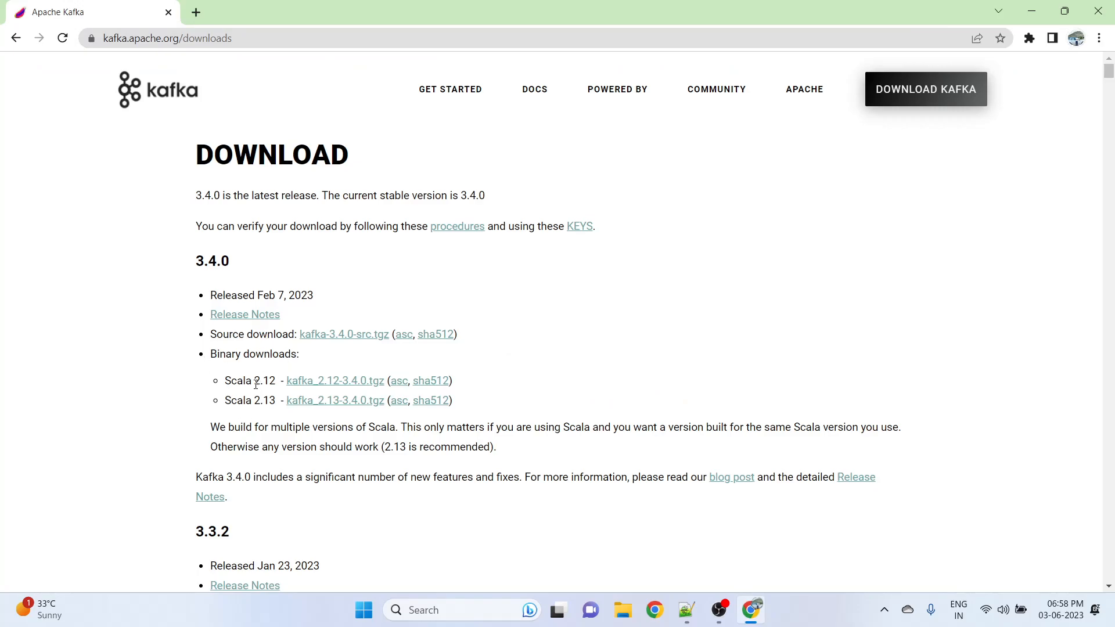
{"action": "mouse_move", "coordinate": [404, 444]}
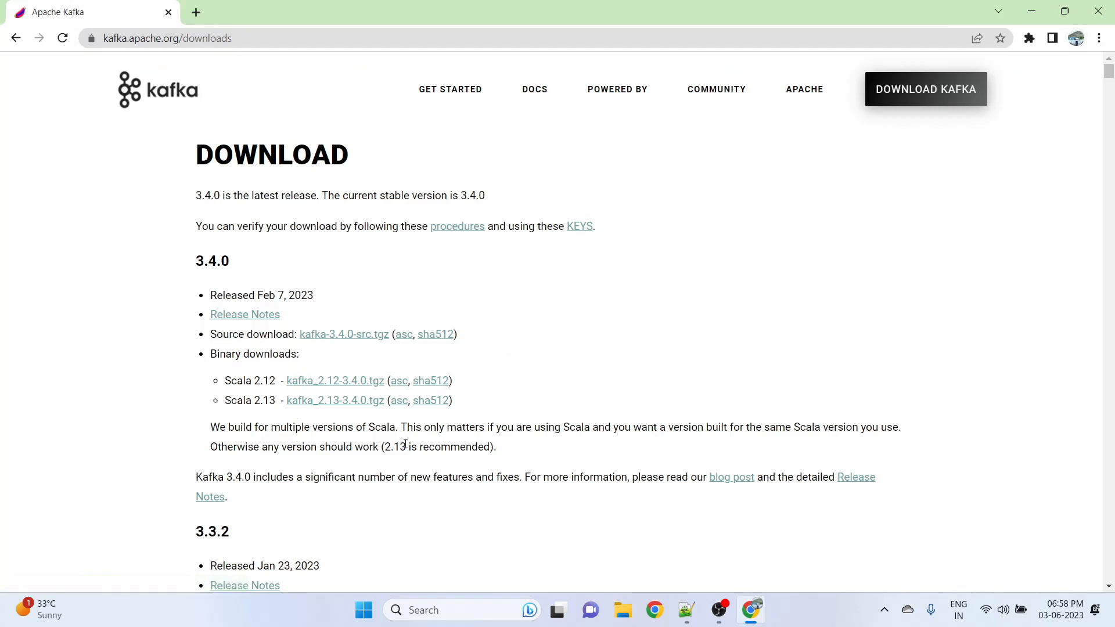
{"action": "mouse_move", "coordinate": [324, 414]}
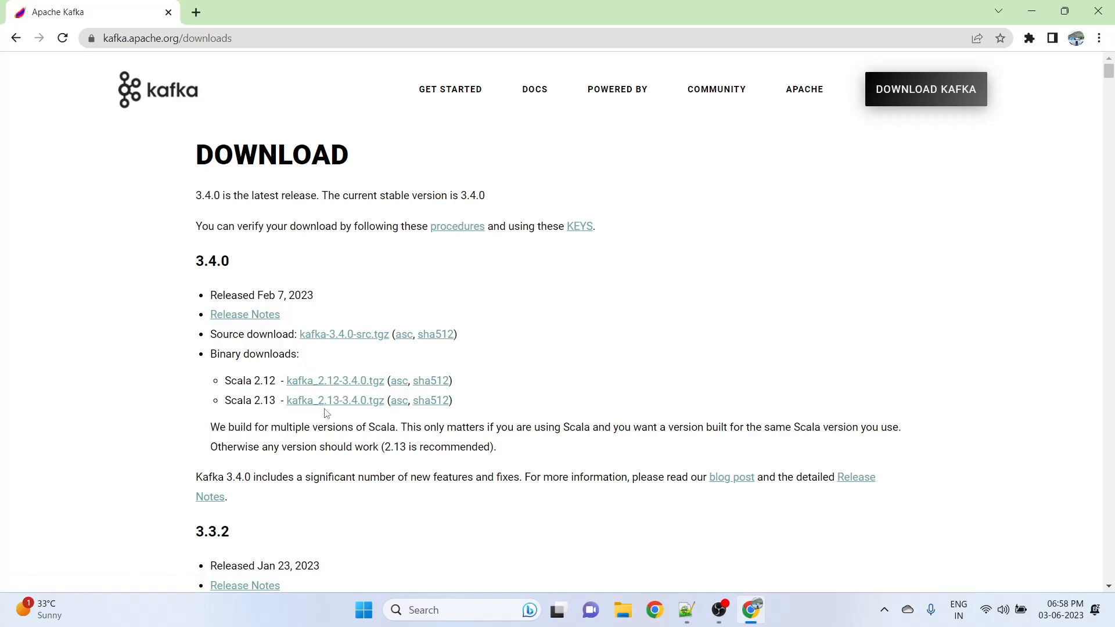
{"action": "mouse_move", "coordinate": [335, 401]}
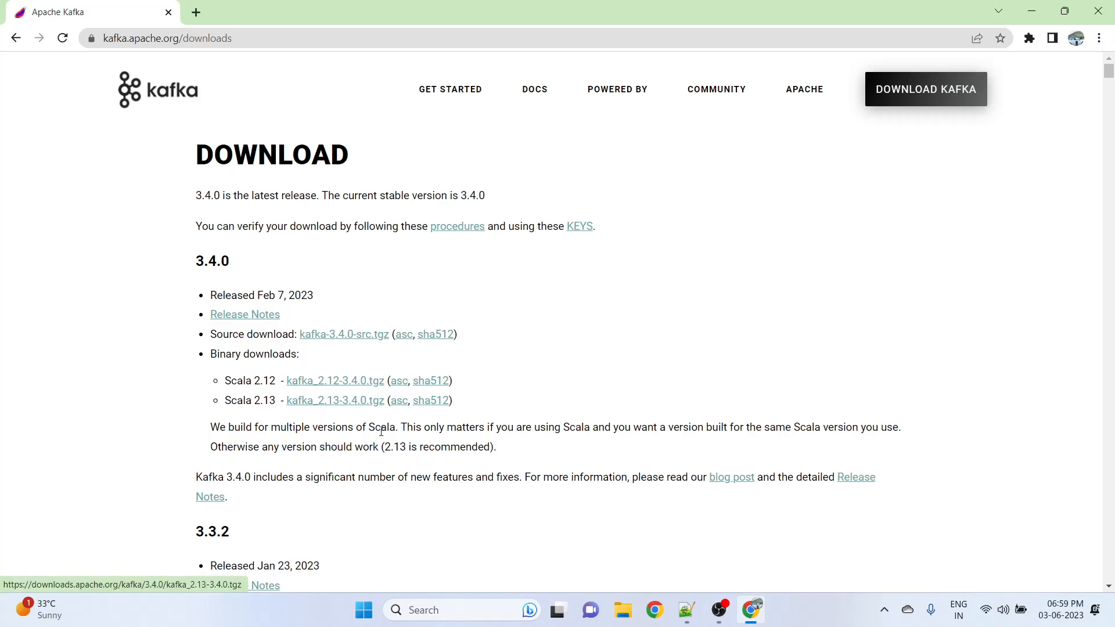
- Browse the extracted kafka_2.13-3.4.0 folder in Downloads, then enter the C:\kafka folder
{"action": "left_click", "coordinate": [622, 610]}
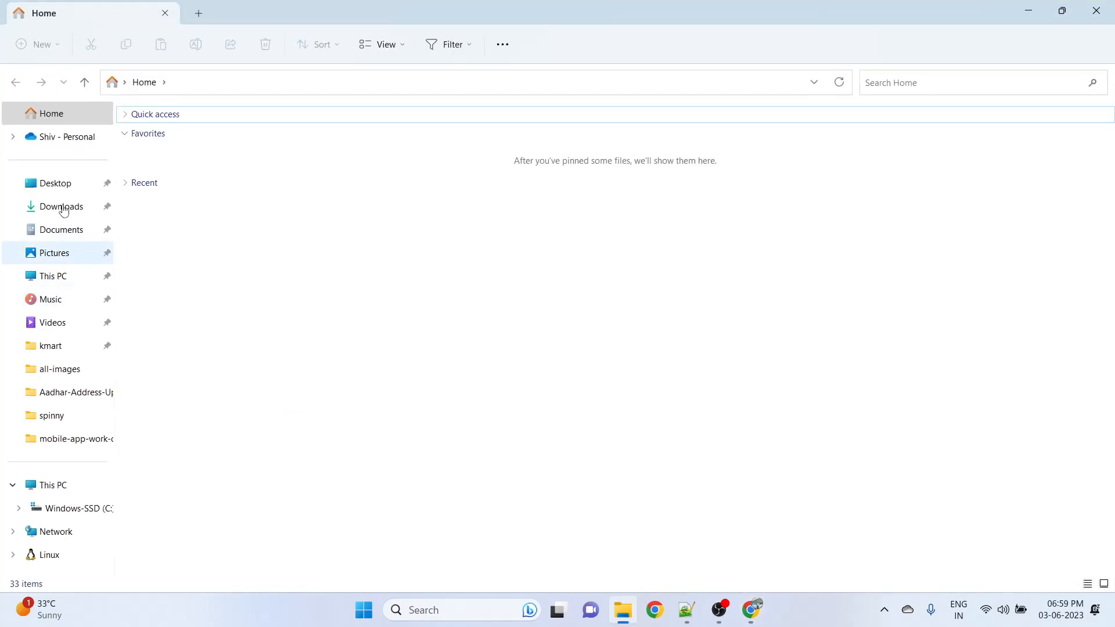
{"action": "left_click", "coordinate": [62, 207]}
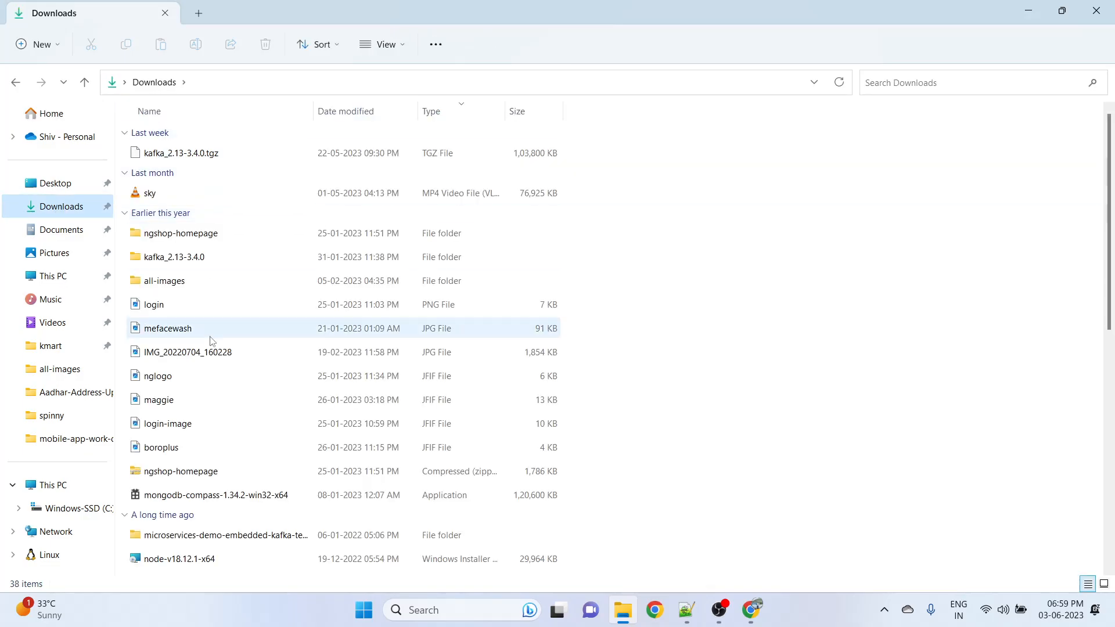
{"action": "left_click", "coordinate": [173, 257]}
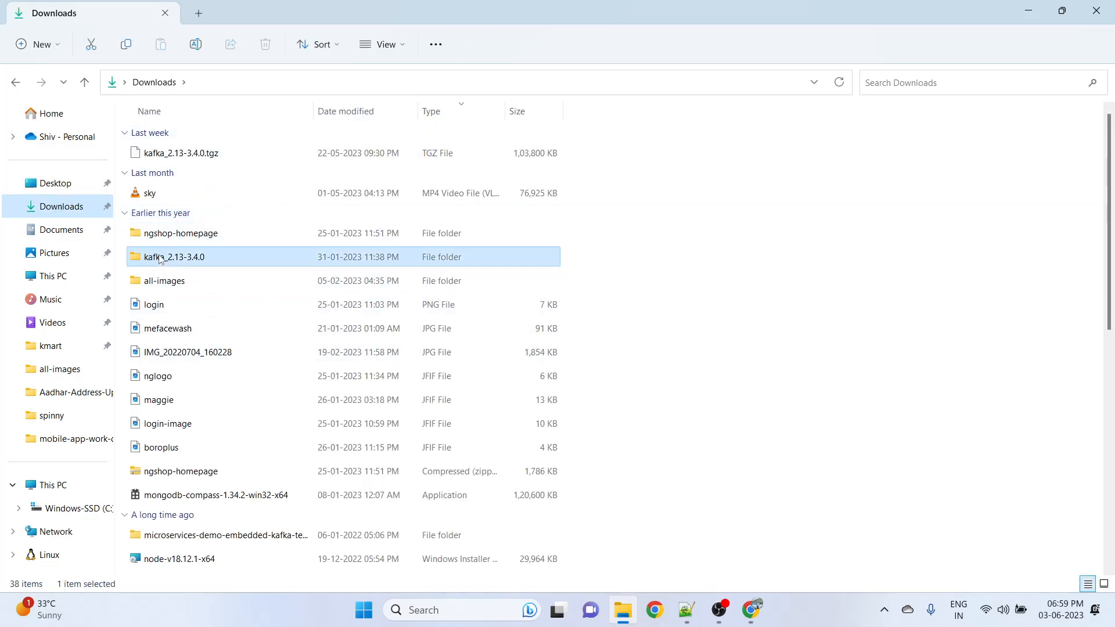
{"action": "double_click", "coordinate": [175, 257]}
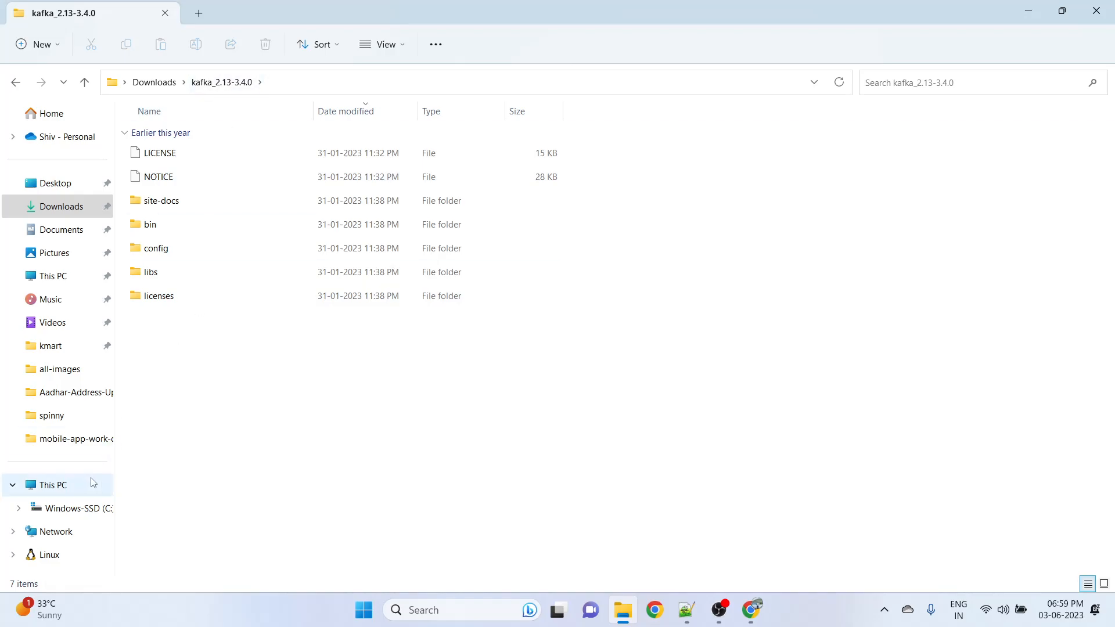
{"action": "mouse_move", "coordinate": [67, 509]}
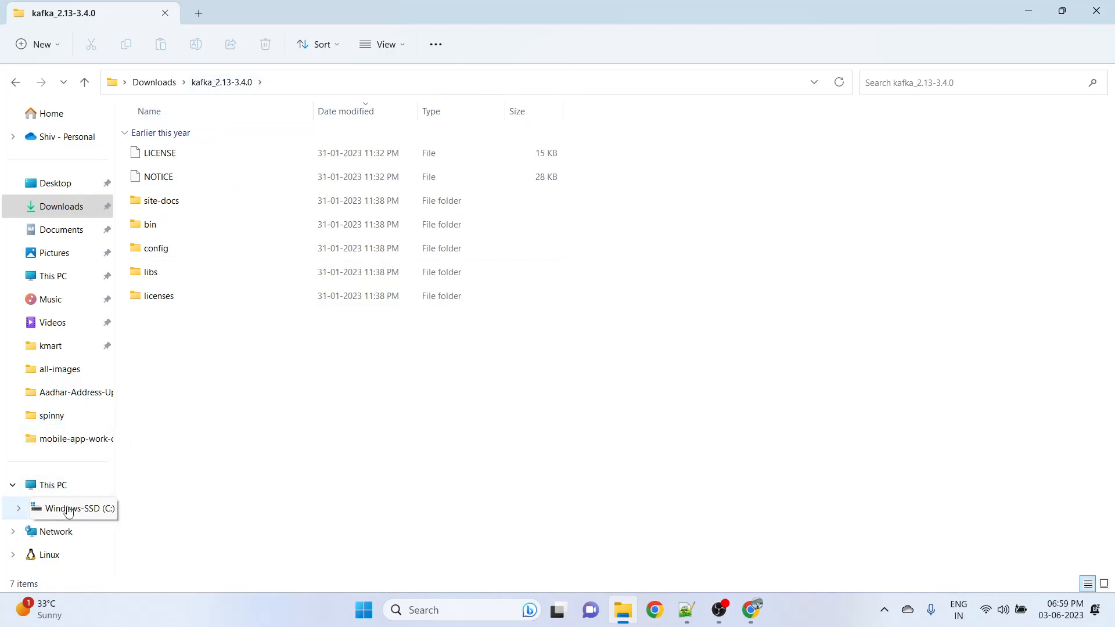
{"action": "left_click", "coordinate": [77, 509]}
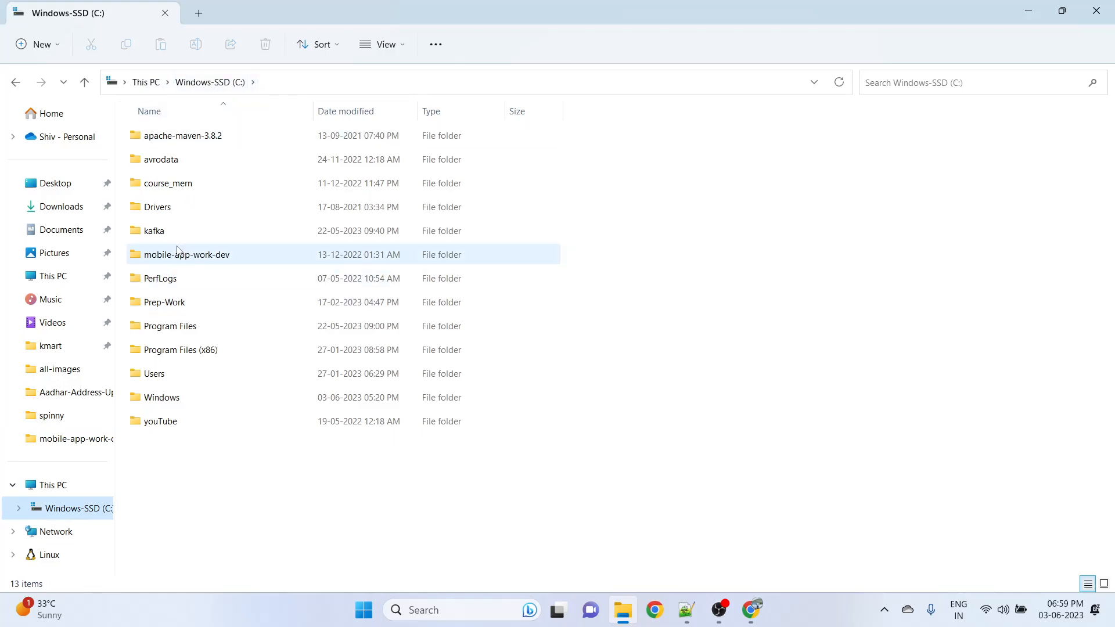
{"action": "double_click", "coordinate": [153, 230]}
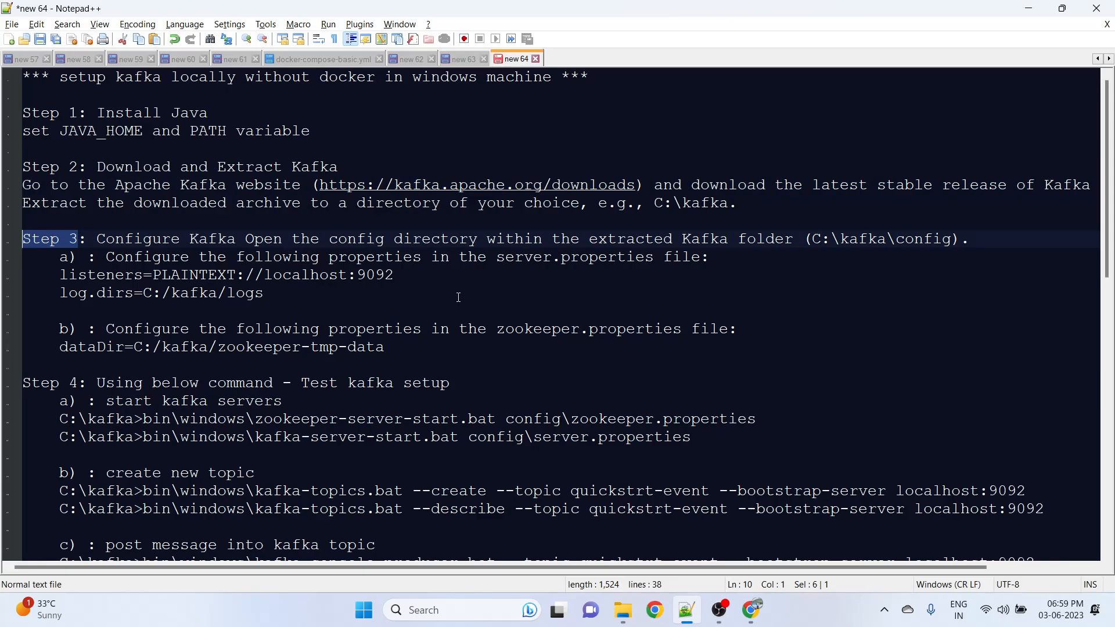
{"action": "mouse_move", "coordinate": [688, 287]}
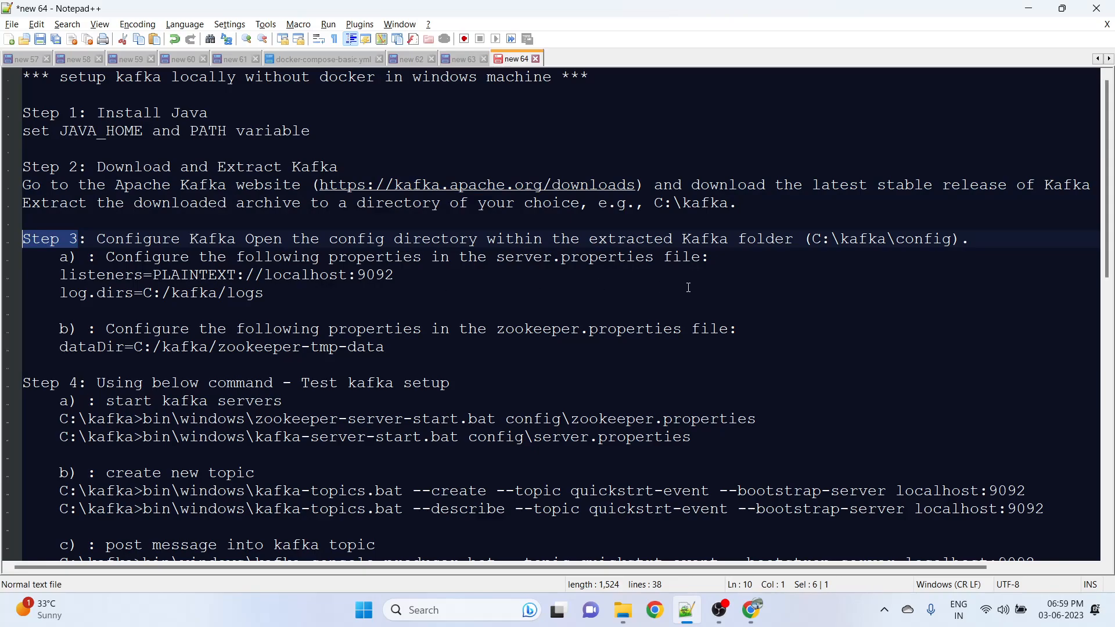
{"action": "mouse_move", "coordinate": [499, 258]}
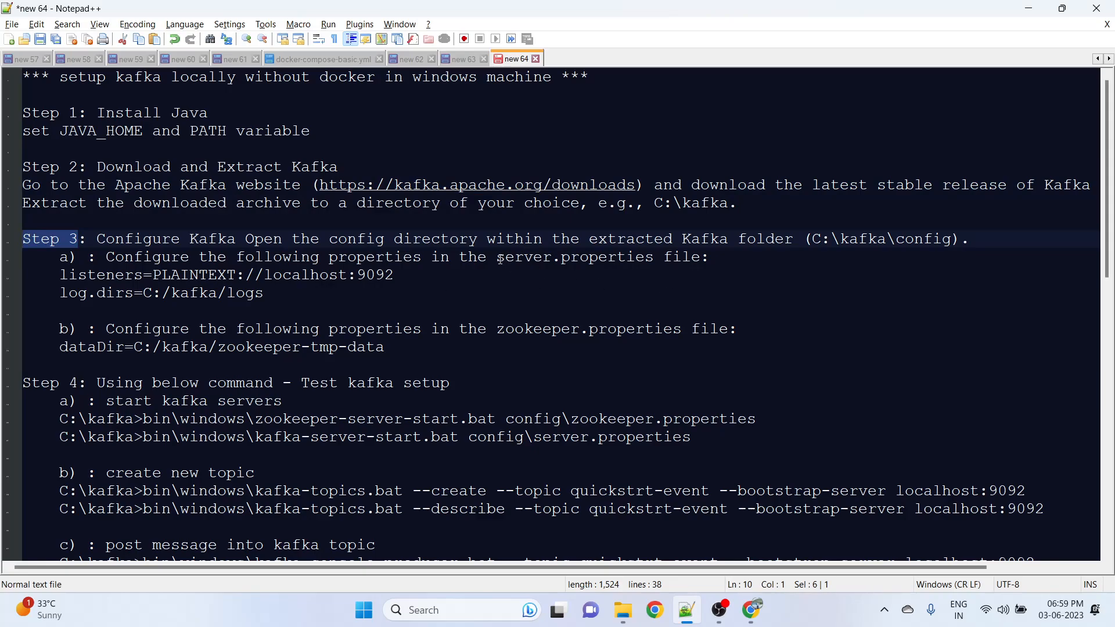
{"action": "mouse_move", "coordinate": [534, 369]}
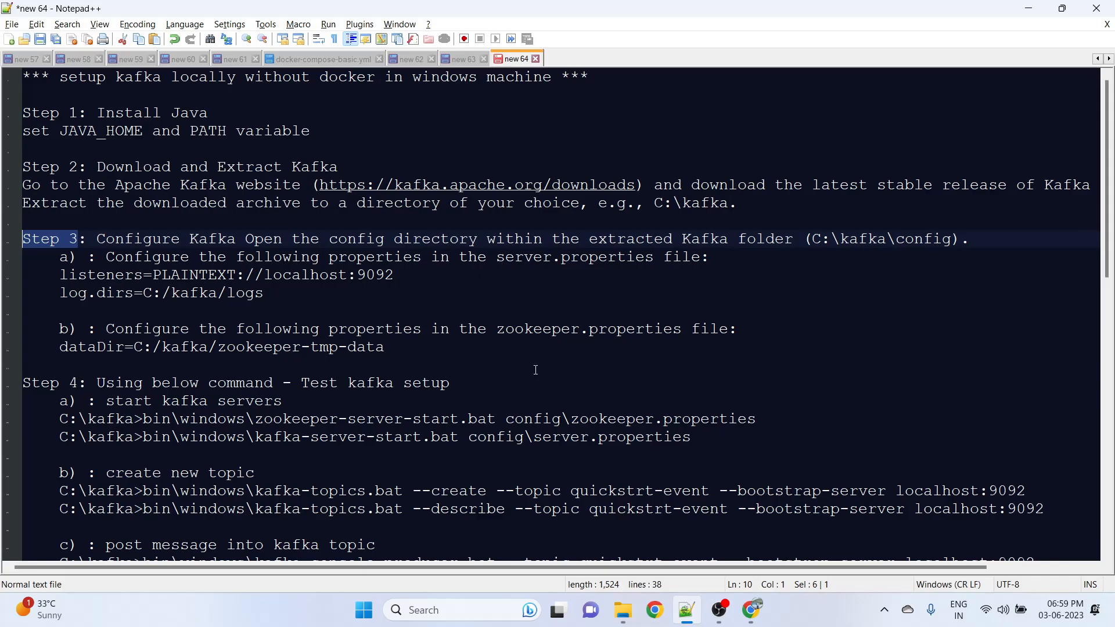
{"action": "double_click", "coordinate": [573, 257]}
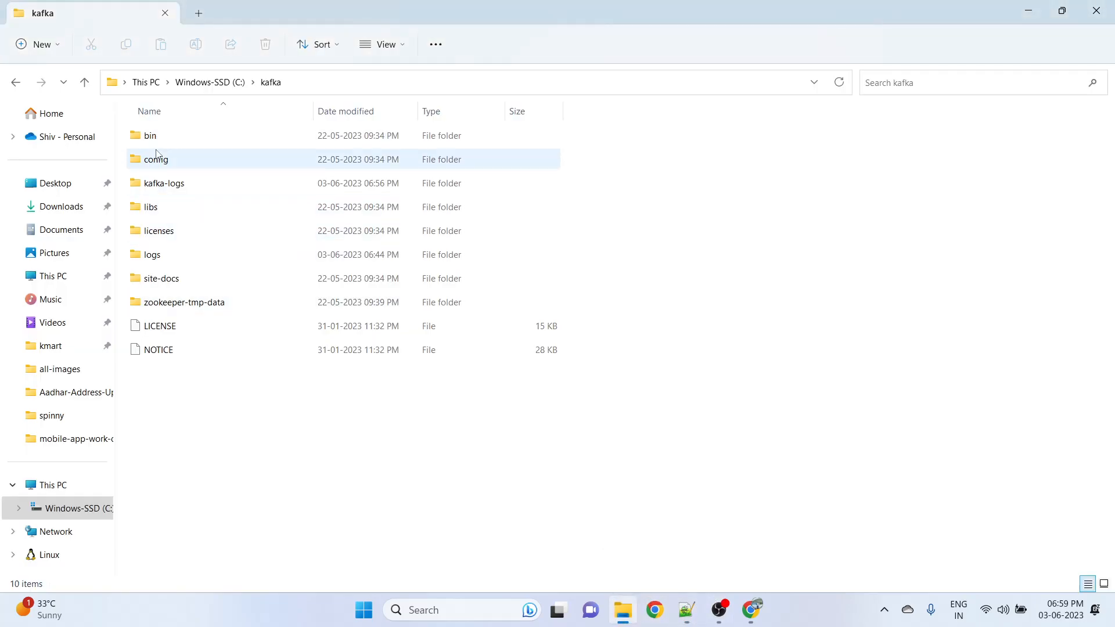
- From C:\kafka\config, load server.properties into Notepad++ via the right-click menu
{"action": "double_click", "coordinate": [156, 160]}
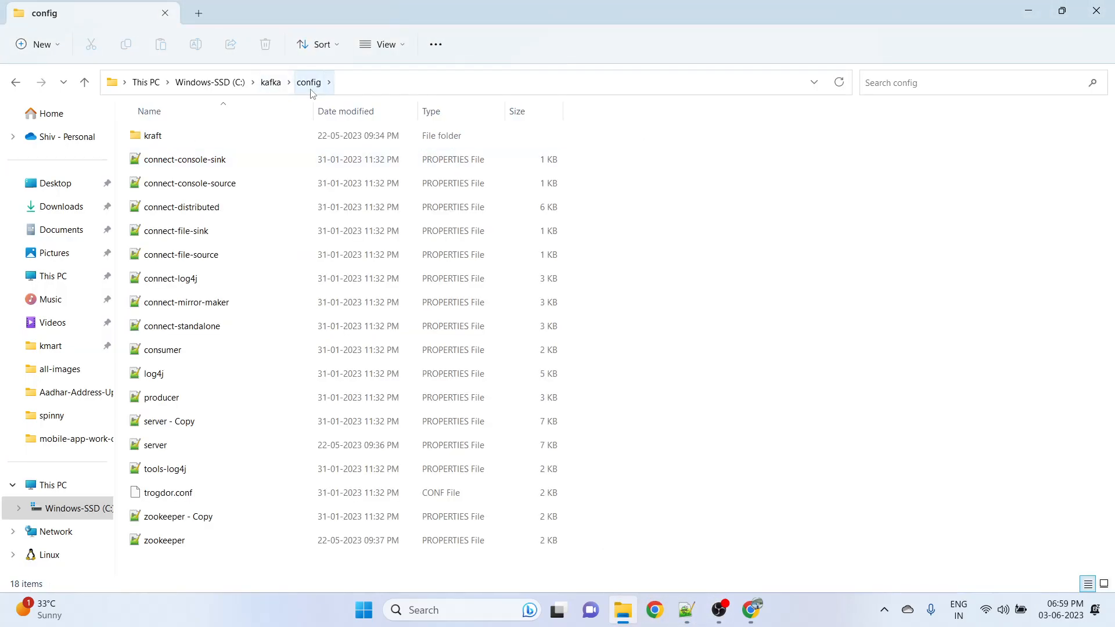
{"action": "left_click", "coordinate": [155, 445]}
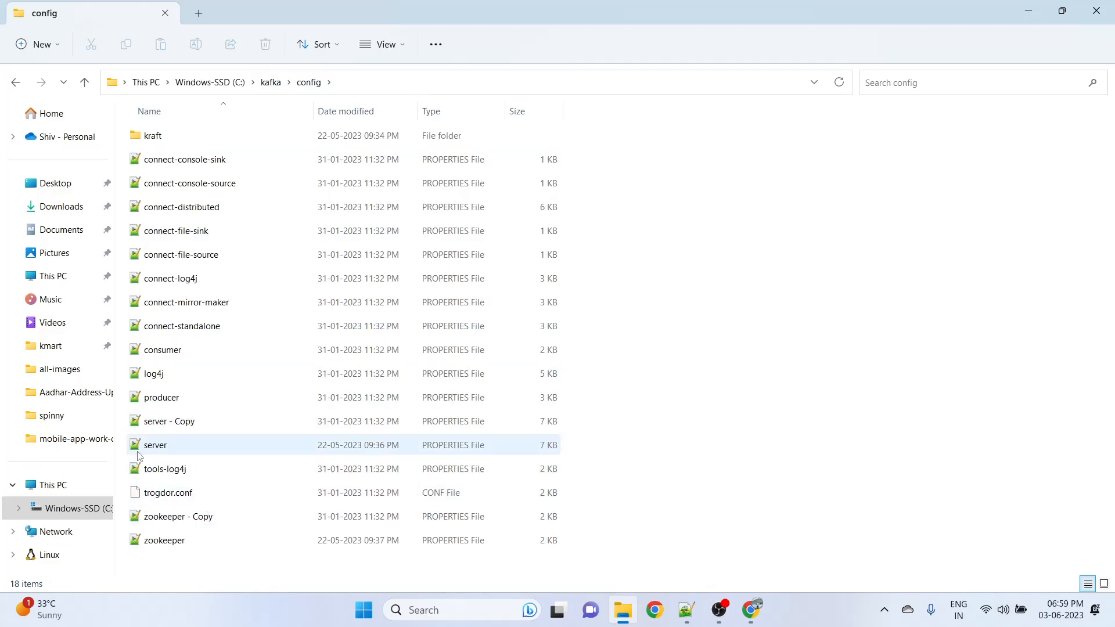
{"action": "left_click", "coordinate": [154, 445]}
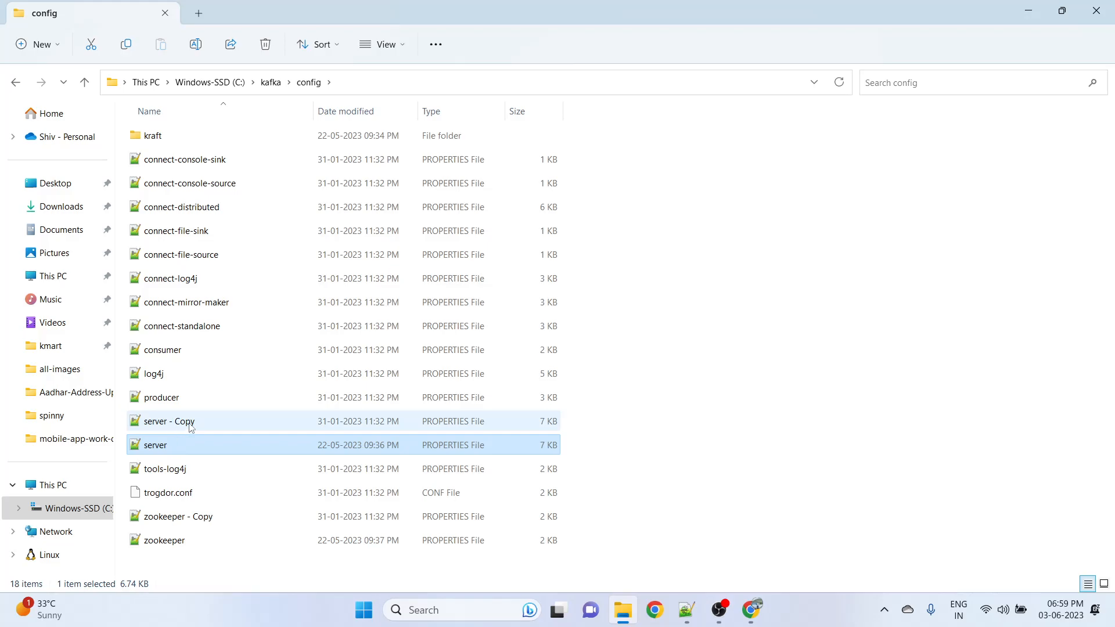
{"action": "mouse_move", "coordinate": [171, 432]}
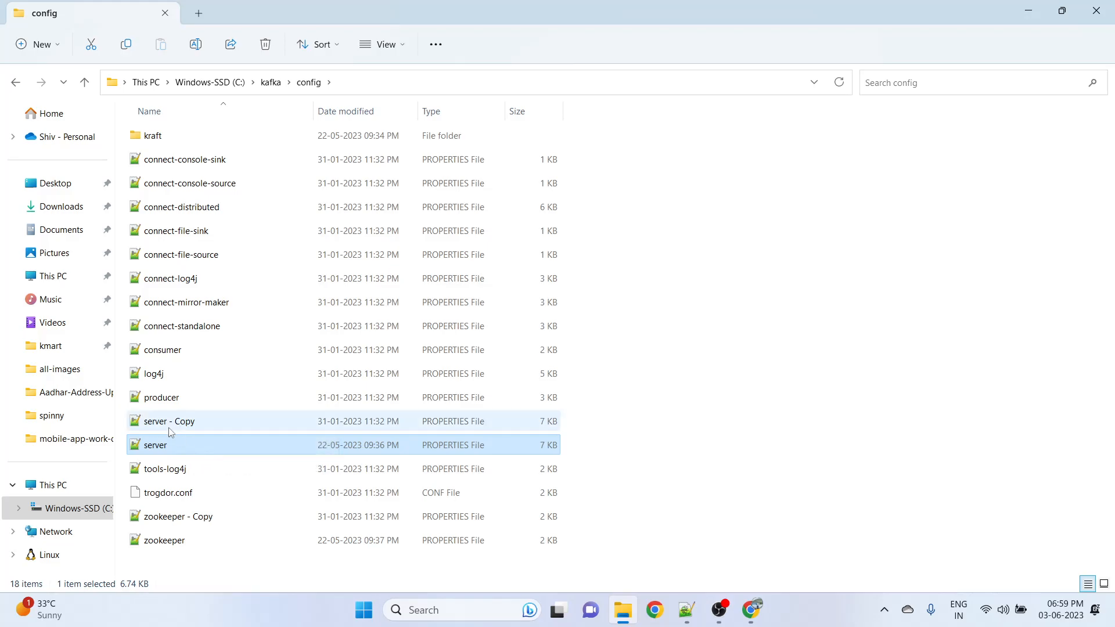
{"action": "left_click", "coordinate": [168, 420]}
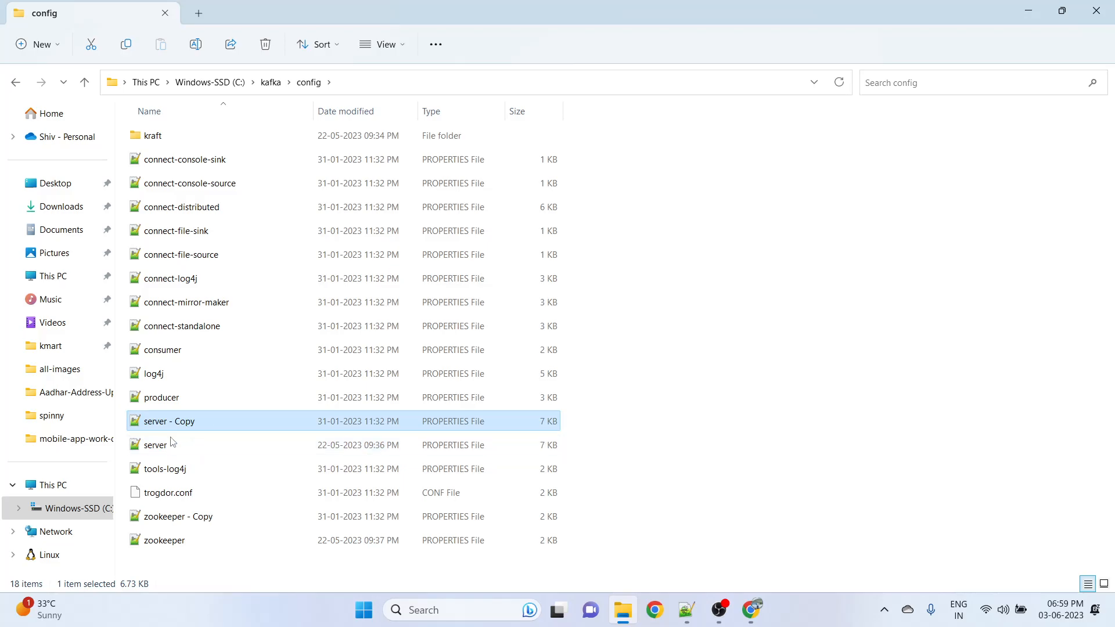
{"action": "right_click", "coordinate": [154, 445]}
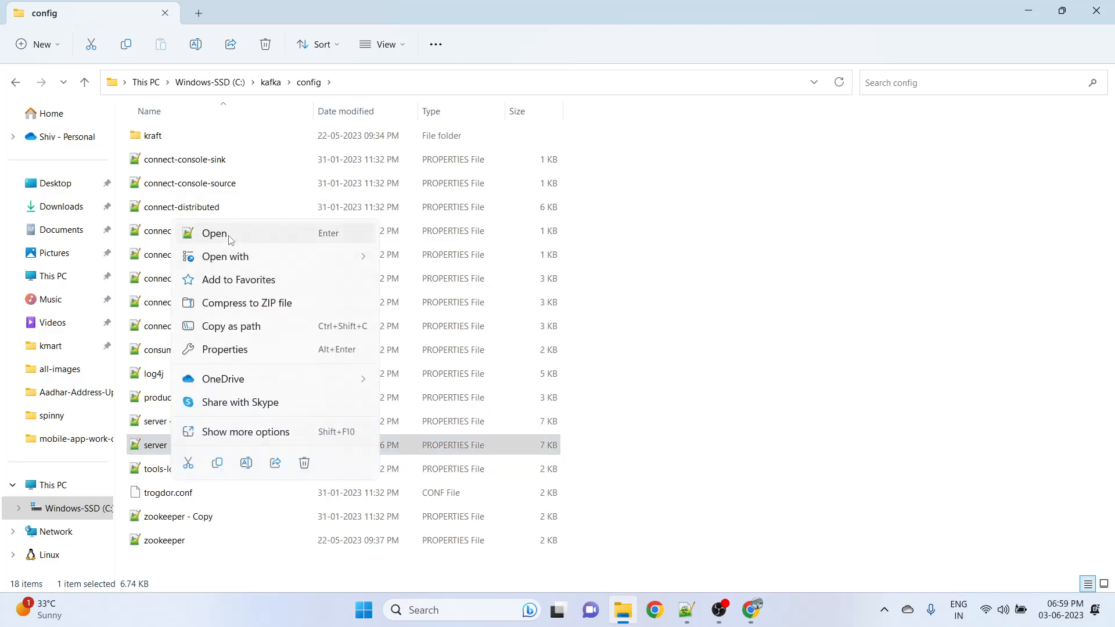
{"action": "left_click", "coordinate": [214, 233]}
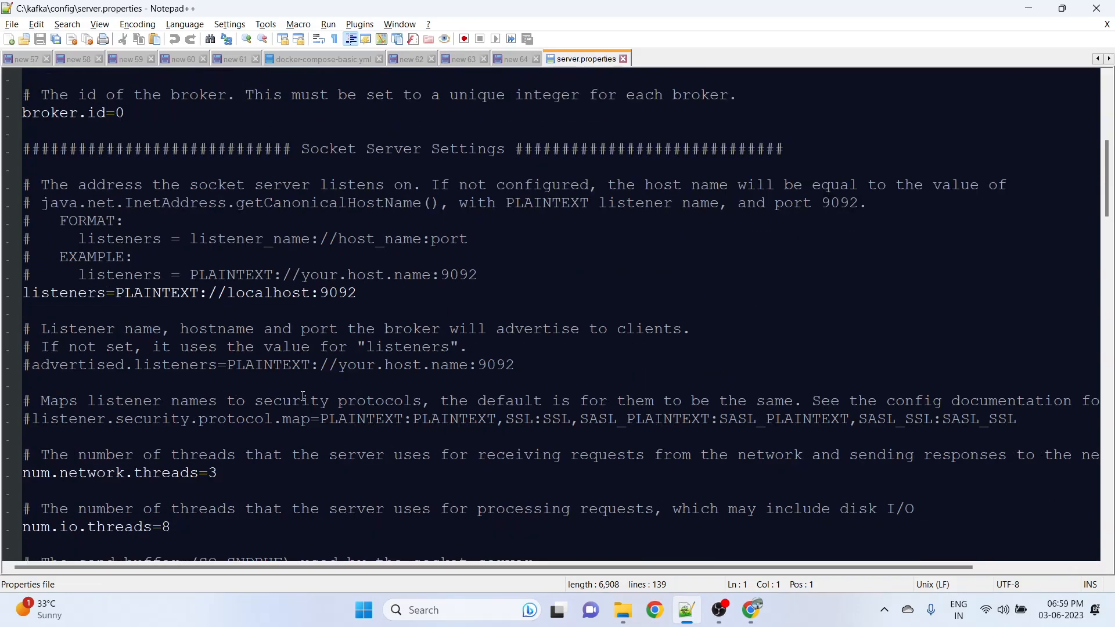
{"action": "double_click", "coordinate": [63, 293]}
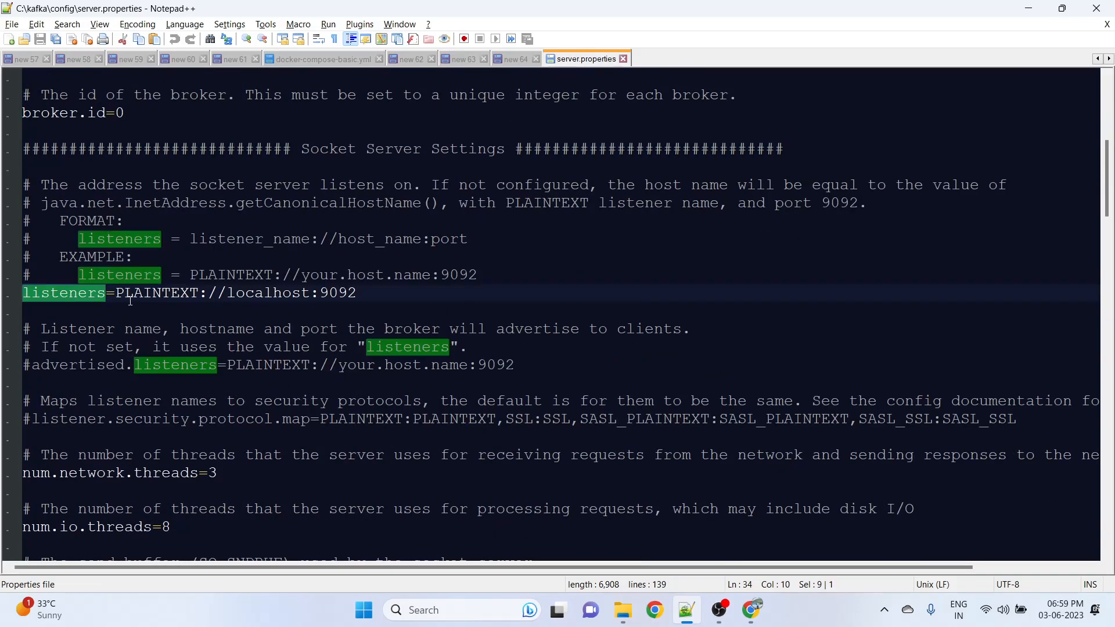
{"action": "mouse_move", "coordinate": [373, 292]}
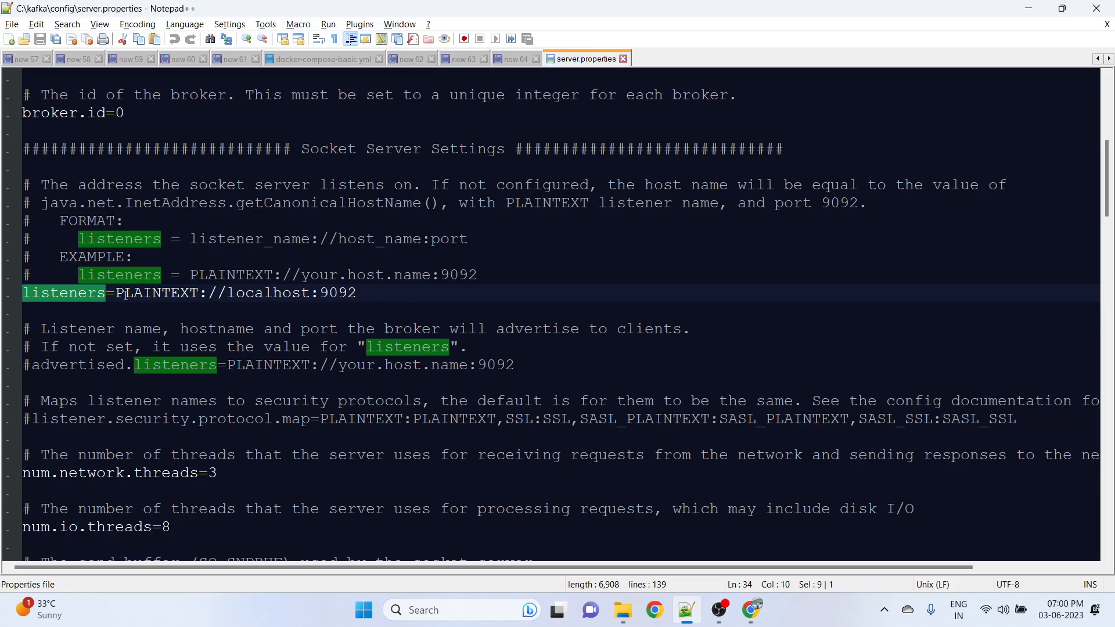
{"action": "double_click", "coordinate": [249, 292]}
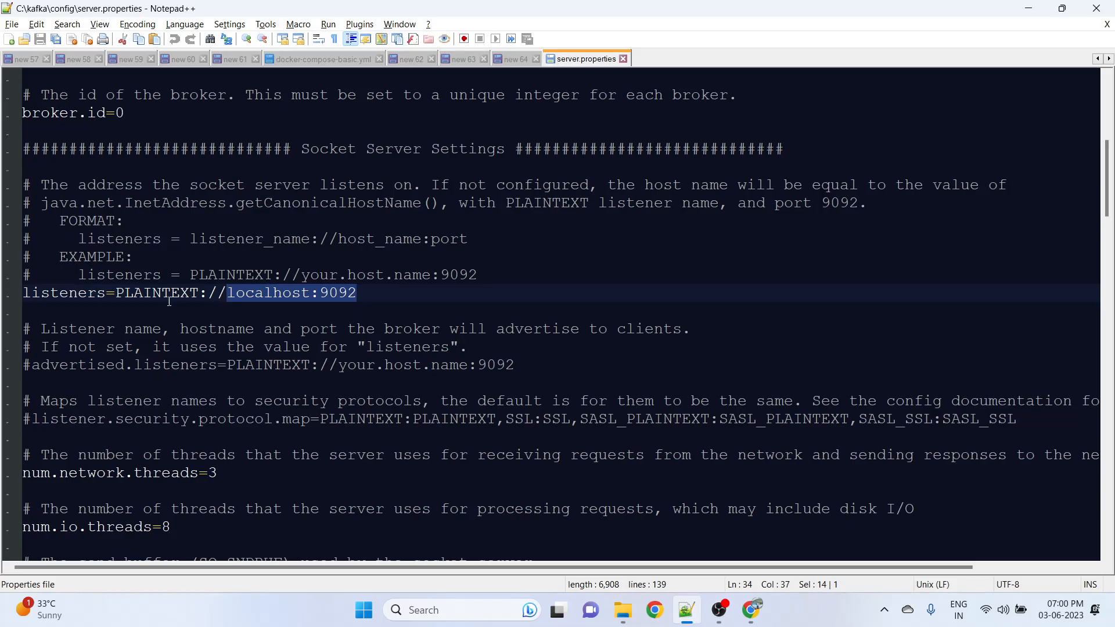
{"action": "scroll", "scroll_direction": "down", "scroll_amount": 3}
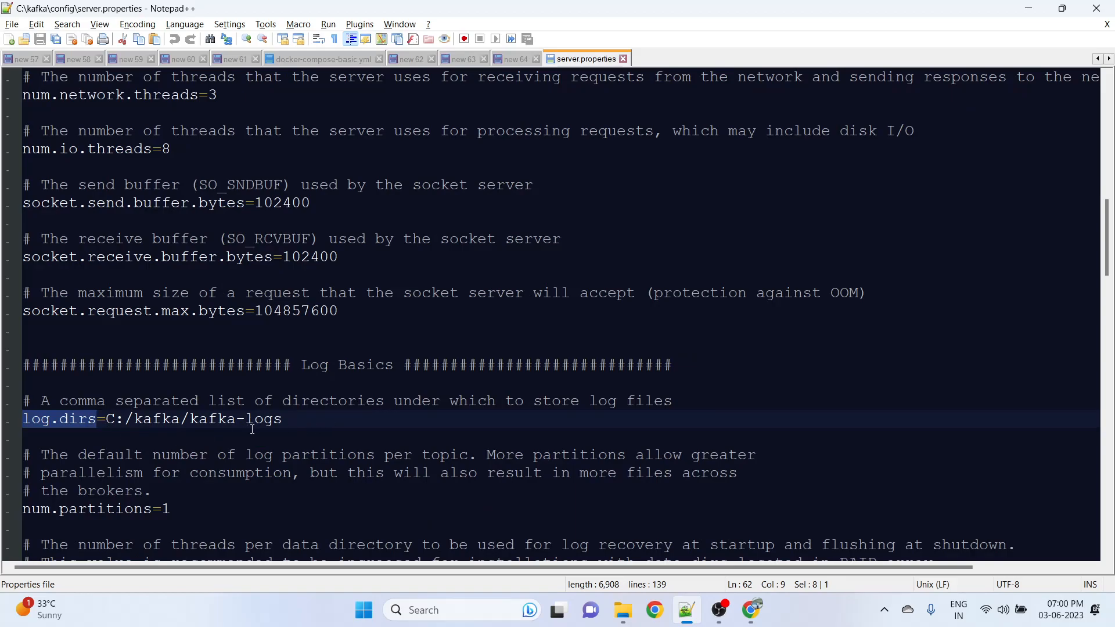
{"action": "scroll", "scroll_direction": "up", "scroll_amount": 3}
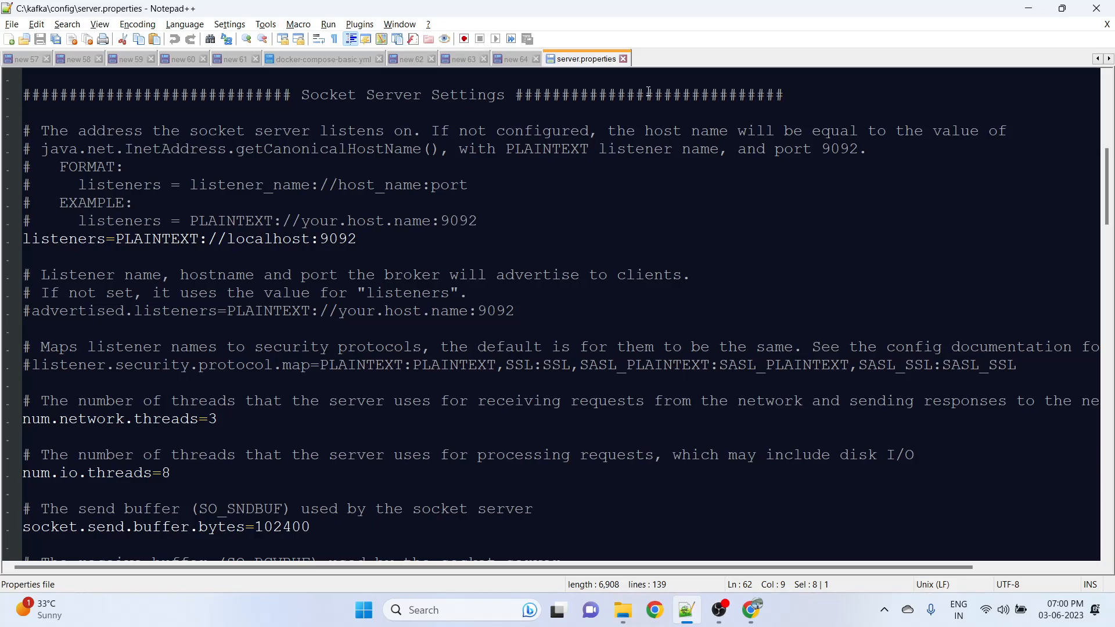
- Close server.properties, check dataDir in zookeeper.properties, close it and return to the notes
{"action": "left_click", "coordinate": [512, 58]}
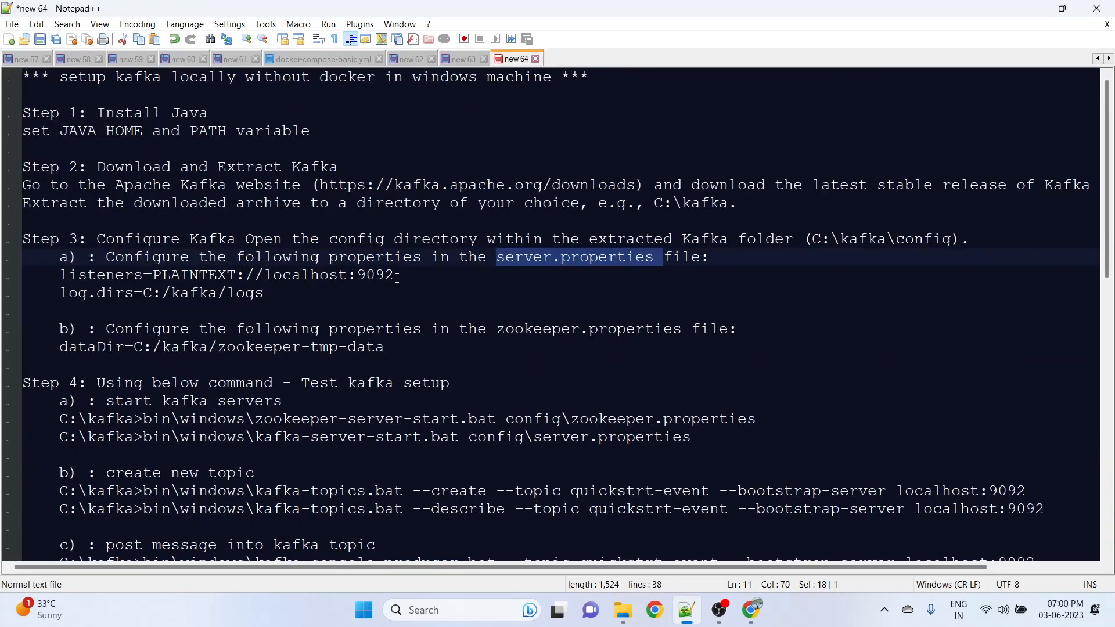
{"action": "left_click", "coordinate": [622, 610]}
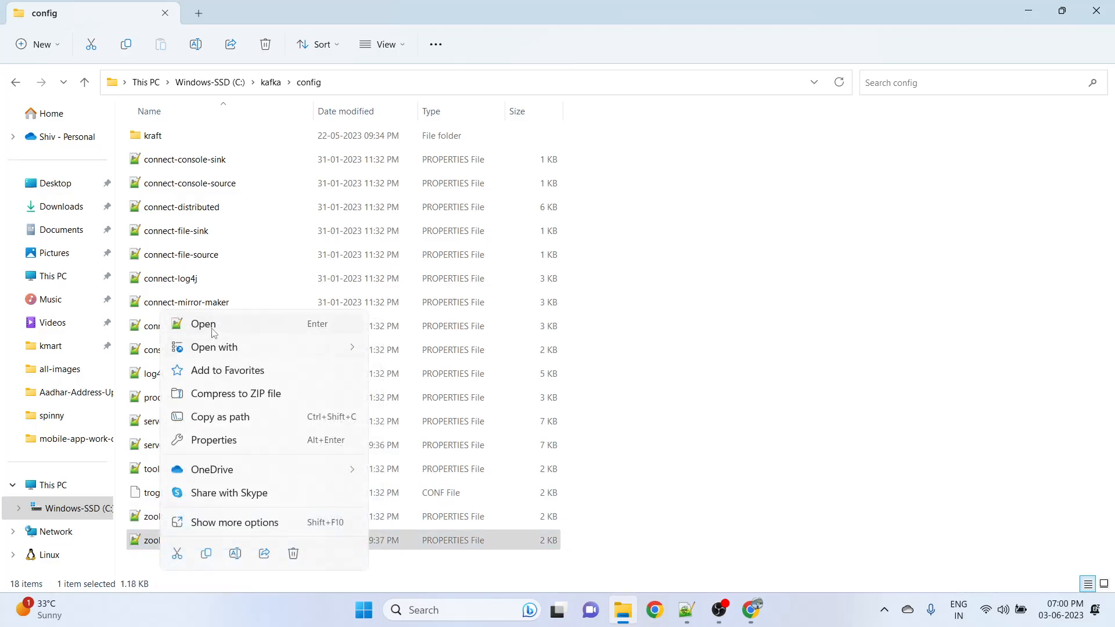
{"action": "left_click", "coordinate": [203, 324]}
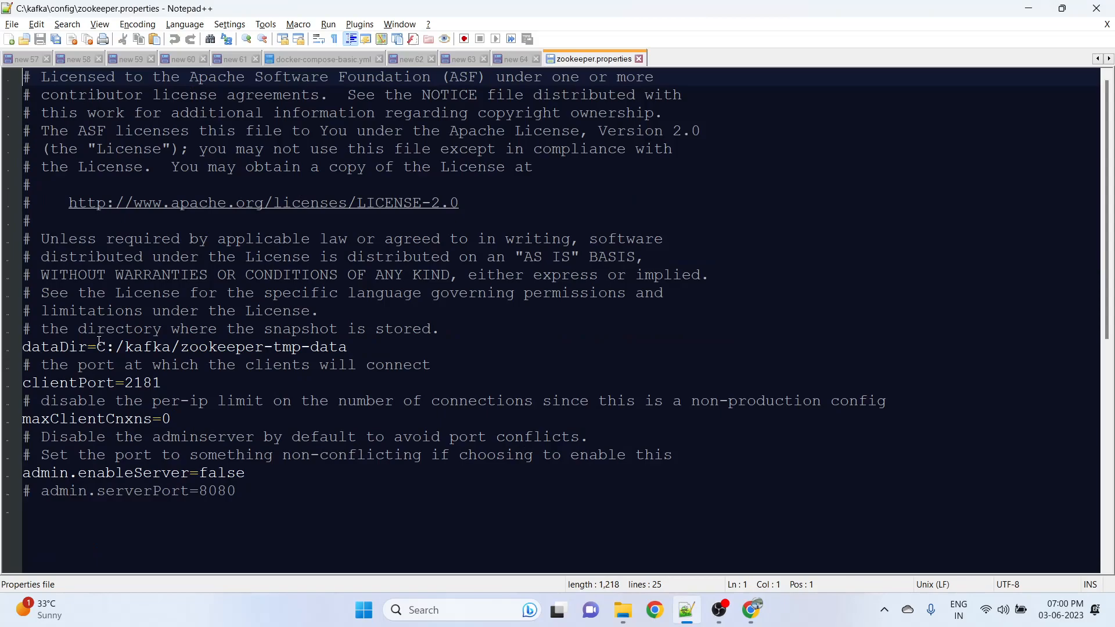
{"action": "mouse_move", "coordinate": [331, 347]}
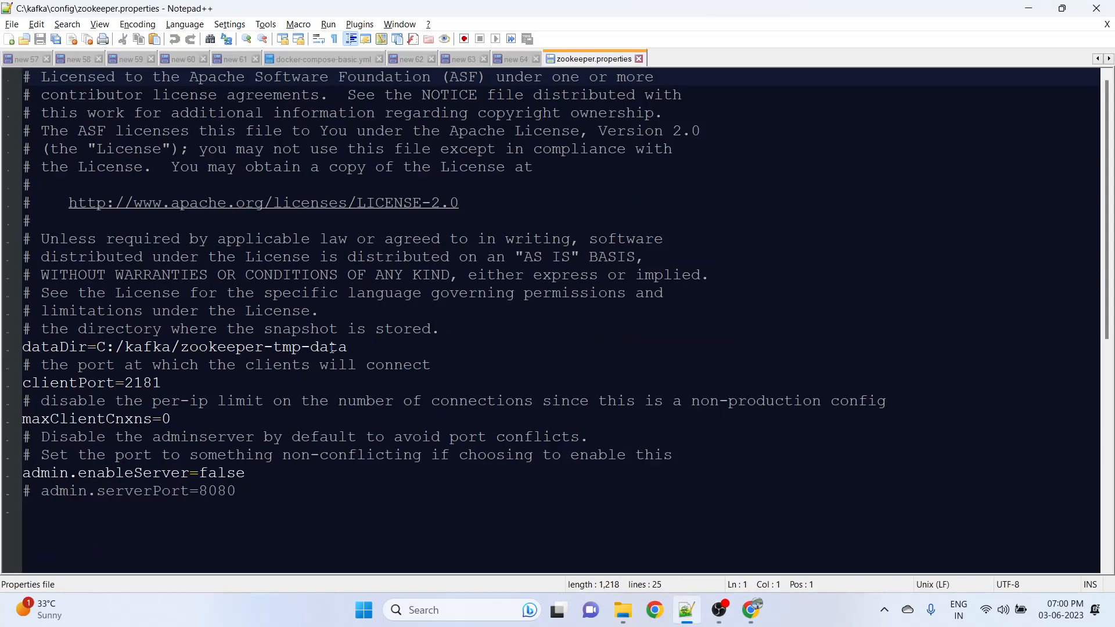
{"action": "left_click", "coordinate": [514, 58]}
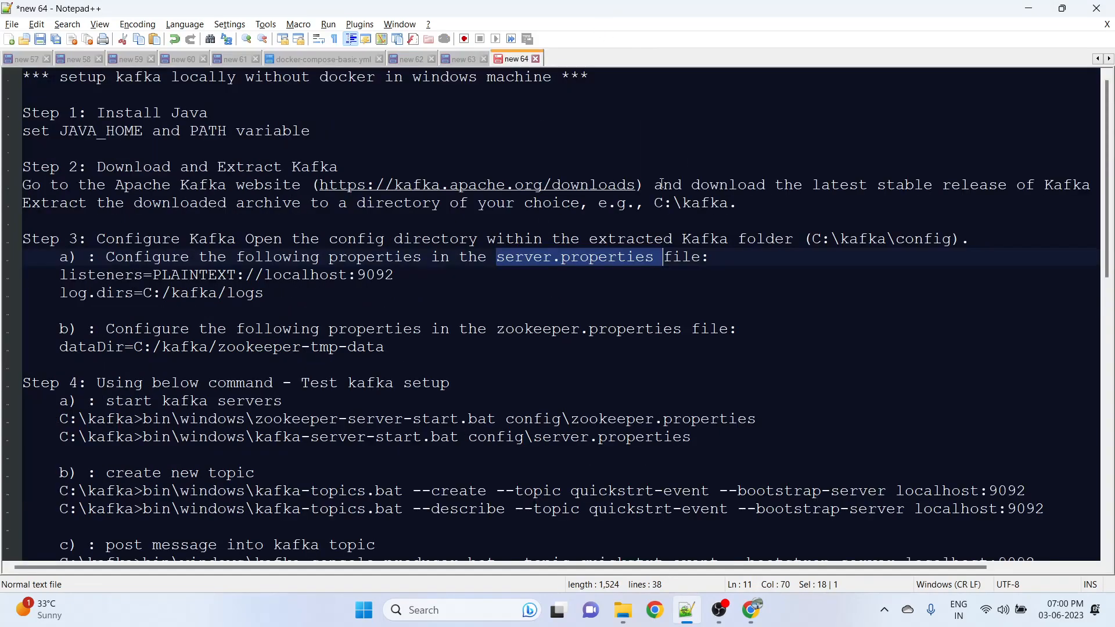
{"action": "mouse_move", "coordinate": [302, 213]}
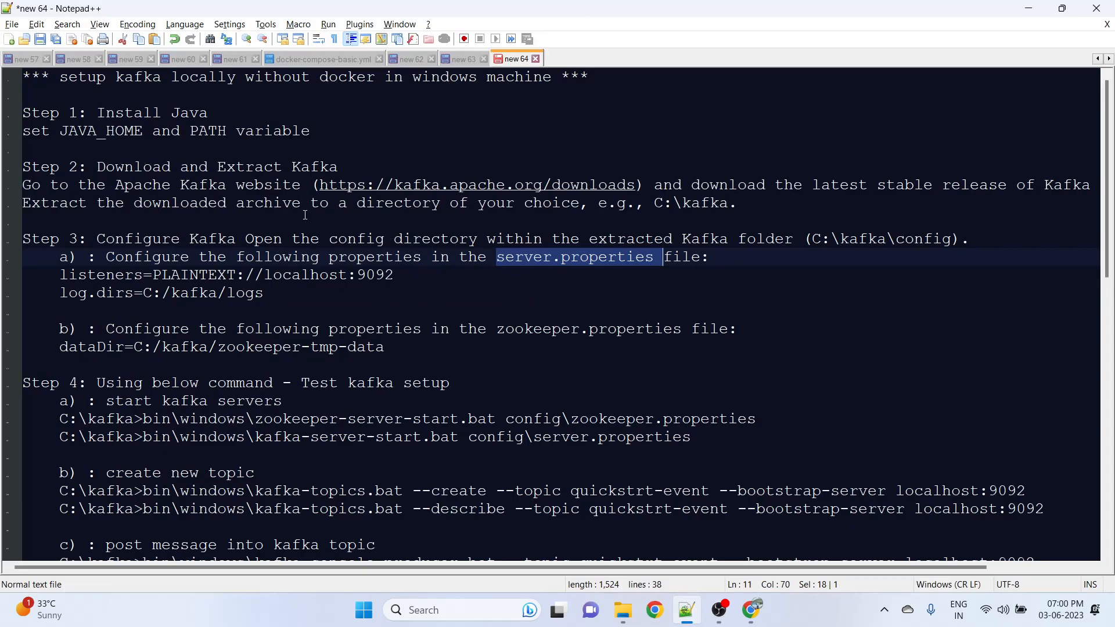
- Pick the zookeeper start command in the notes, glance at kafka\bin scripts, return to C:\kafka
{"action": "scroll", "scroll_direction": "down", "scroll_amount": 3}
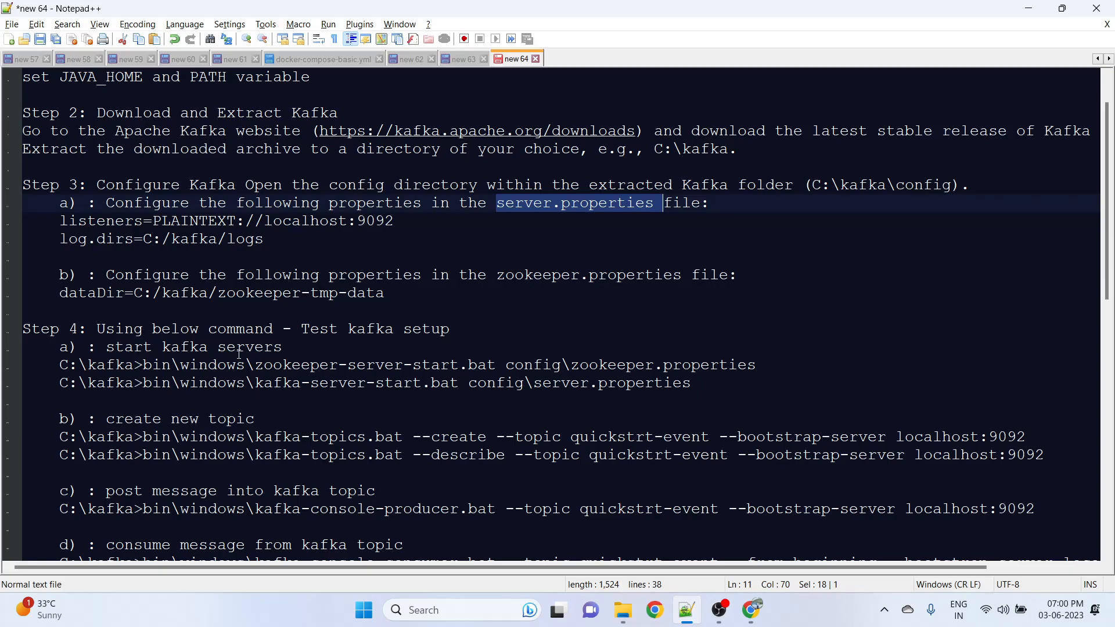
{"action": "left_click", "coordinate": [142, 365]}
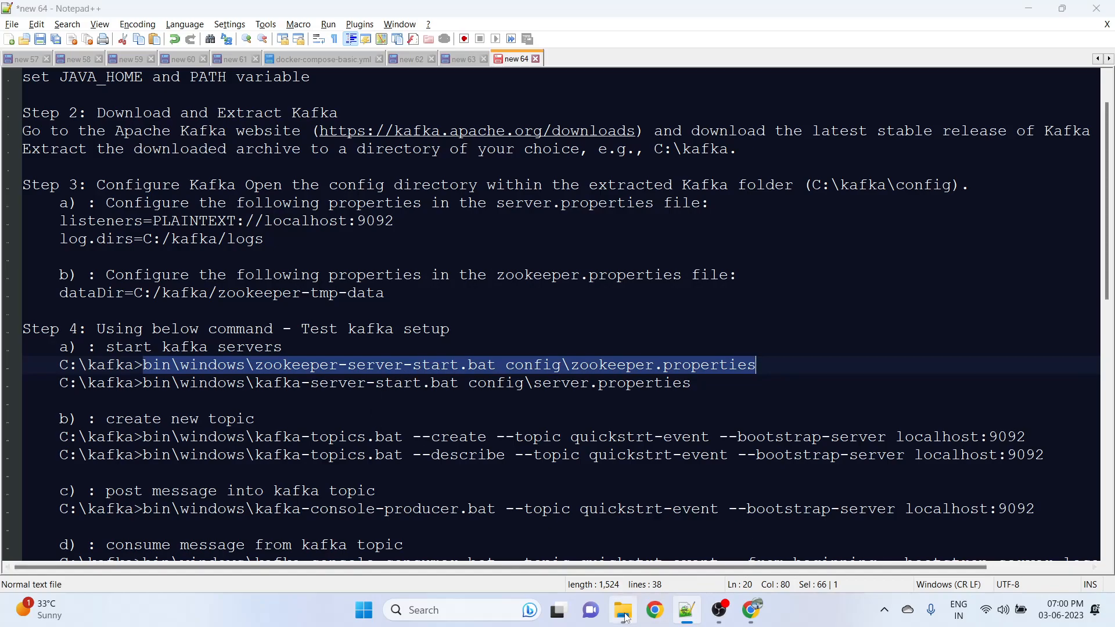
{"action": "left_click", "coordinate": [622, 609]}
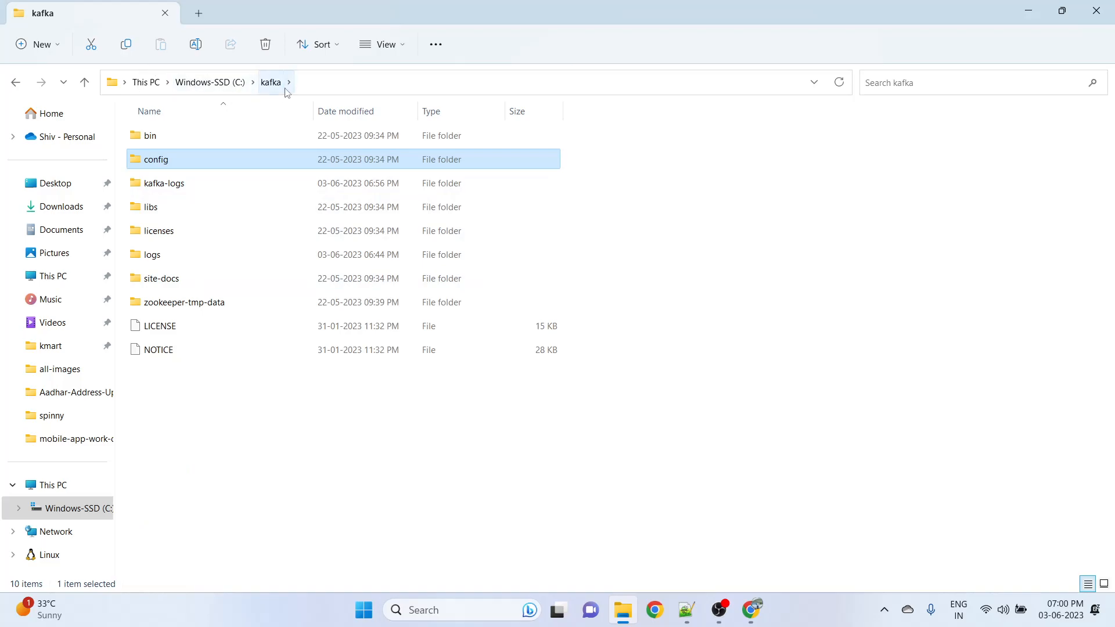
{"action": "double_click", "coordinate": [149, 134]}
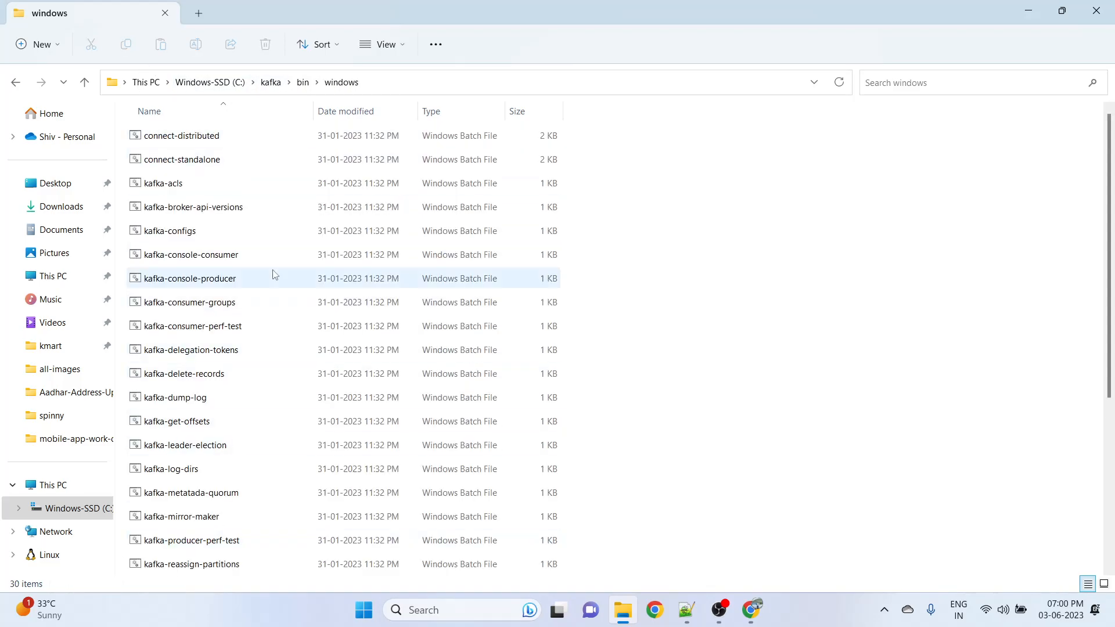
{"action": "left_click", "coordinate": [271, 82]}
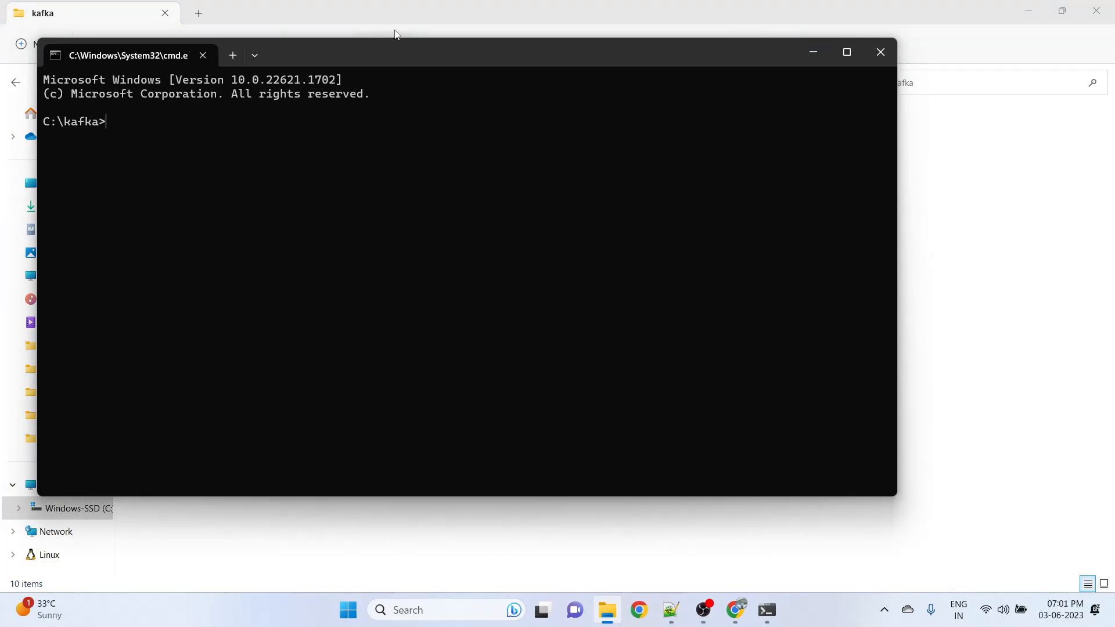
- Run bin\windows\zookeeper-server-start.bat config\zookeeper.properties and watch it bind port 2181
{"action": "type", "text": "bin\\windows\\zookeeper-server-start.bat config\\zookeeper.properties"}
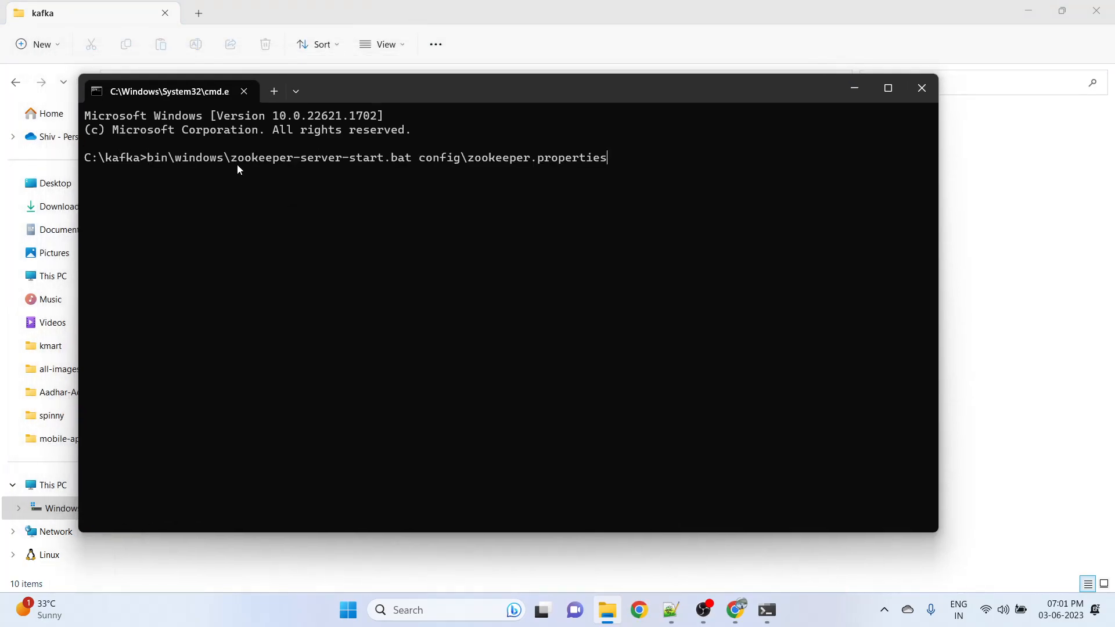
{"action": "mouse_move", "coordinate": [315, 174]}
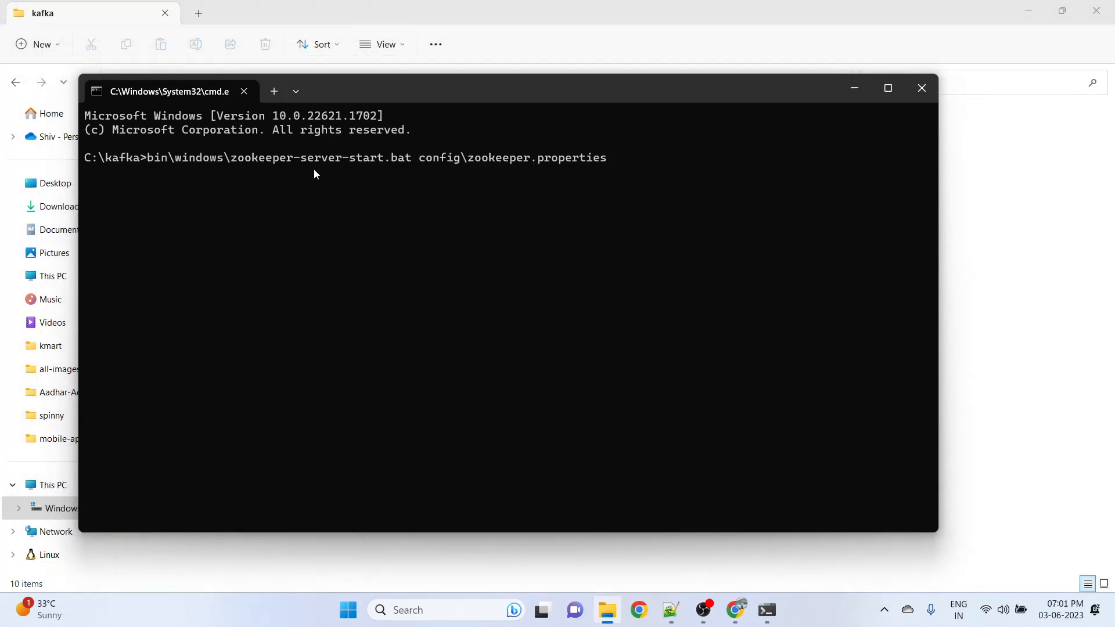
{"action": "mouse_move", "coordinate": [377, 166]}
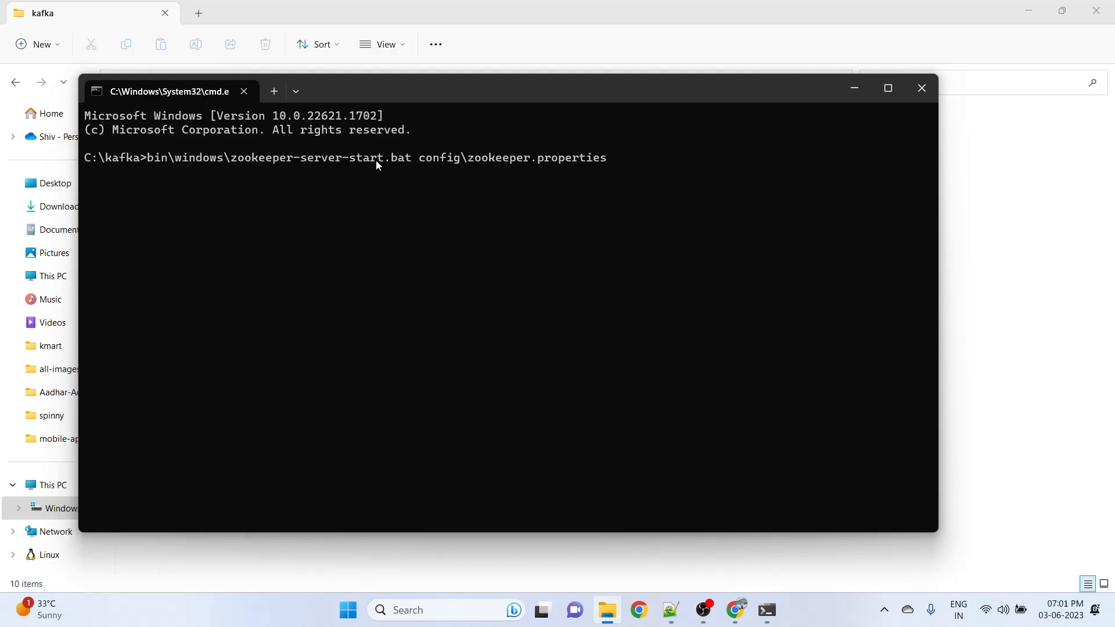
{"action": "mouse_move", "coordinate": [665, 166]}
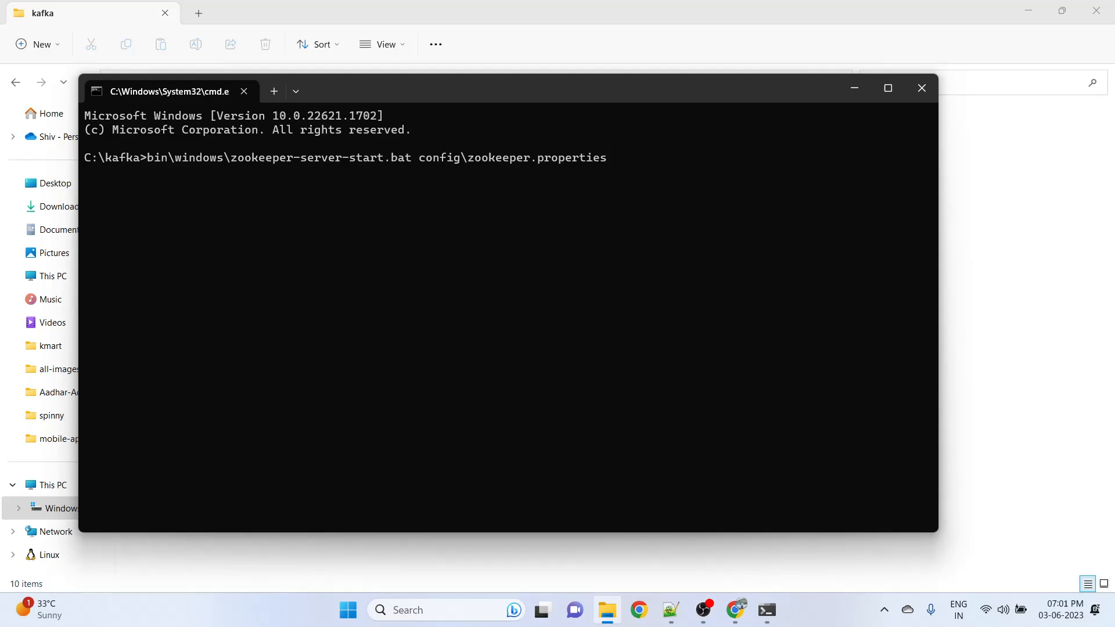
{"action": "key", "text": "Return"}
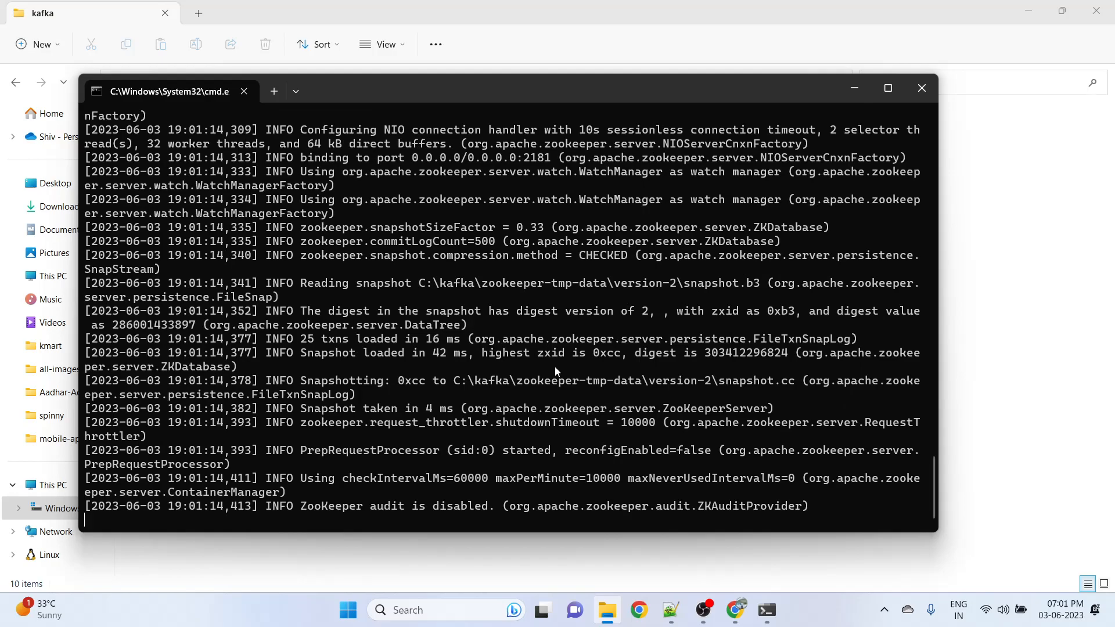
{"action": "mouse_move", "coordinate": [440, 464]}
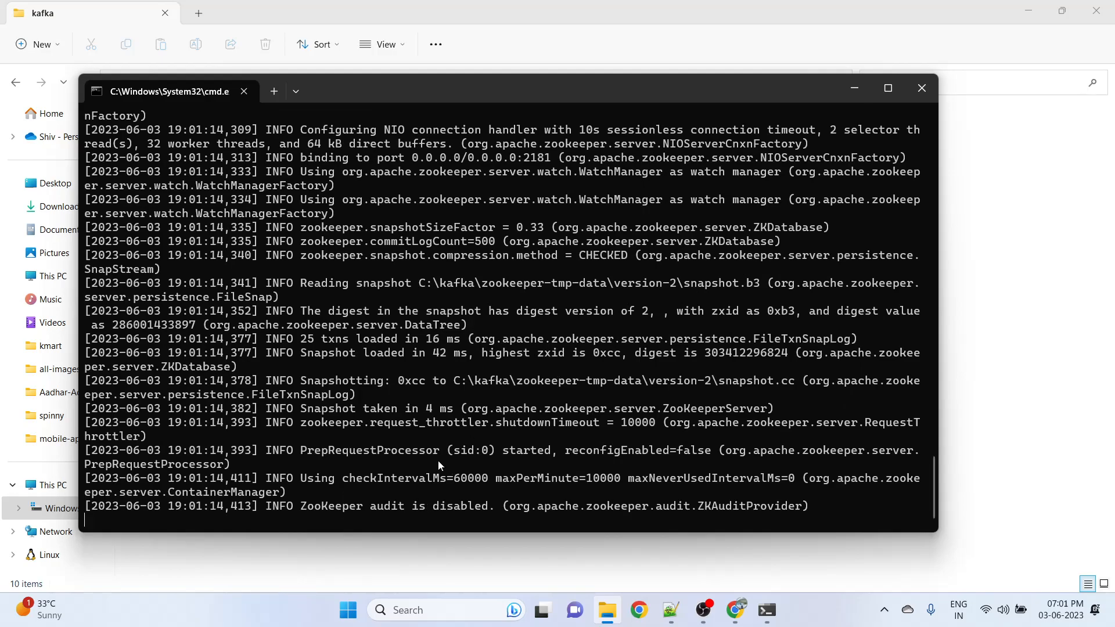
{"action": "scroll", "scroll_direction": "up", "scroll_amount": 3}
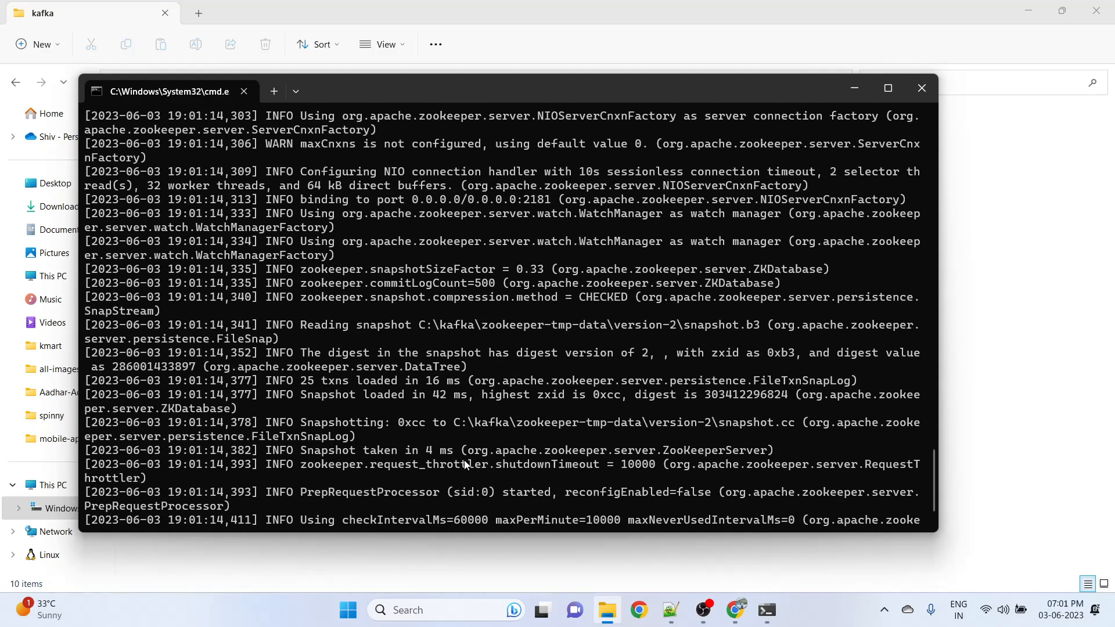
{"action": "scroll", "scroll_direction": "down", "scroll_amount": 3}
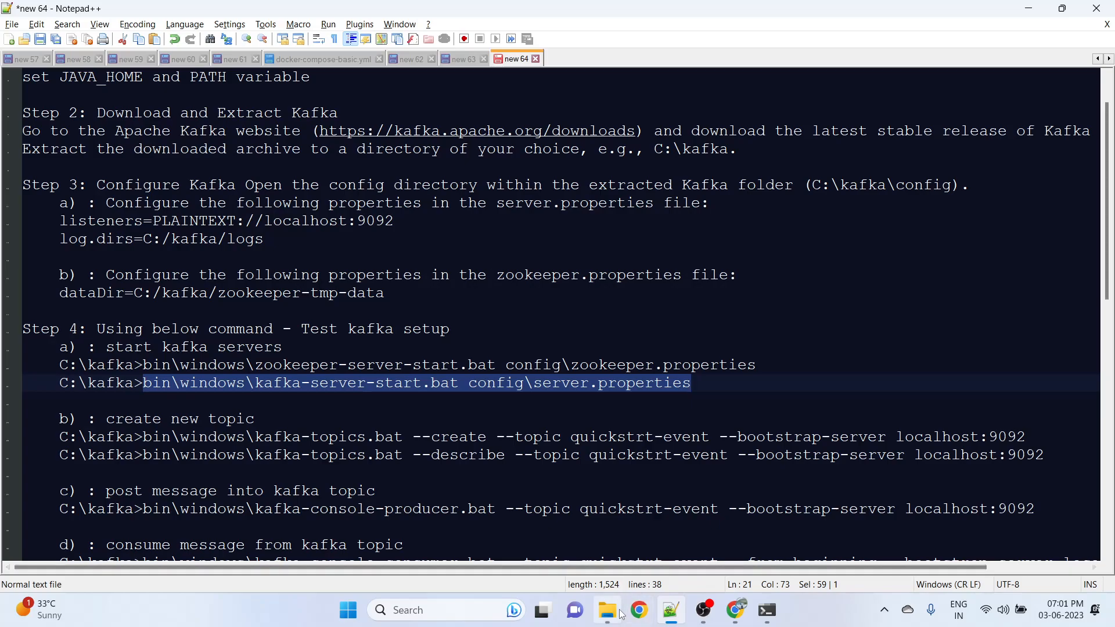
{"action": "left_click", "coordinate": [605, 610]}
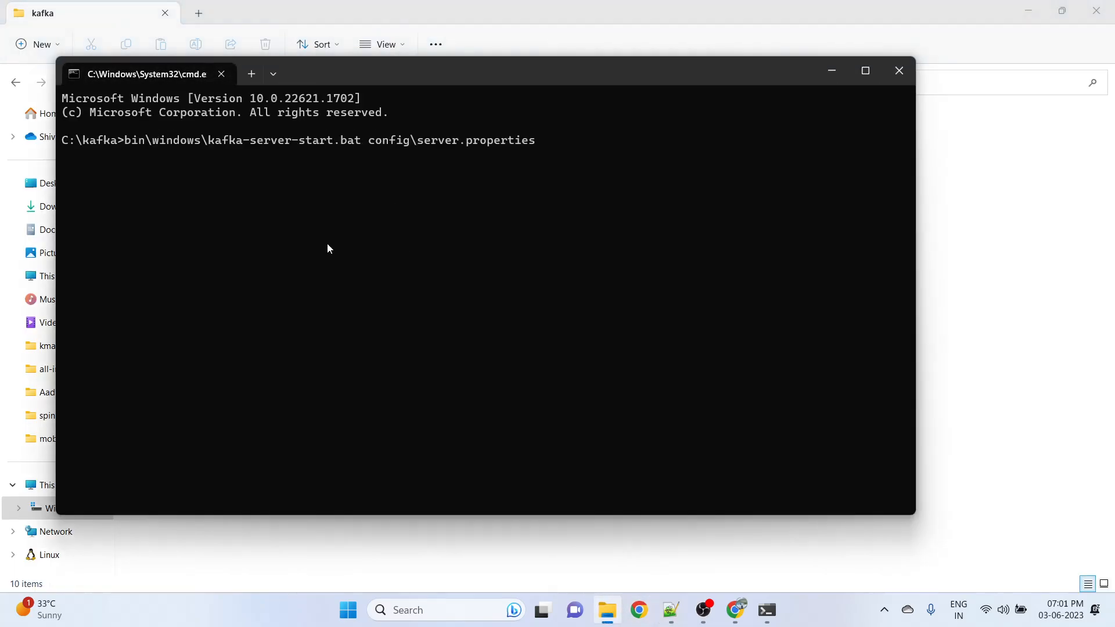
{"action": "mouse_move", "coordinate": [499, 153]}
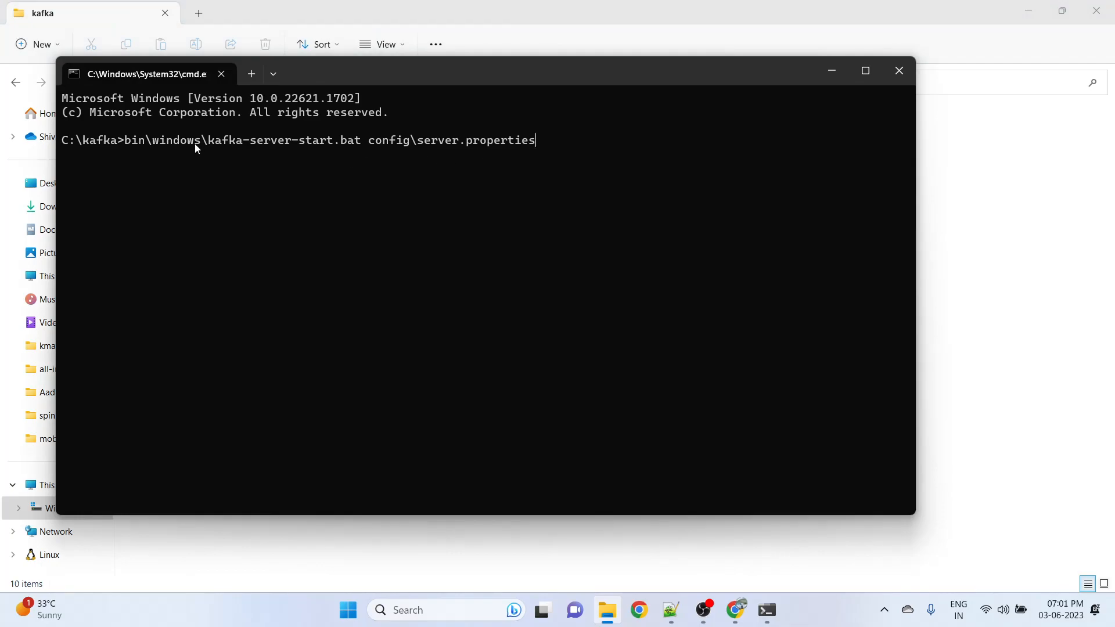
{"action": "mouse_move", "coordinate": [562, 186]}
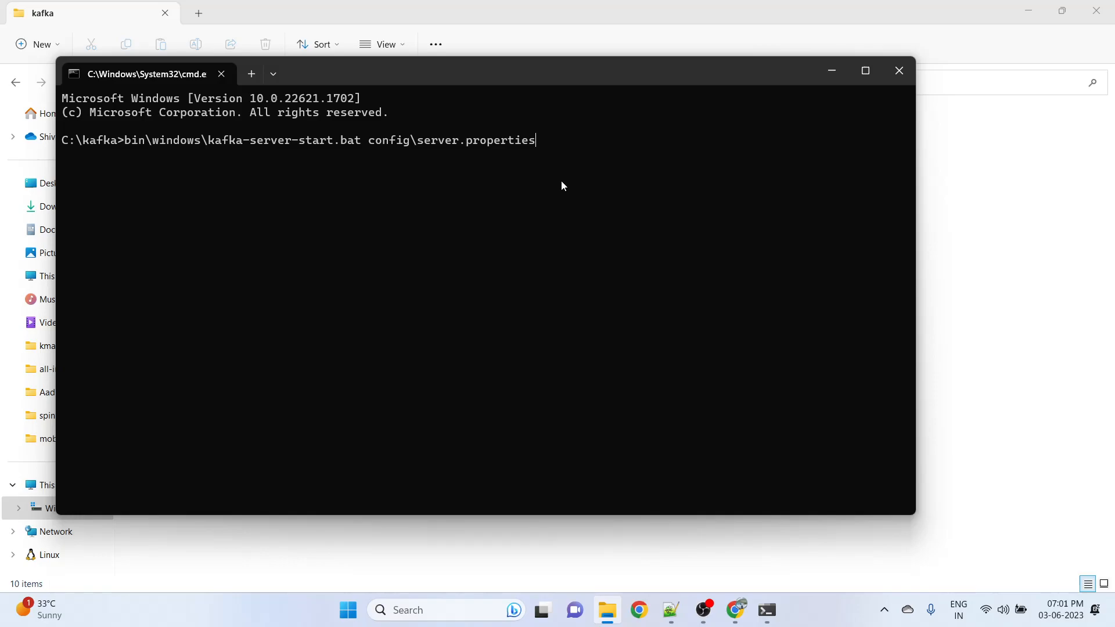
{"action": "mouse_move", "coordinate": [475, 169]}
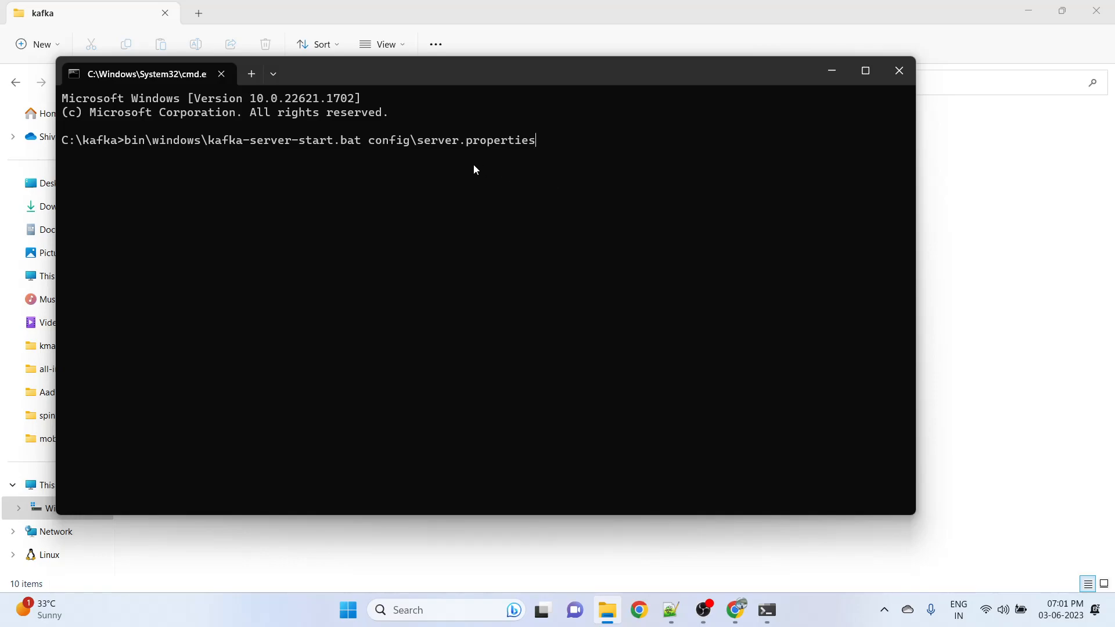
{"action": "mouse_move", "coordinate": [649, 241]}
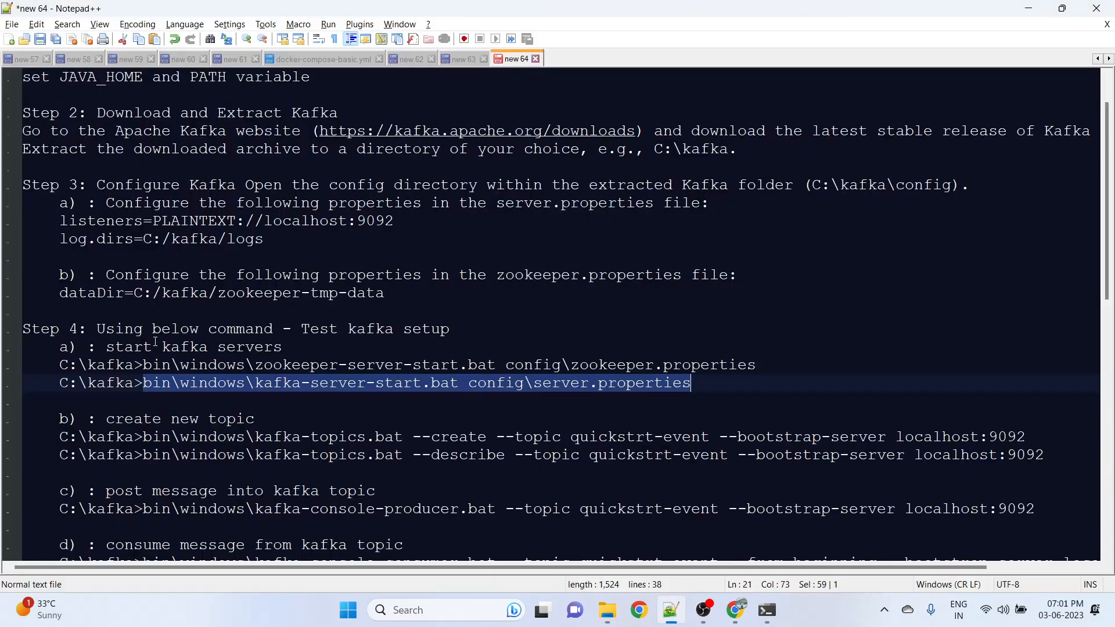
{"action": "mouse_move", "coordinate": [198, 359]}
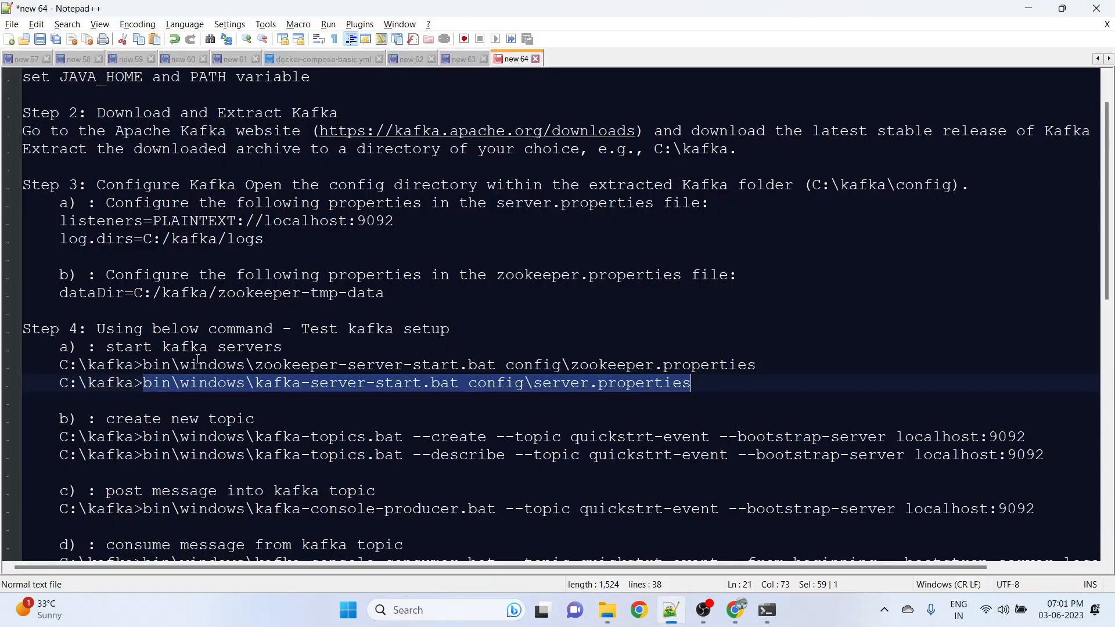
- Reach Step 4's create-topic command in the notes and switch to a fresh C:\kafka prompt
{"action": "scroll", "scroll_direction": "down", "scroll_amount": 3}
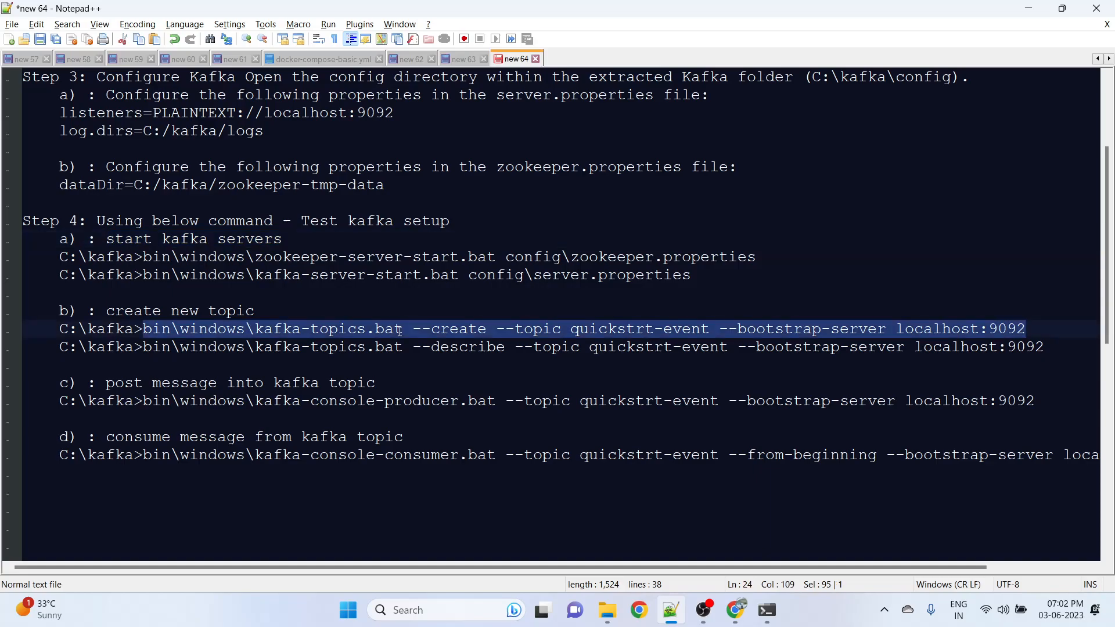
{"action": "mouse_move", "coordinate": [433, 384]}
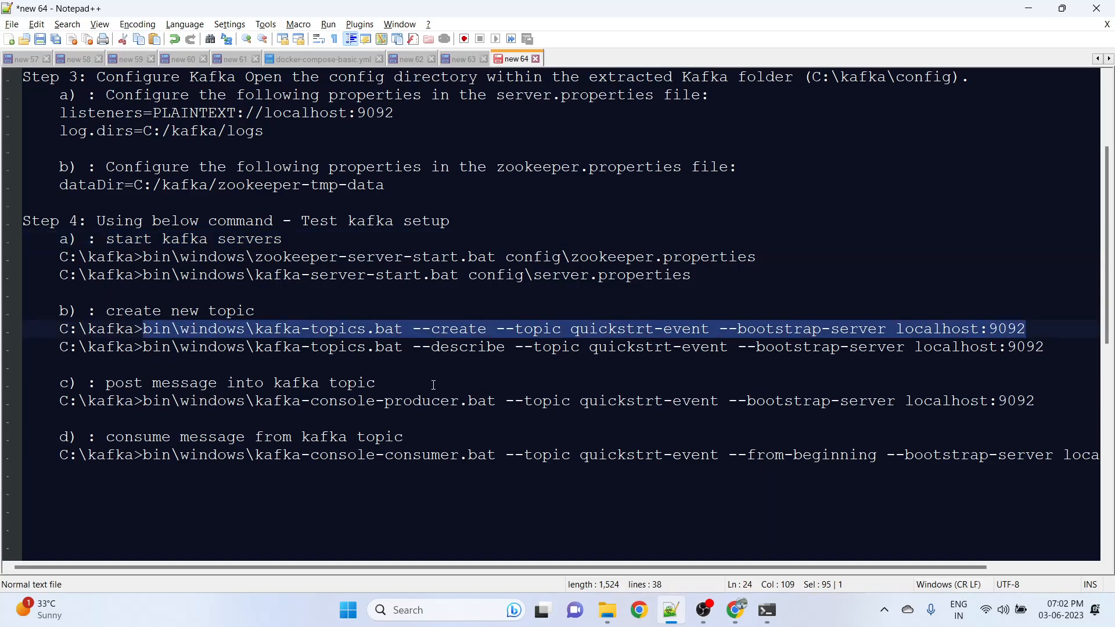
{"action": "left_click", "coordinate": [607, 610]}
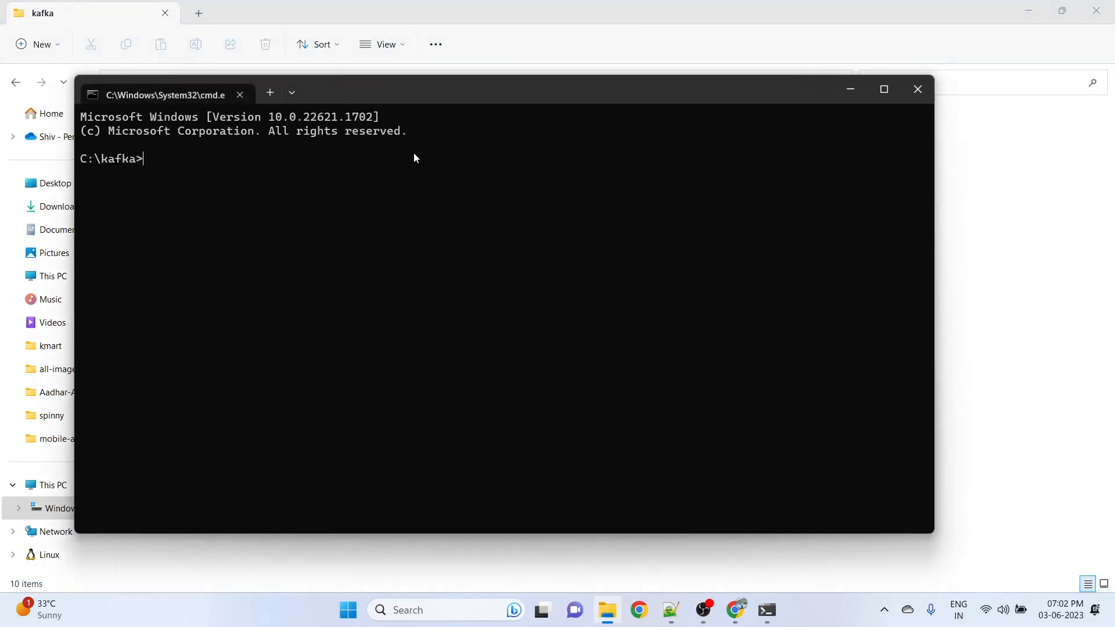
- Enter kafka-topics.bat --create --topic quickstrt-event --bootstrap-server localhost:9092
{"action": "type", "text": "bin\\windows\\kafka-topics.bat --create --topic quickstrt-event --bootstrap-server localhost:9092"}
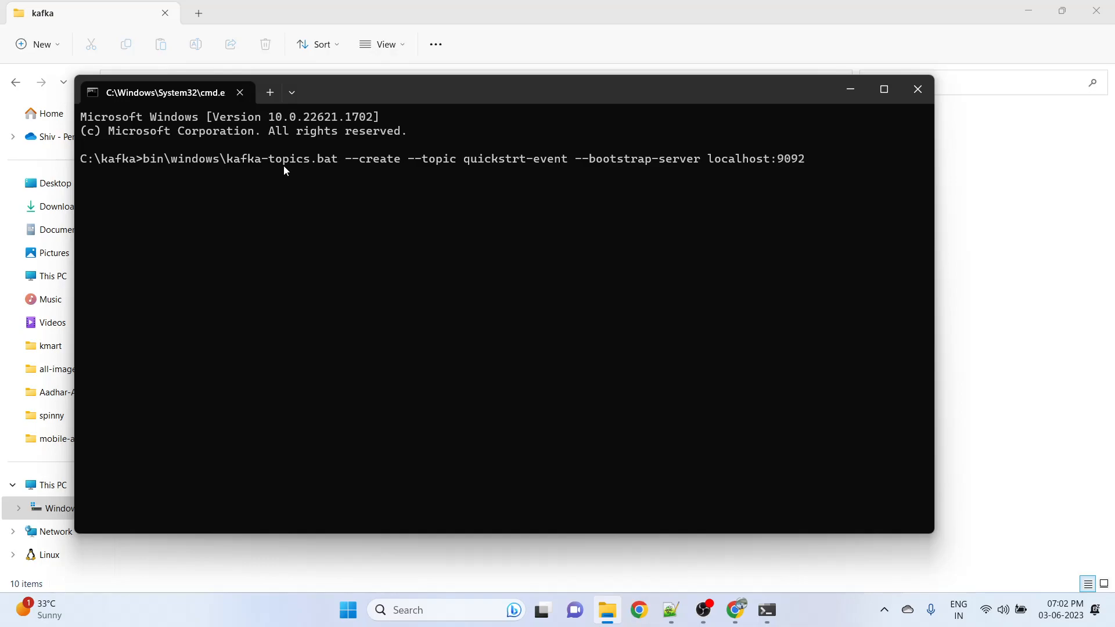
{"action": "mouse_move", "coordinate": [319, 172]}
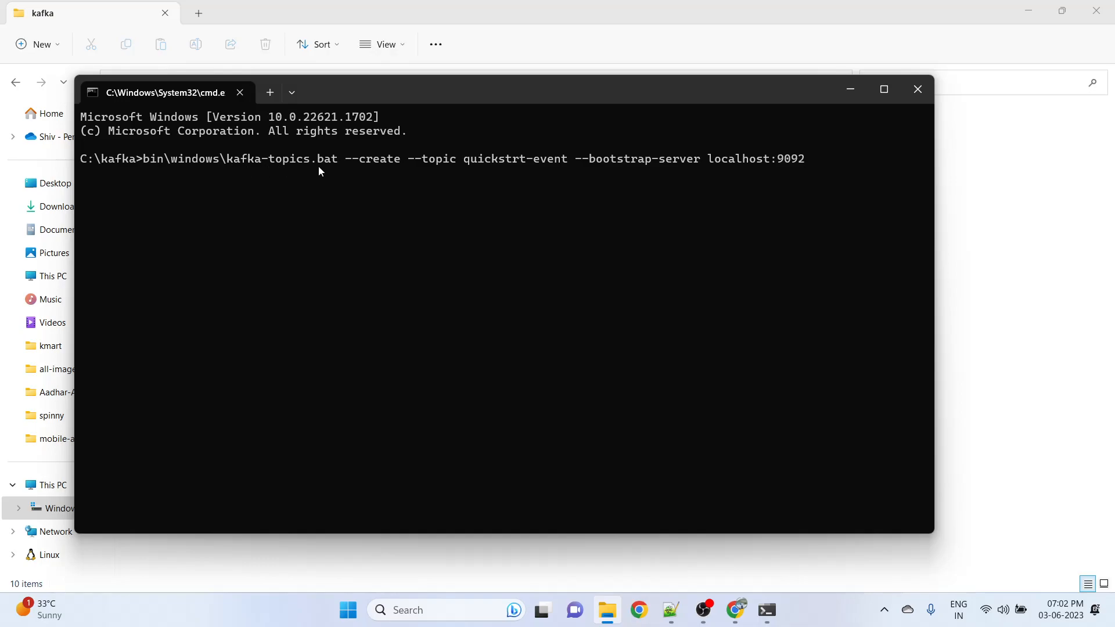
{"action": "mouse_move", "coordinate": [549, 165]}
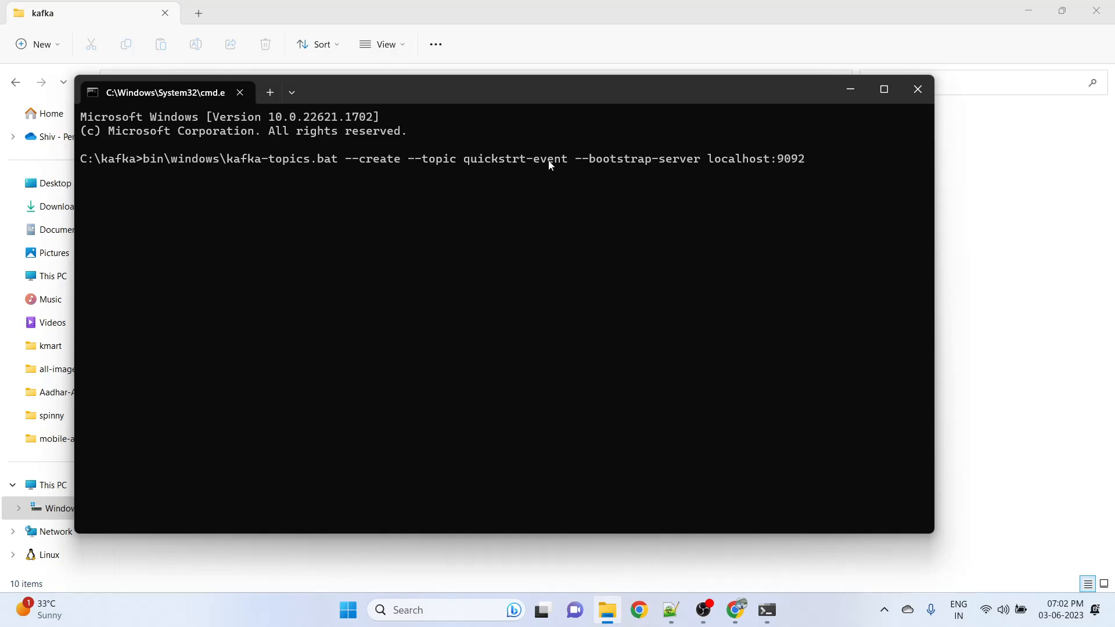
{"action": "mouse_move", "coordinate": [802, 164]}
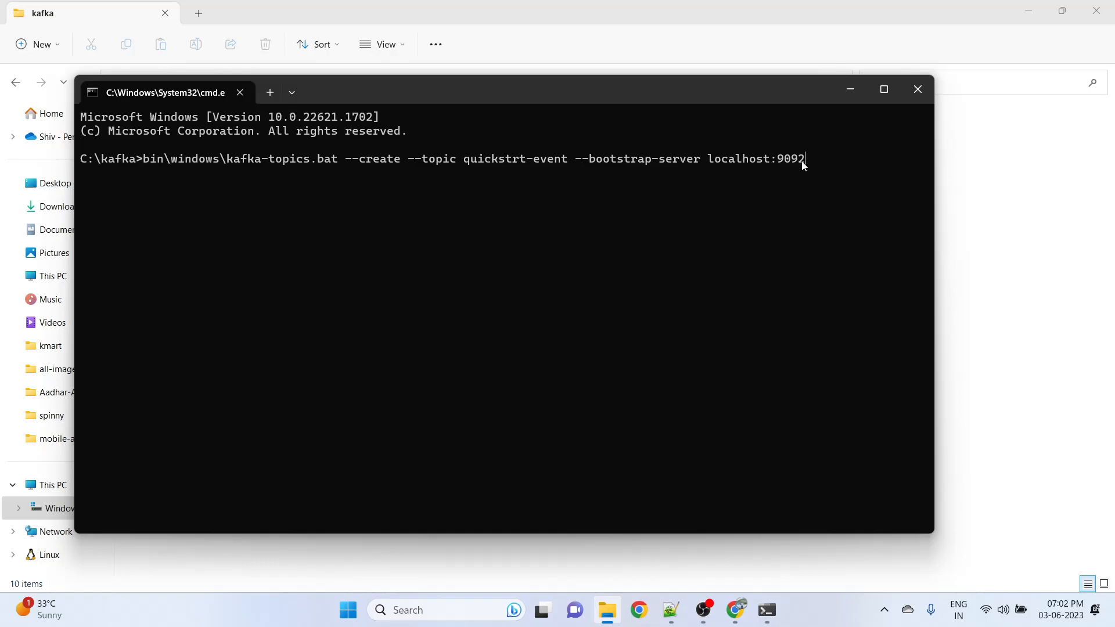
{"action": "mouse_move", "coordinate": [769, 182]}
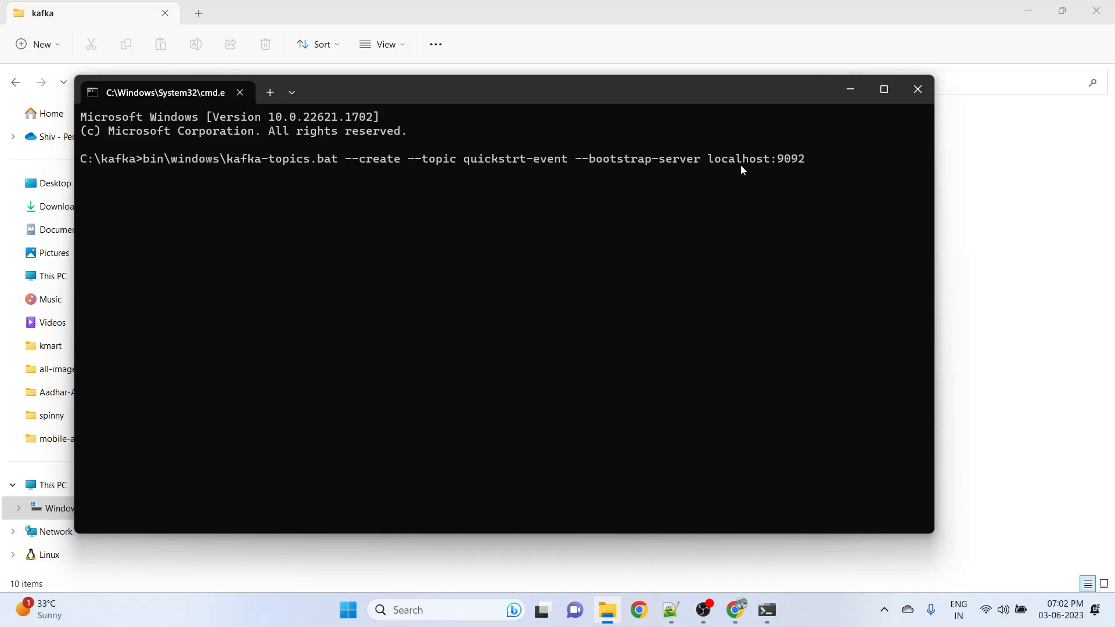
{"action": "mouse_move", "coordinate": [767, 609]}
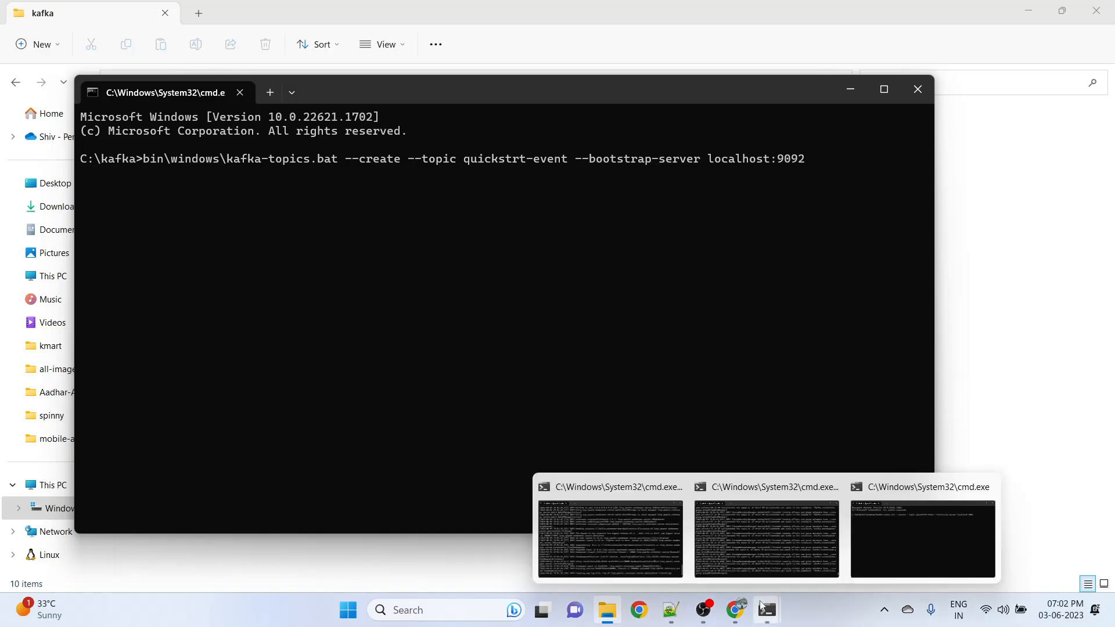
{"action": "mouse_move", "coordinate": [758, 536]}
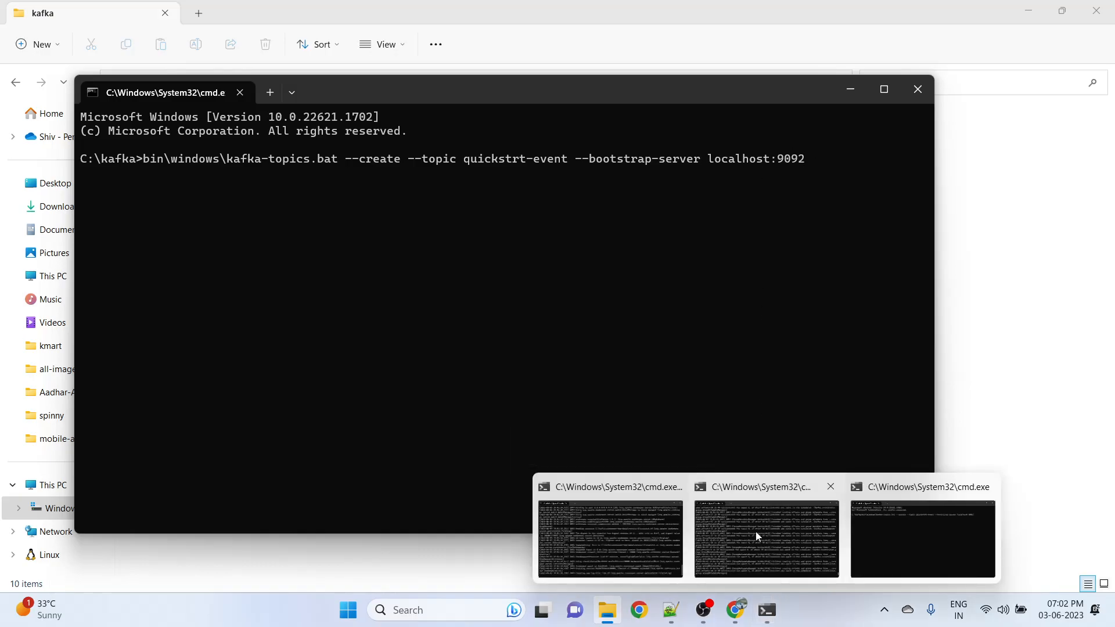
{"action": "mouse_move", "coordinate": [833, 260]}
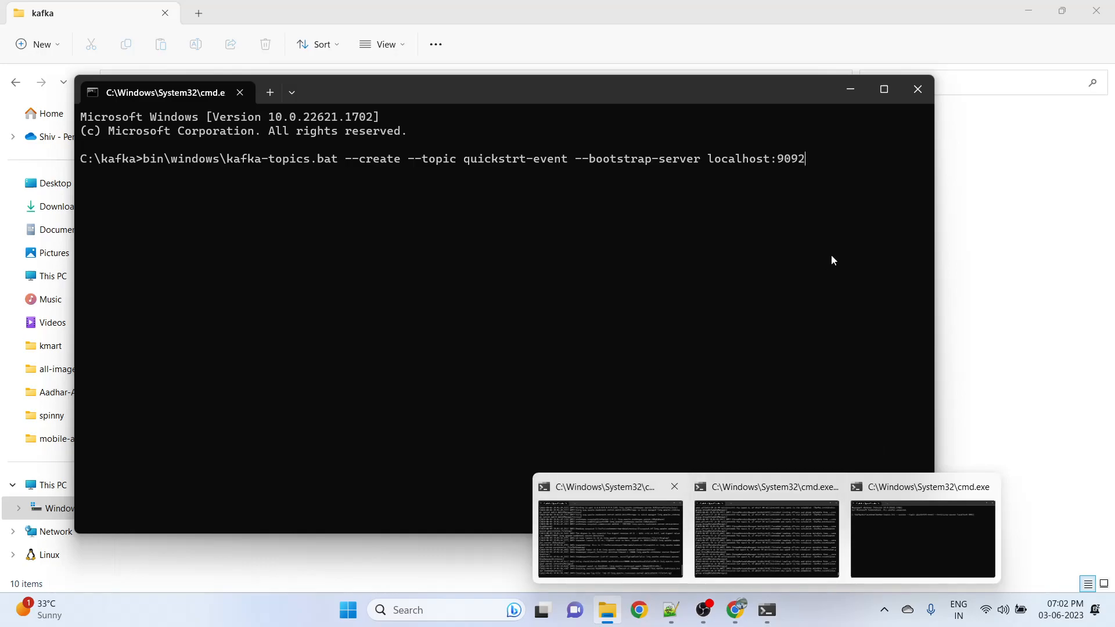
{"action": "mouse_move", "coordinate": [781, 561]}
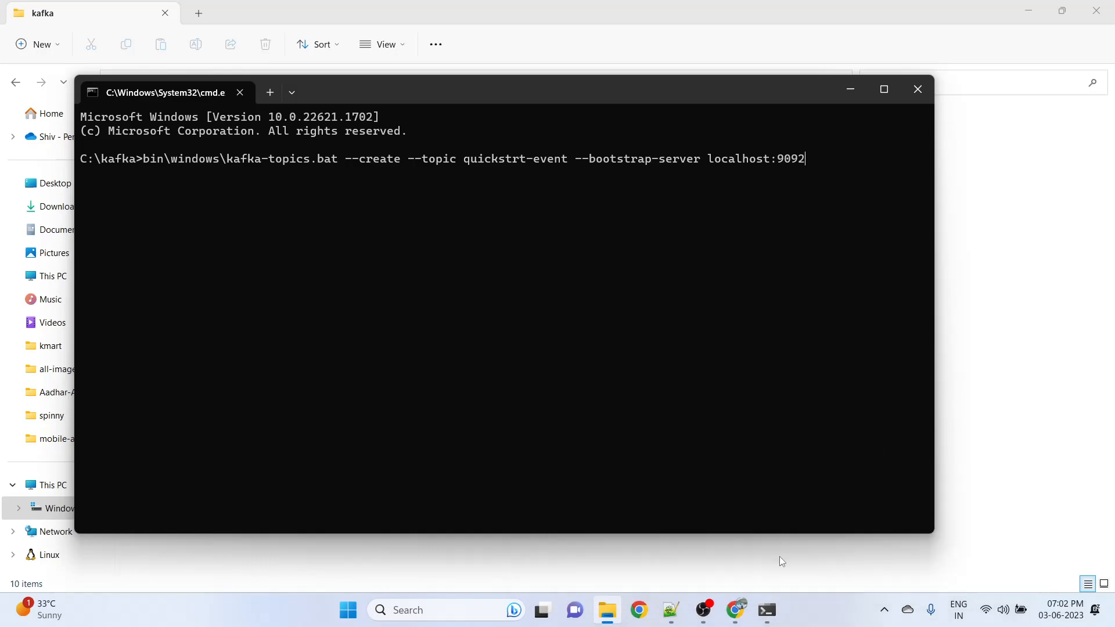
{"action": "mouse_move", "coordinate": [199, 161]}
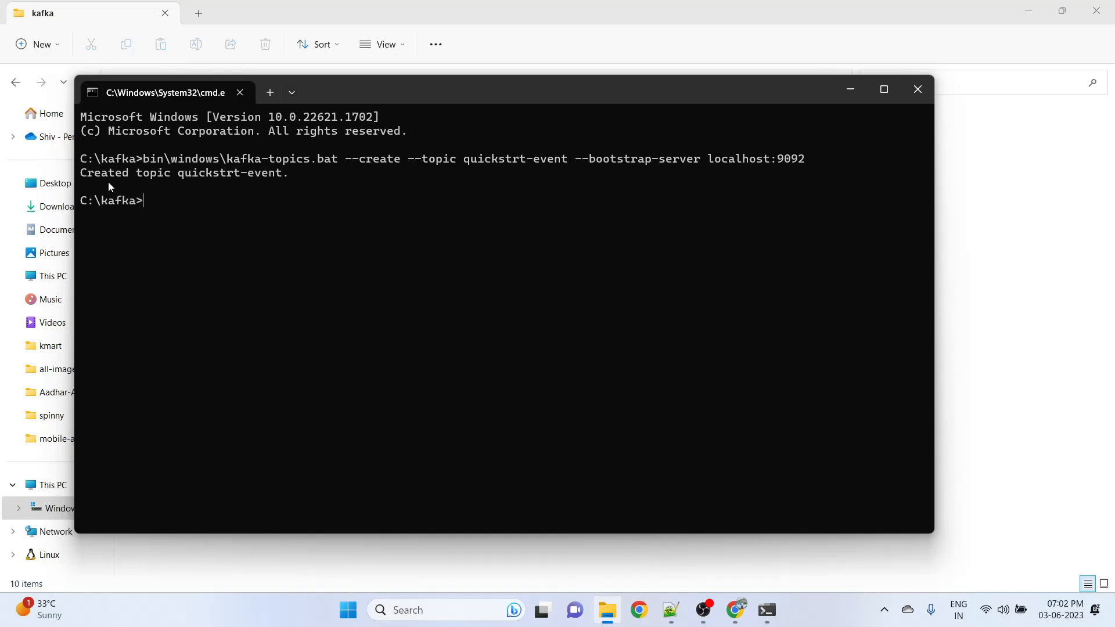
{"action": "mouse_move", "coordinate": [363, 225]}
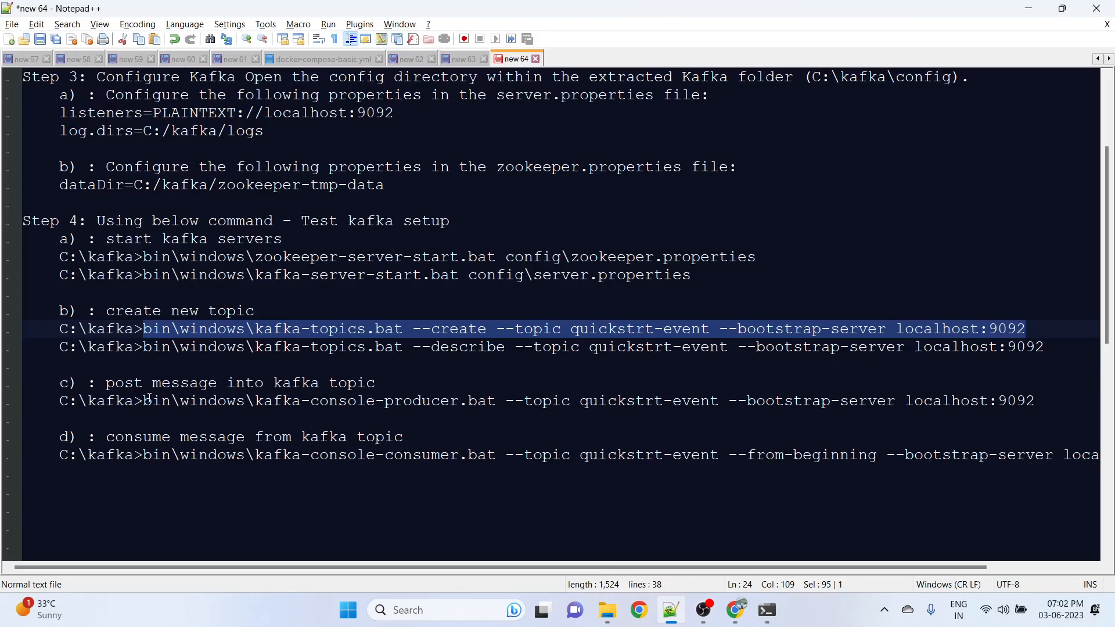
- Move the notes to Step 4's next commands and mark the word describe in the topic command
{"action": "scroll", "scroll_direction": "down", "scroll_amount": 3}
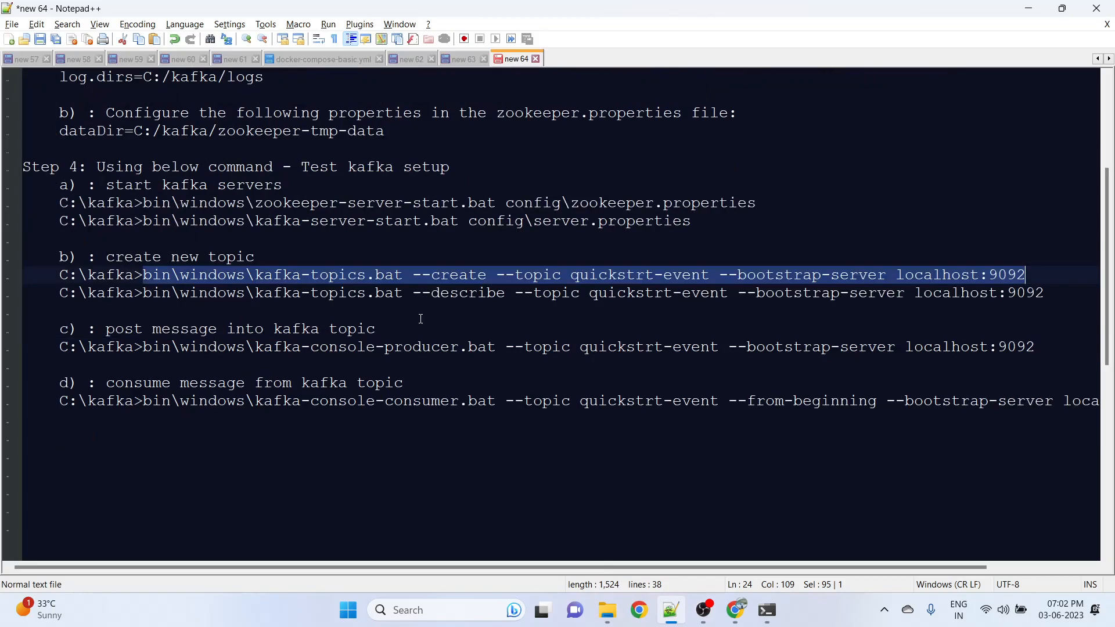
{"action": "double_click", "coordinate": [467, 293]}
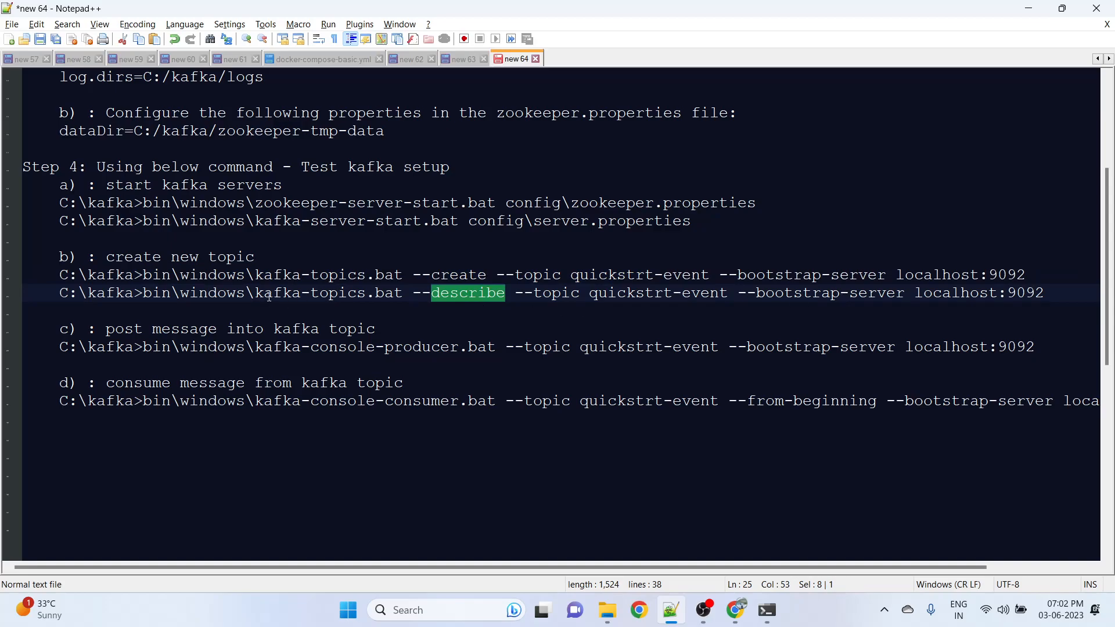
{"action": "mouse_move", "coordinate": [493, 306]}
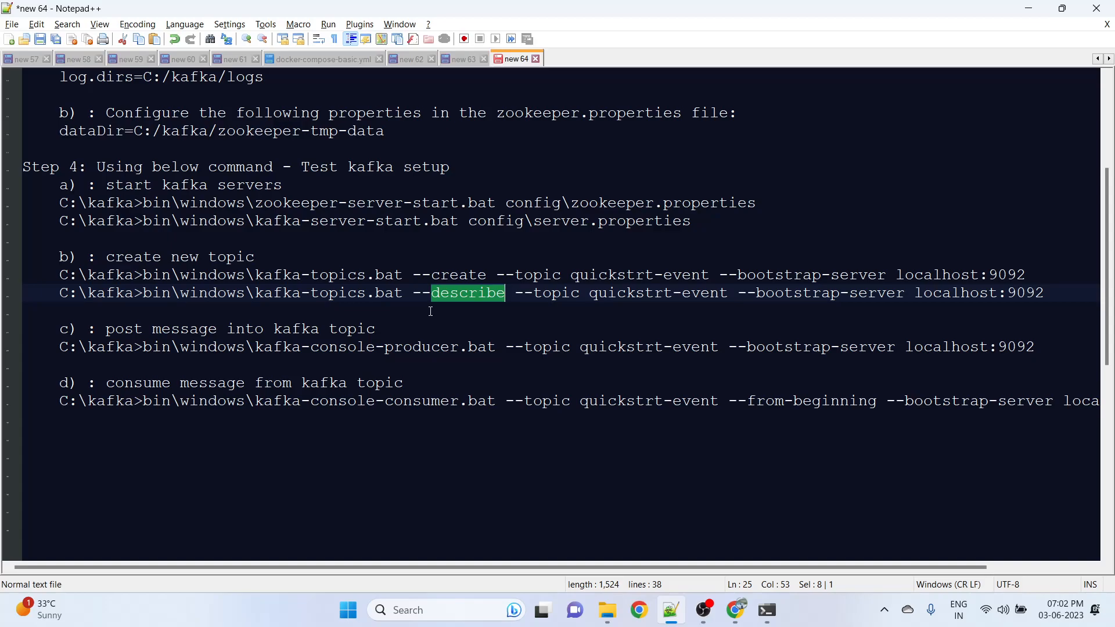
{"action": "mouse_move", "coordinate": [540, 297]}
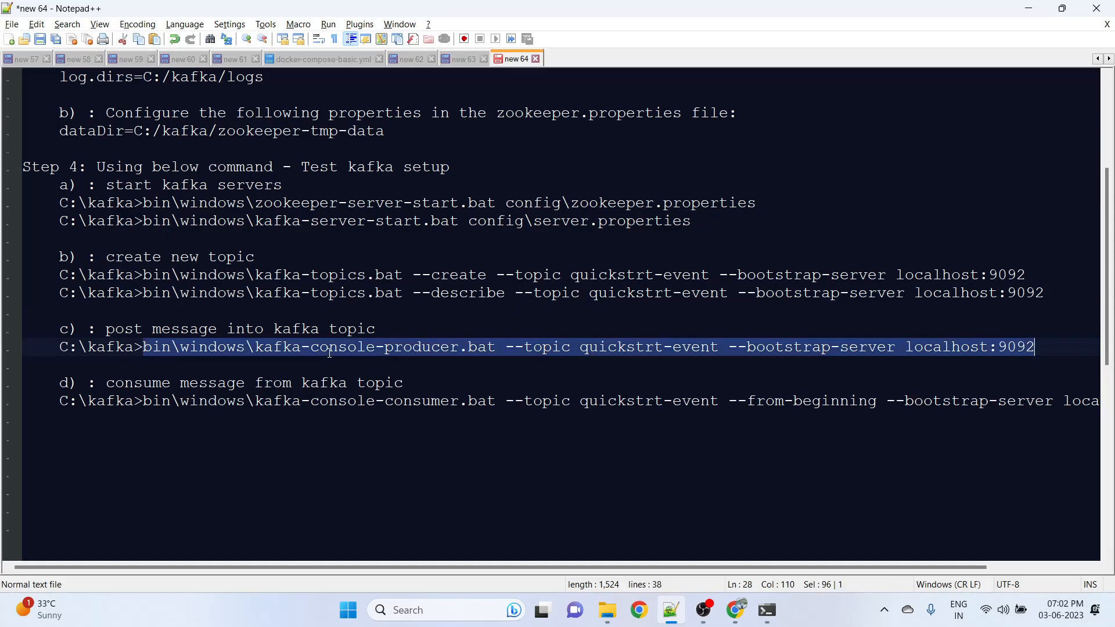
{"action": "mouse_move", "coordinate": [364, 380]}
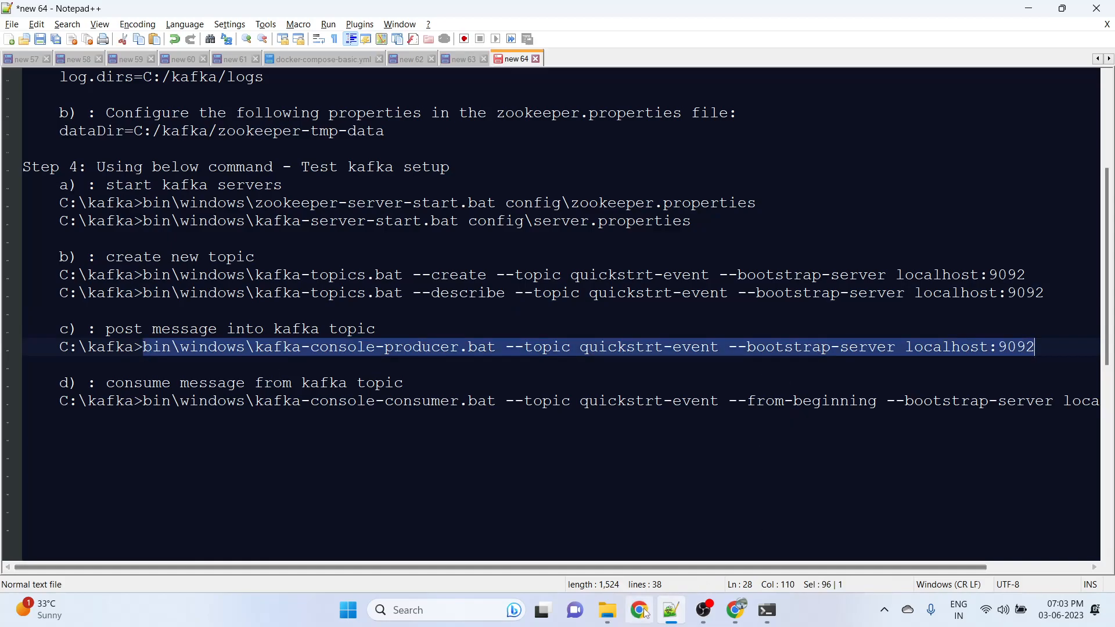
- Run kafka-console-producer.bat for topic quickstrt-event against localhost from C:\kafka
{"action": "left_click", "coordinate": [606, 610]}
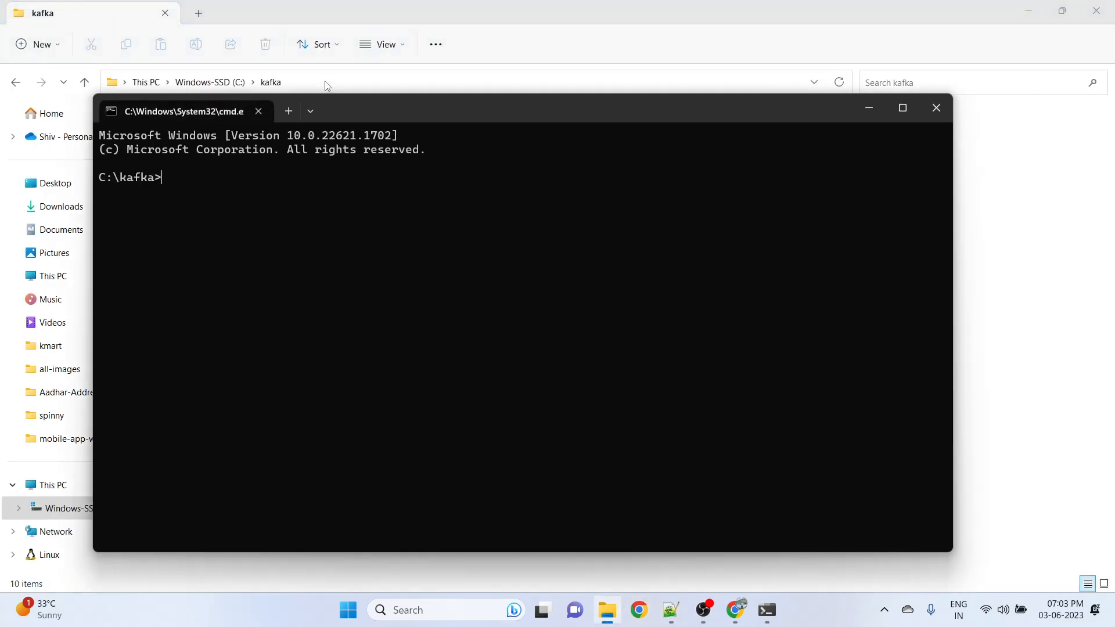
{"action": "mouse_move", "coordinate": [766, 610]}
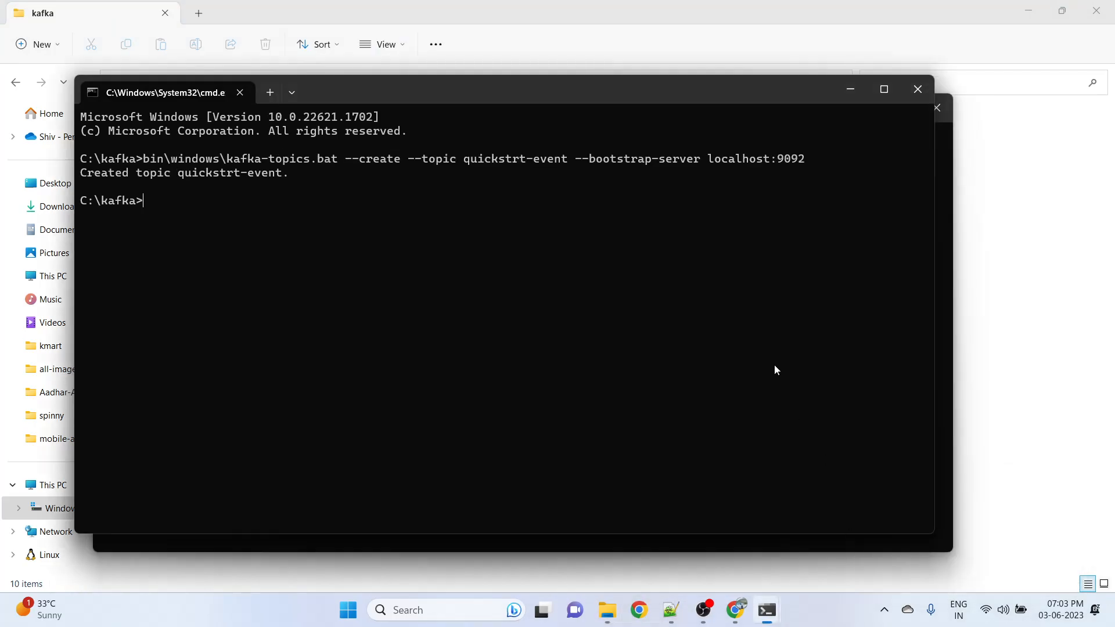
{"action": "mouse_move", "coordinate": [851, 89]}
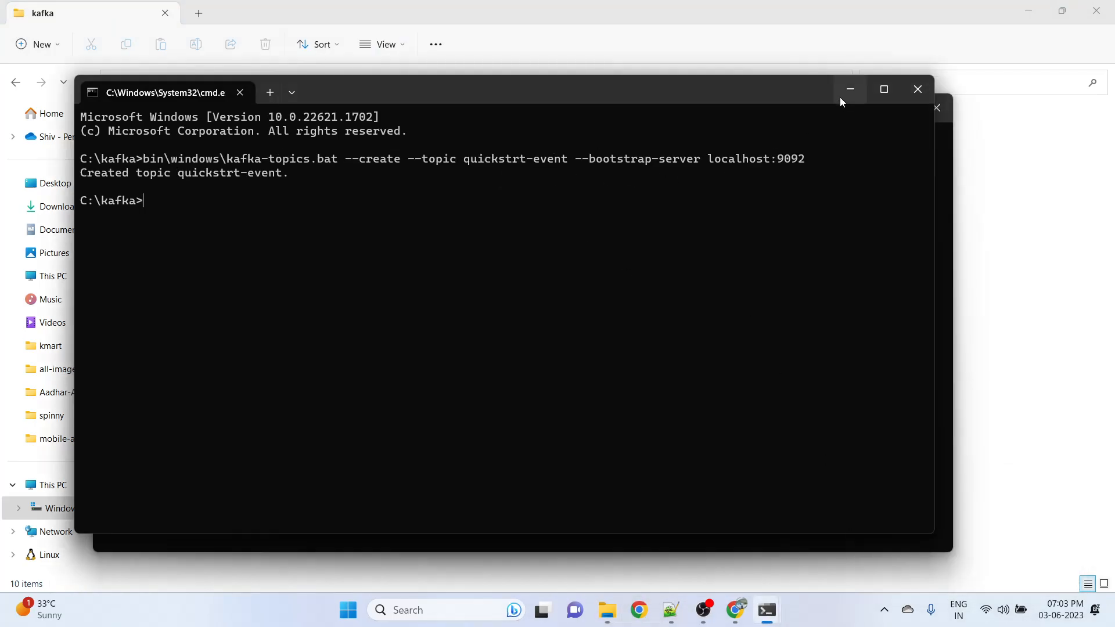
{"action": "type", "text": "bin\\windows\\kafka-console-producer.bat --topic quickstrt-event --bootstrap-server localhost:9092"}
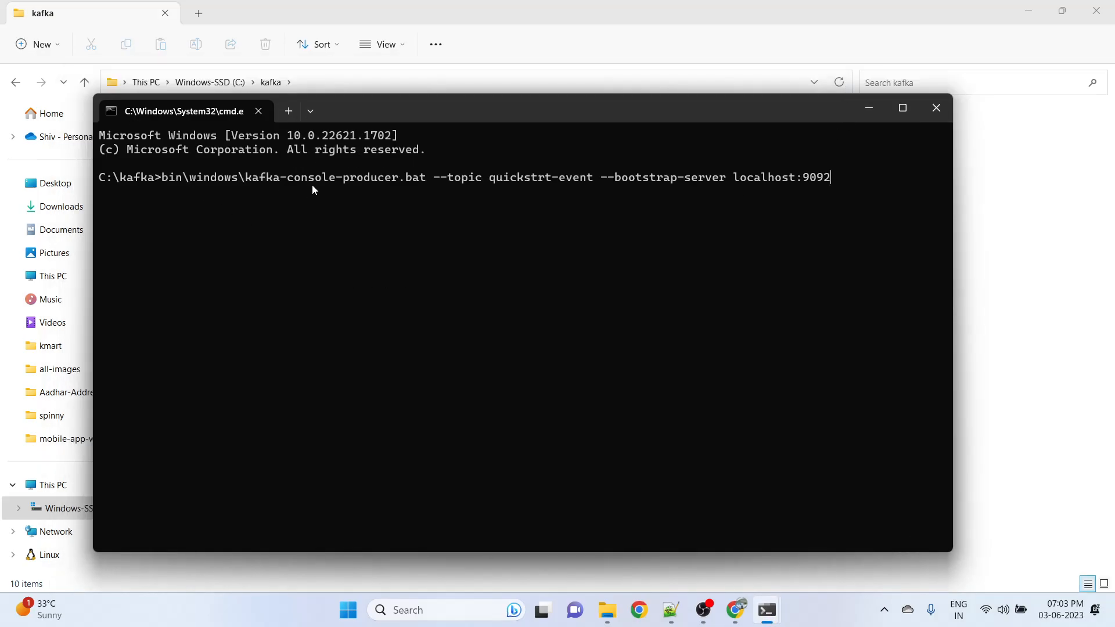
{"action": "mouse_move", "coordinate": [546, 194]}
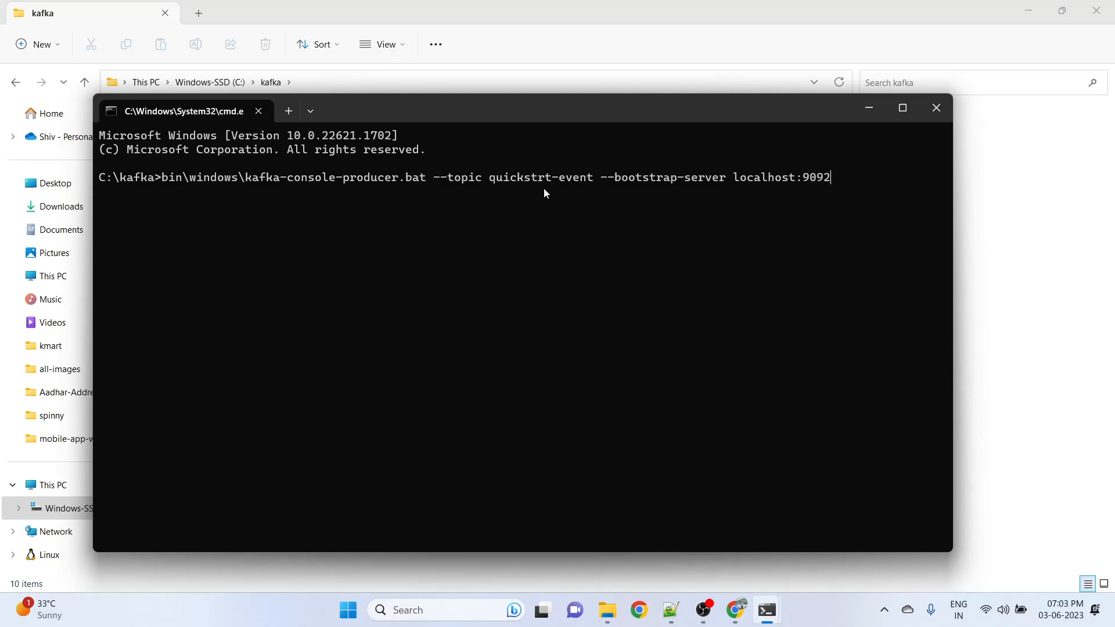
{"action": "mouse_move", "coordinate": [581, 190]}
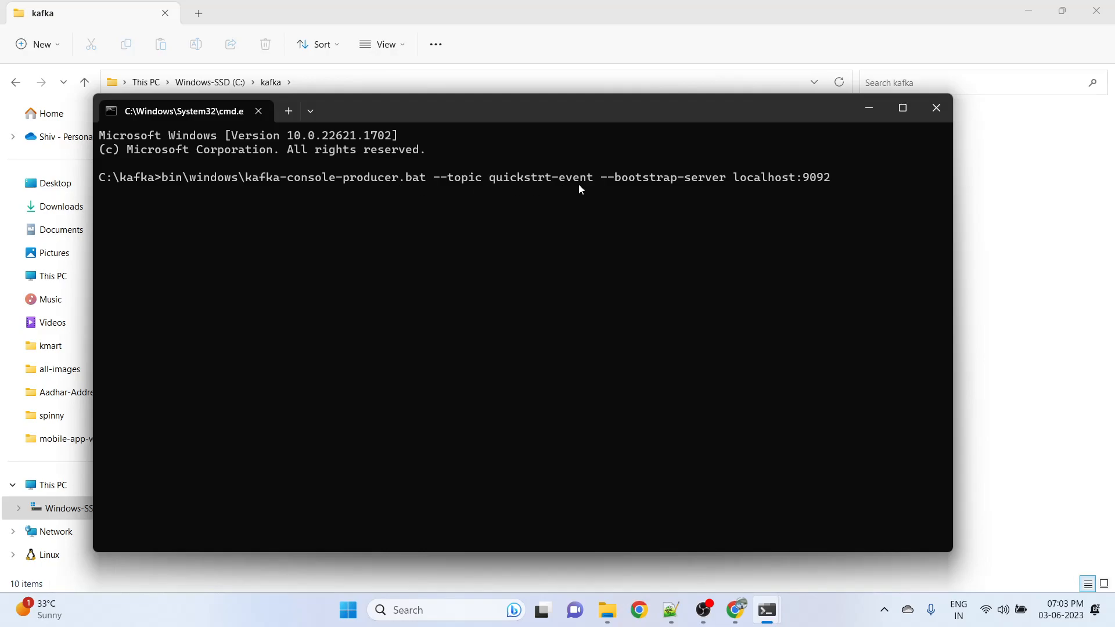
{"action": "mouse_move", "coordinate": [730, 188]}
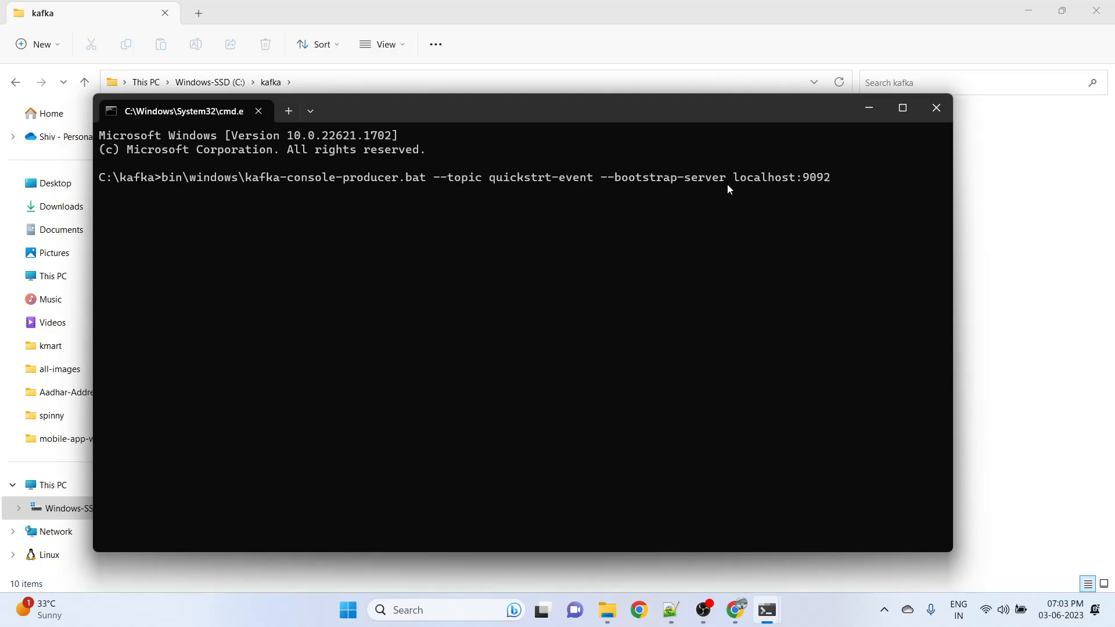
{"action": "mouse_move", "coordinate": [817, 202]}
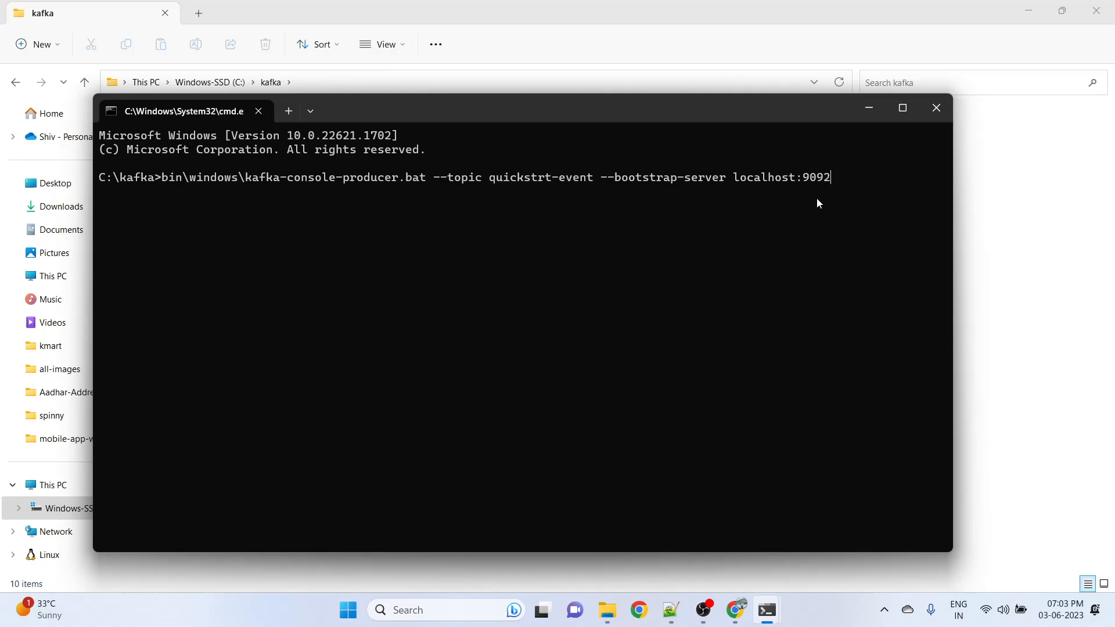
{"action": "key", "text": "Return"}
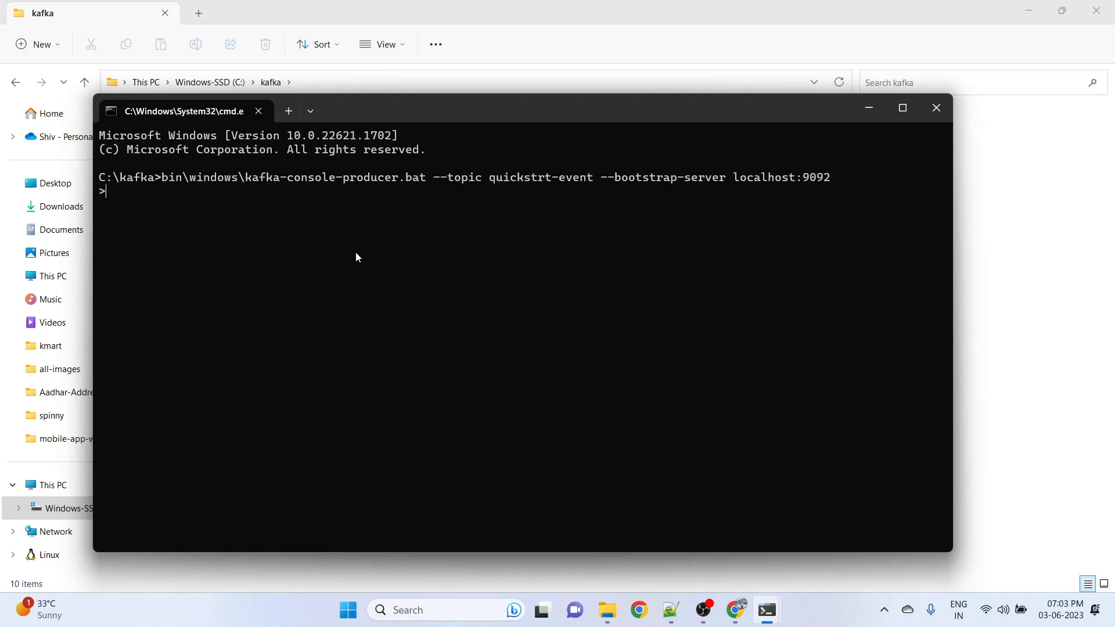
{"action": "mouse_move", "coordinate": [324, 280]}
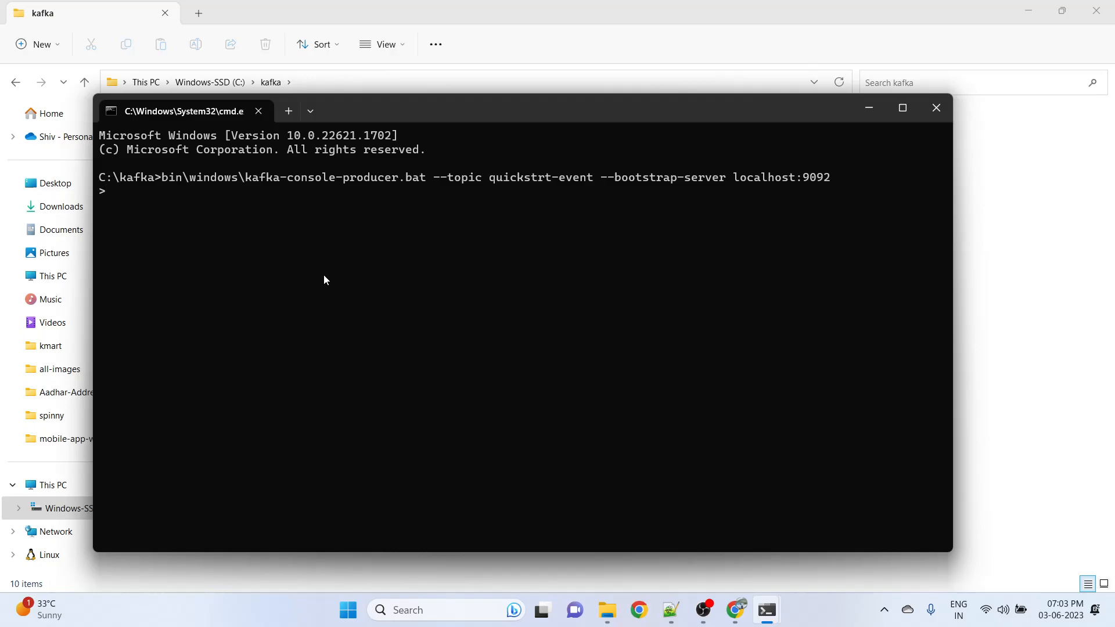
- Send the message hi from the producer prompt
{"action": "type", "text": "hi"}
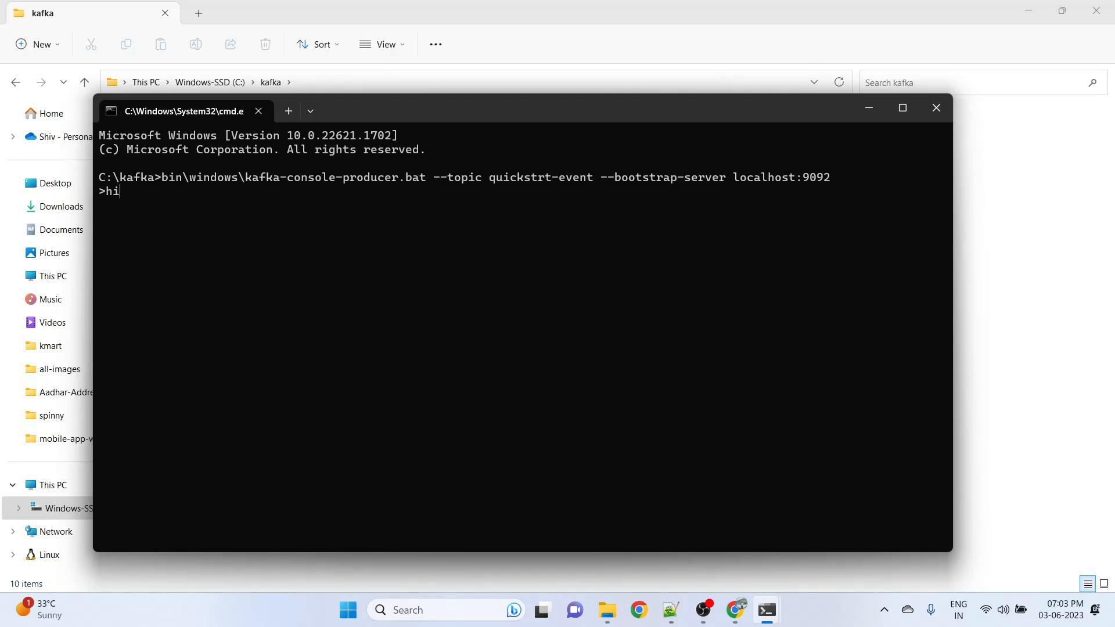
{"action": "key", "text": "Return"}
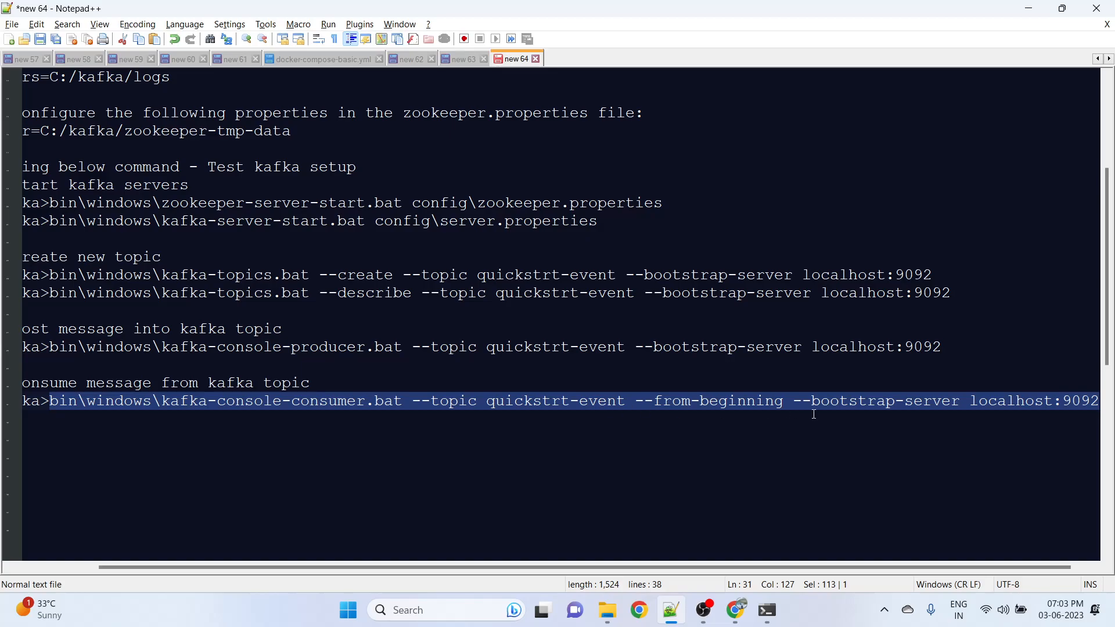
- Launch a second Command Prompt from the C:\kafka folder's address bar with cmd
{"action": "scroll", "scroll_direction": "left", "scroll_amount": 3}
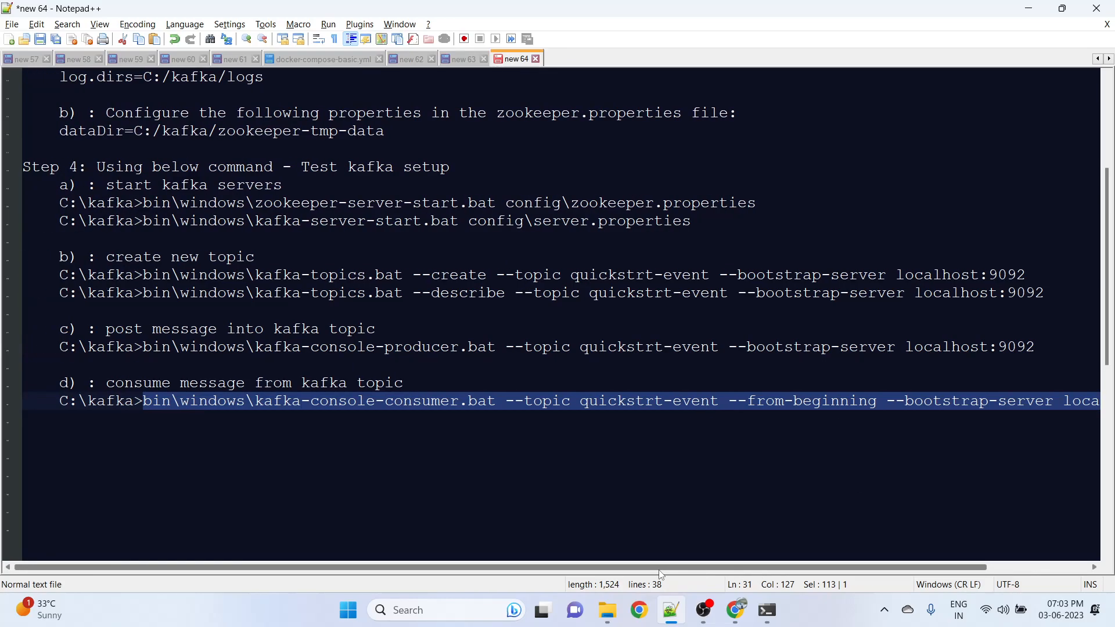
{"action": "left_click", "coordinate": [606, 610]}
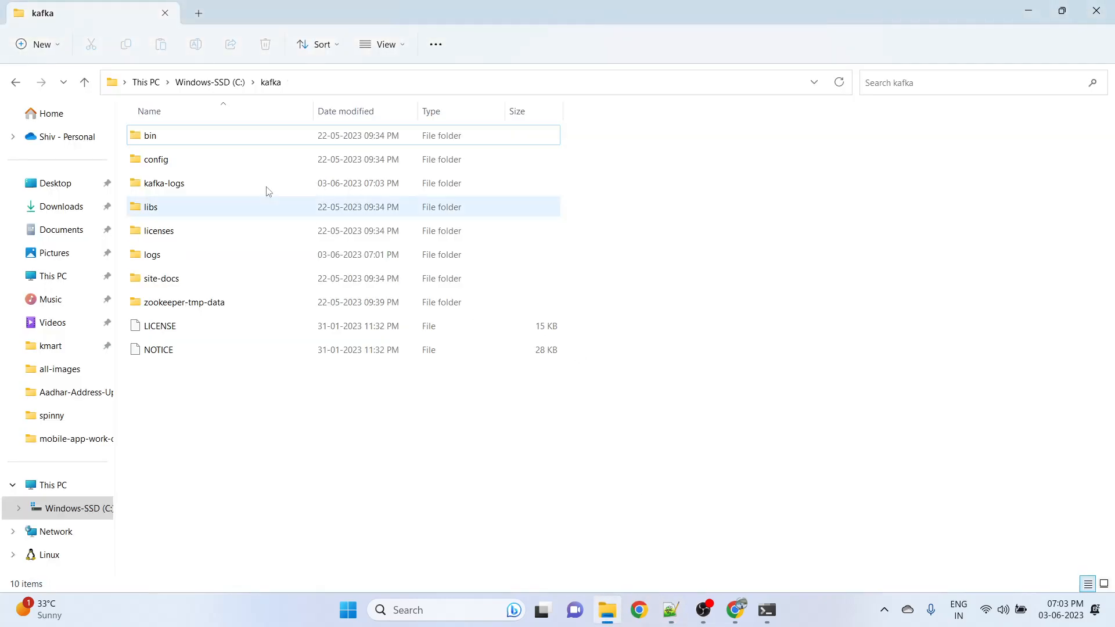
{"action": "type", "text": "cmd"}
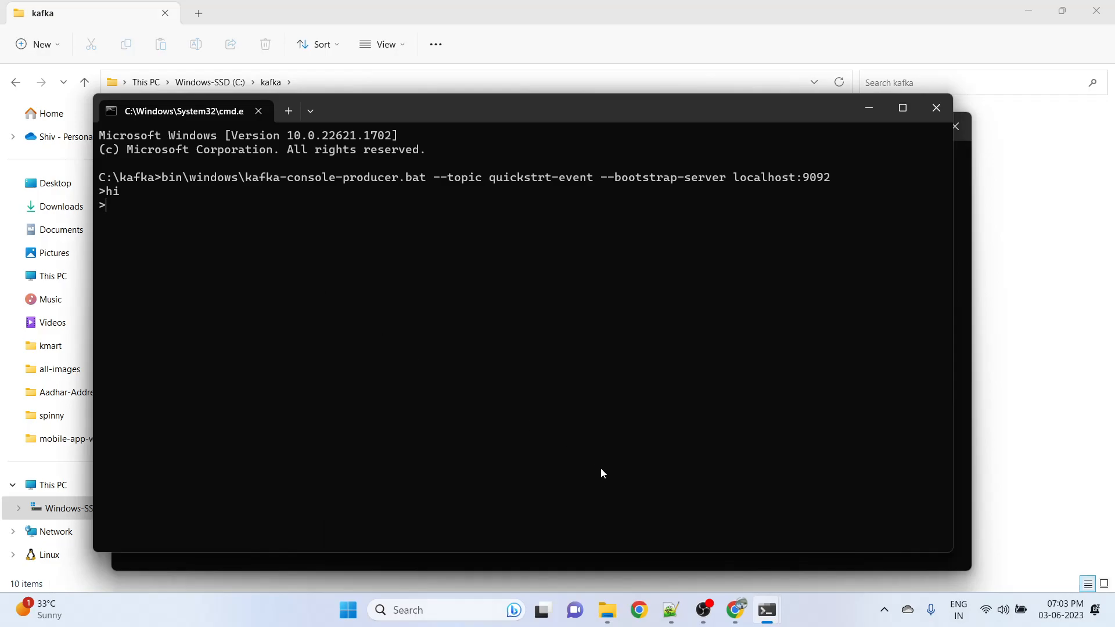
- Bring the new Command Prompt forward for the console consumer on quickstrt-event
{"action": "left_click", "coordinate": [288, 111]}
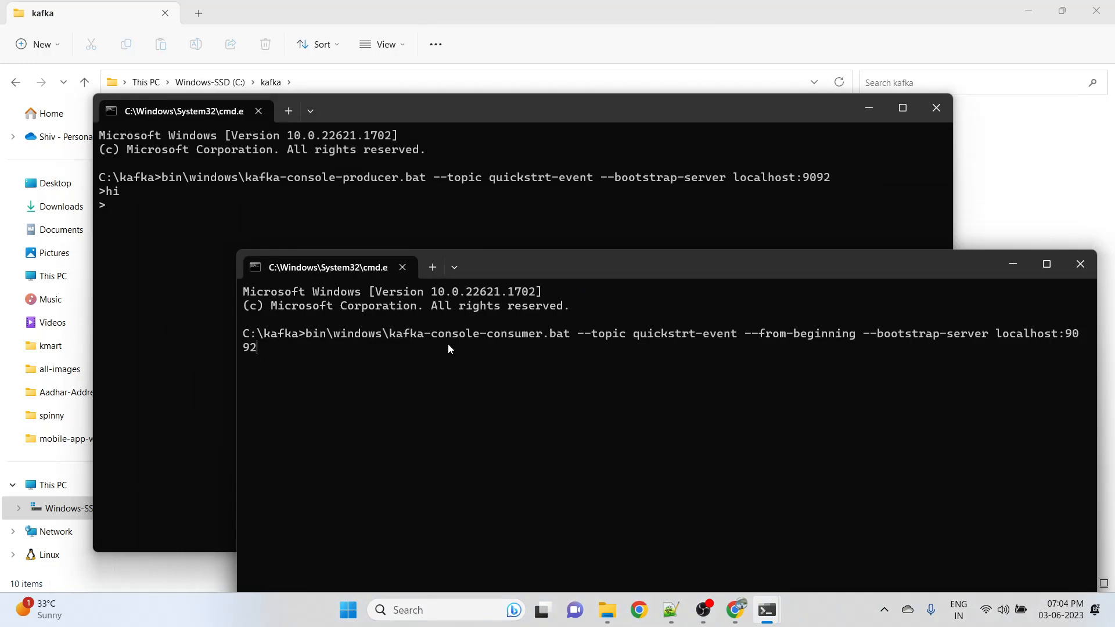
{"action": "mouse_move", "coordinate": [457, 346]}
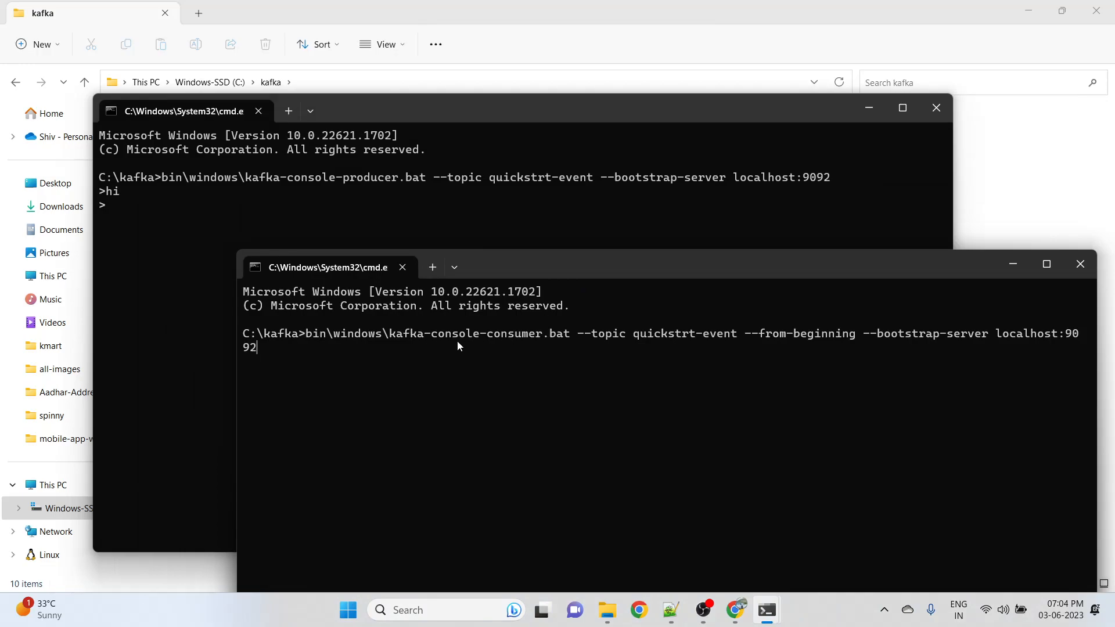
{"action": "mouse_move", "coordinate": [619, 353]}
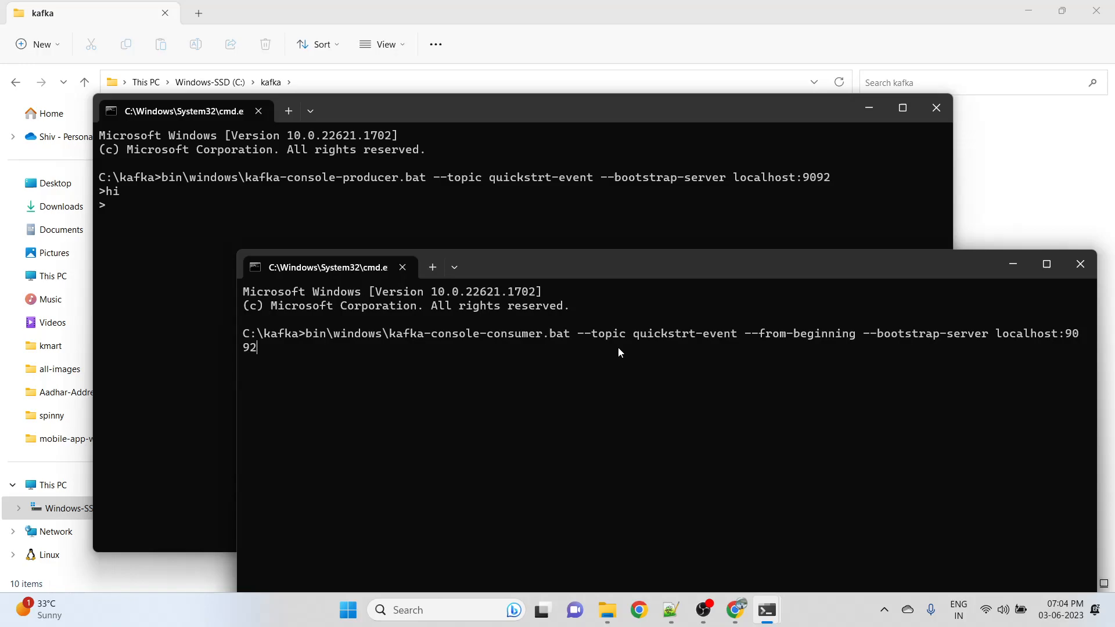
{"action": "mouse_move", "coordinate": [568, 266]}
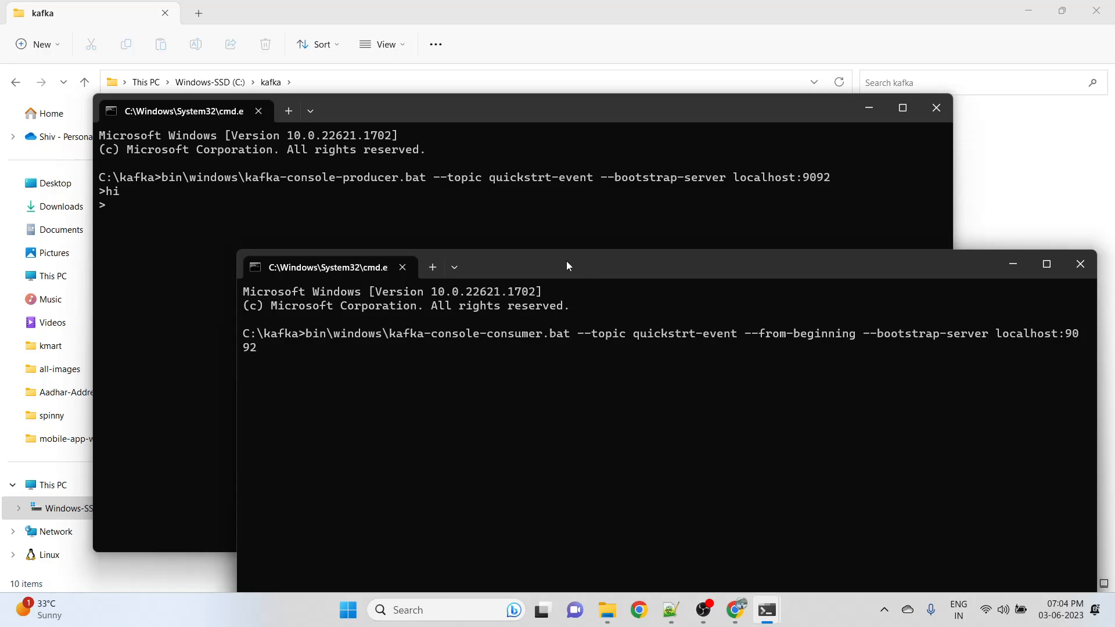
{"action": "mouse_move", "coordinate": [865, 342]}
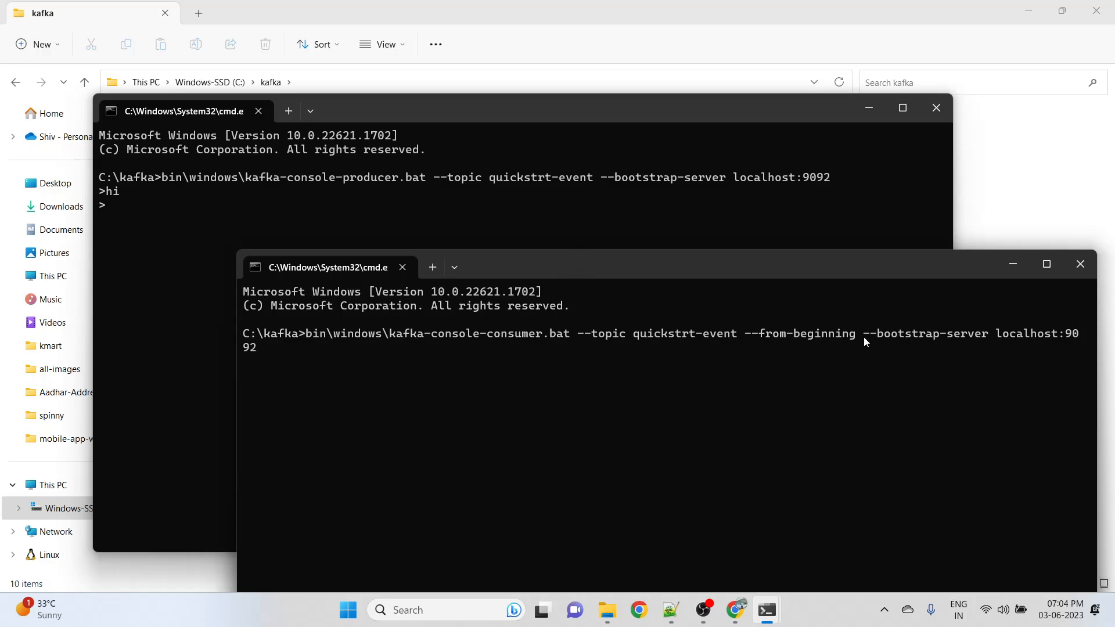
{"action": "mouse_move", "coordinate": [386, 364]}
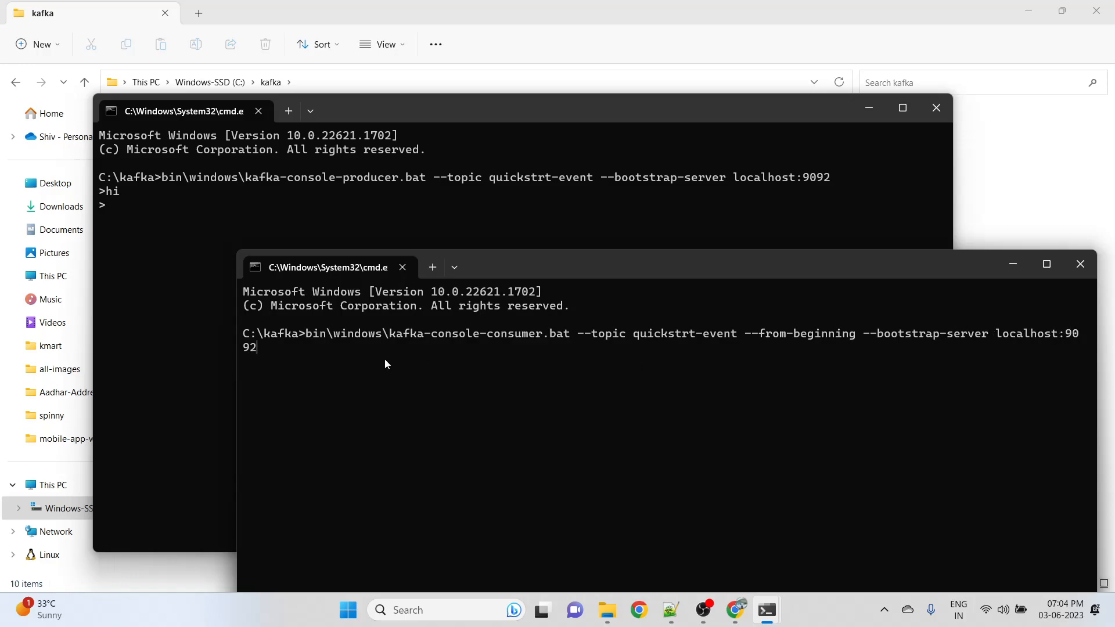
{"action": "mouse_move", "coordinate": [281, 363]}
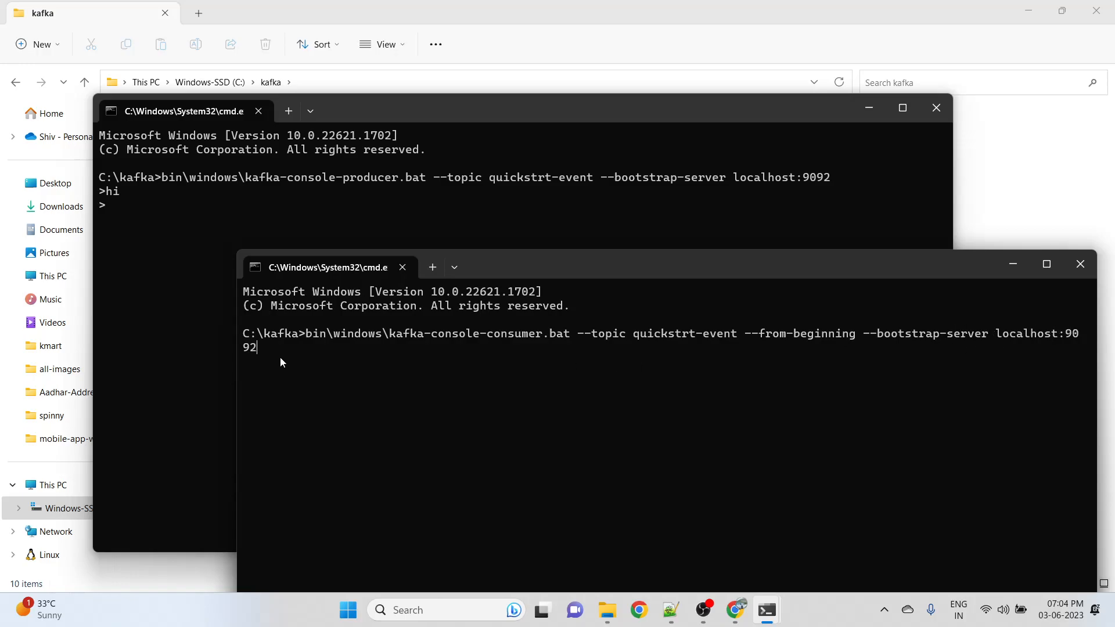
{"action": "mouse_move", "coordinate": [549, 366]}
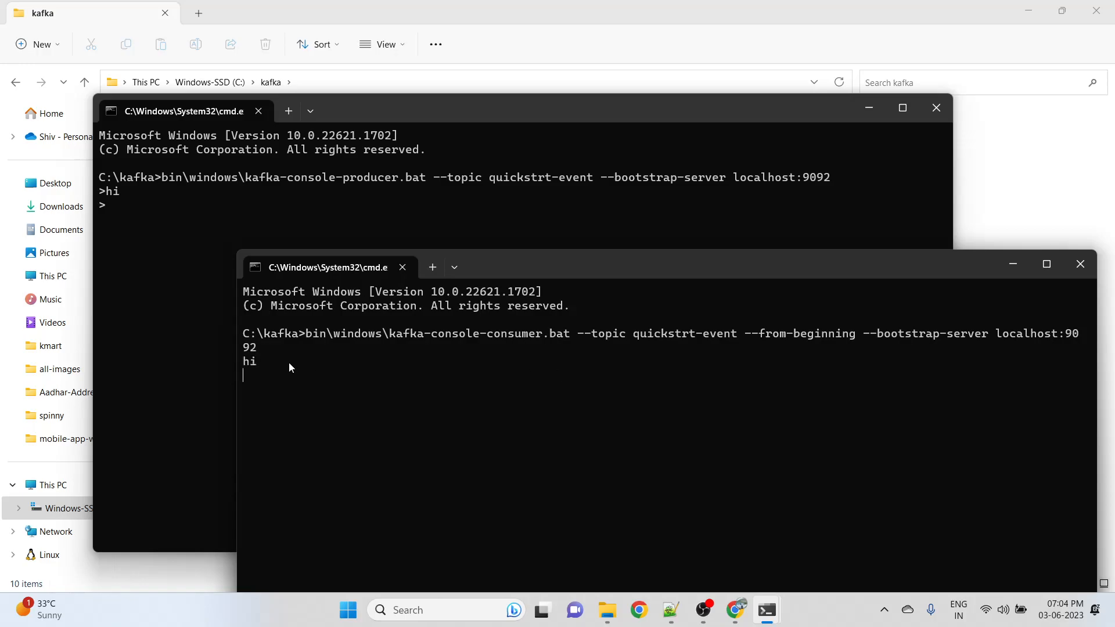
{"action": "mouse_move", "coordinate": [530, 186]}
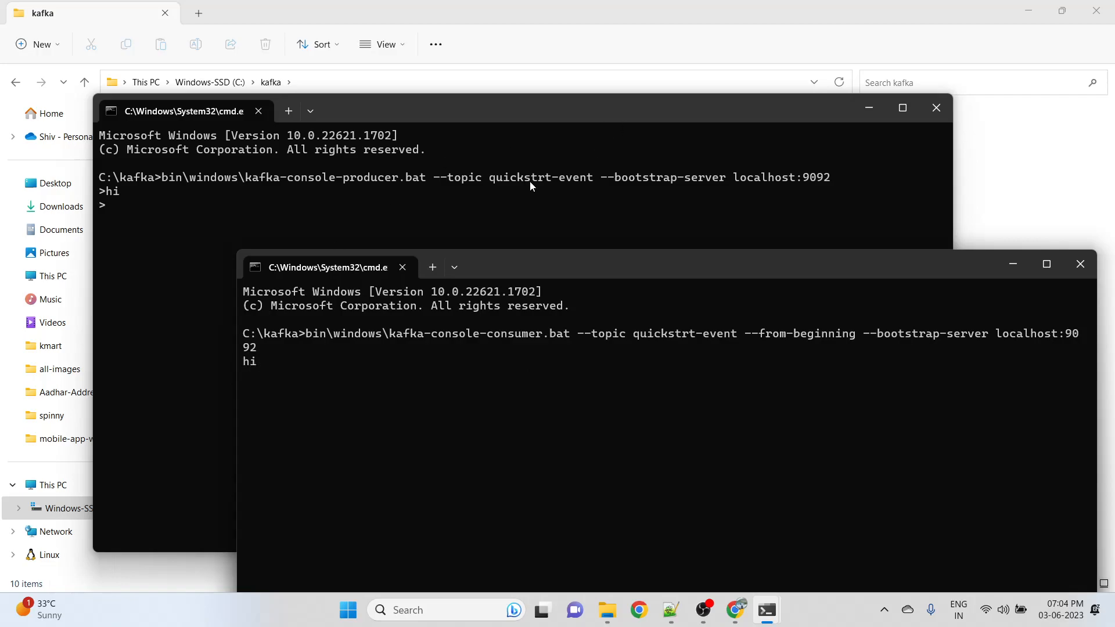
{"action": "mouse_move", "coordinate": [132, 228]}
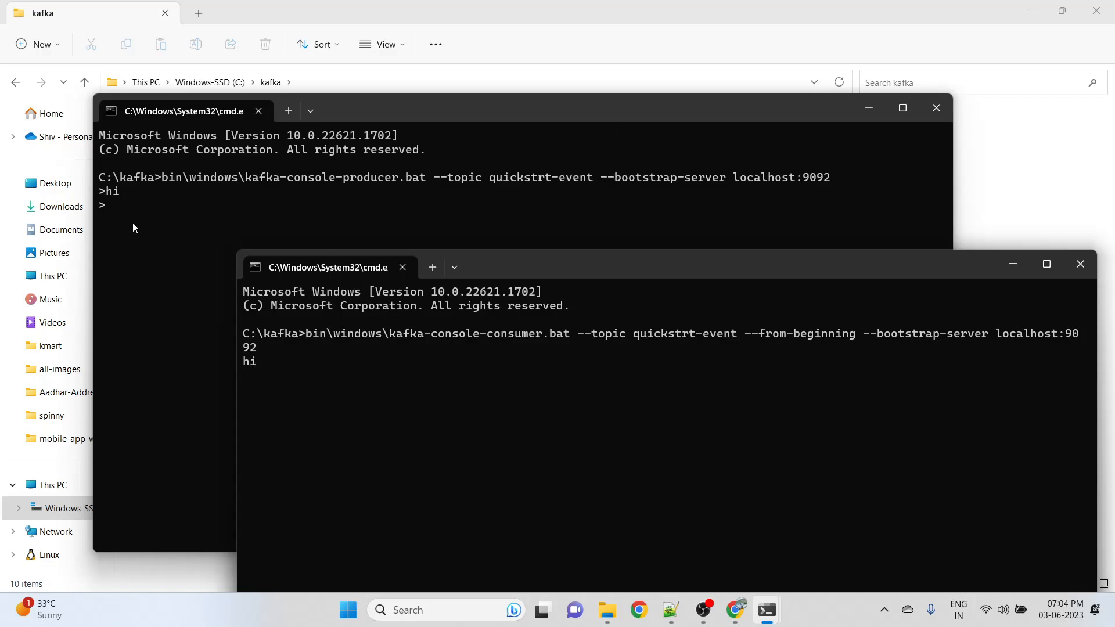
- Send hello and hi again from the producer so they appear in the consumer
{"action": "type", "text": "he"}
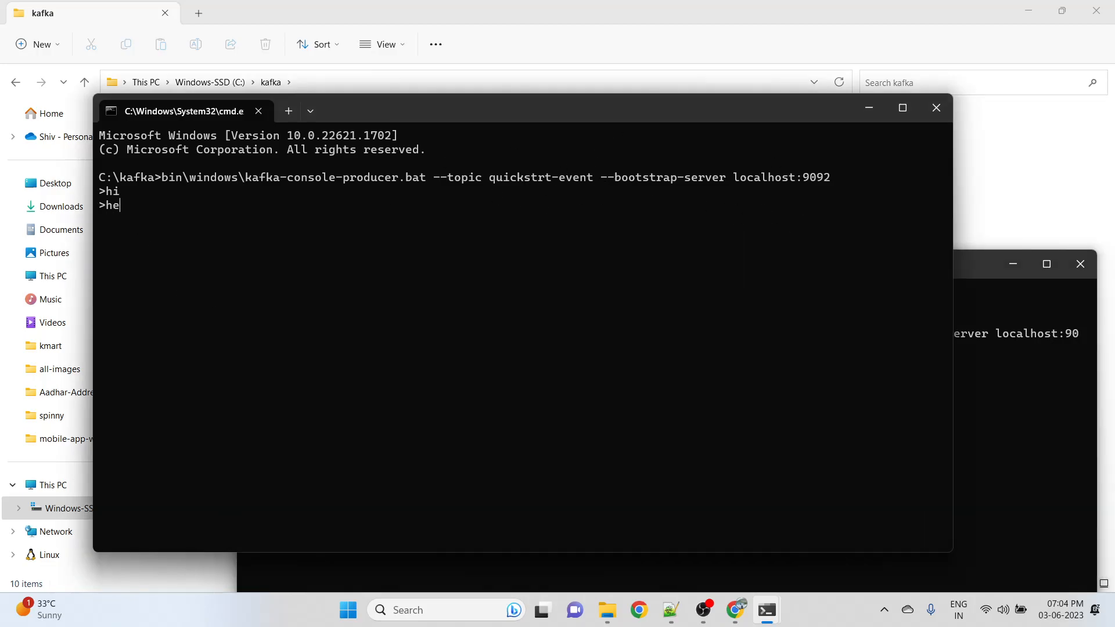
{"action": "type", "text": "llo"}
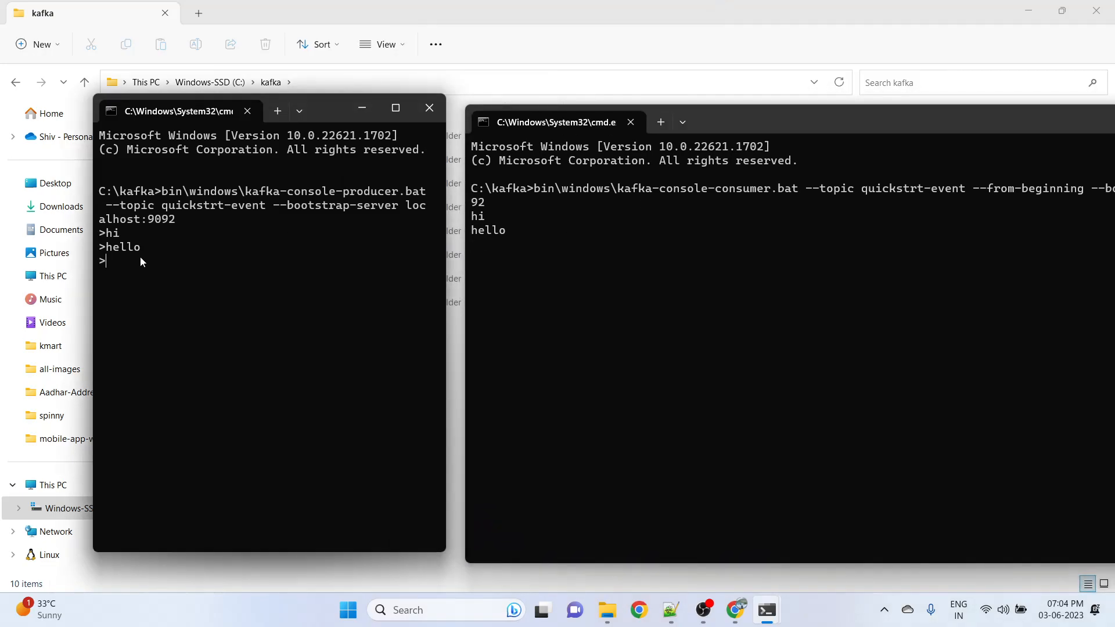
{"action": "type", "text": "hi again"}
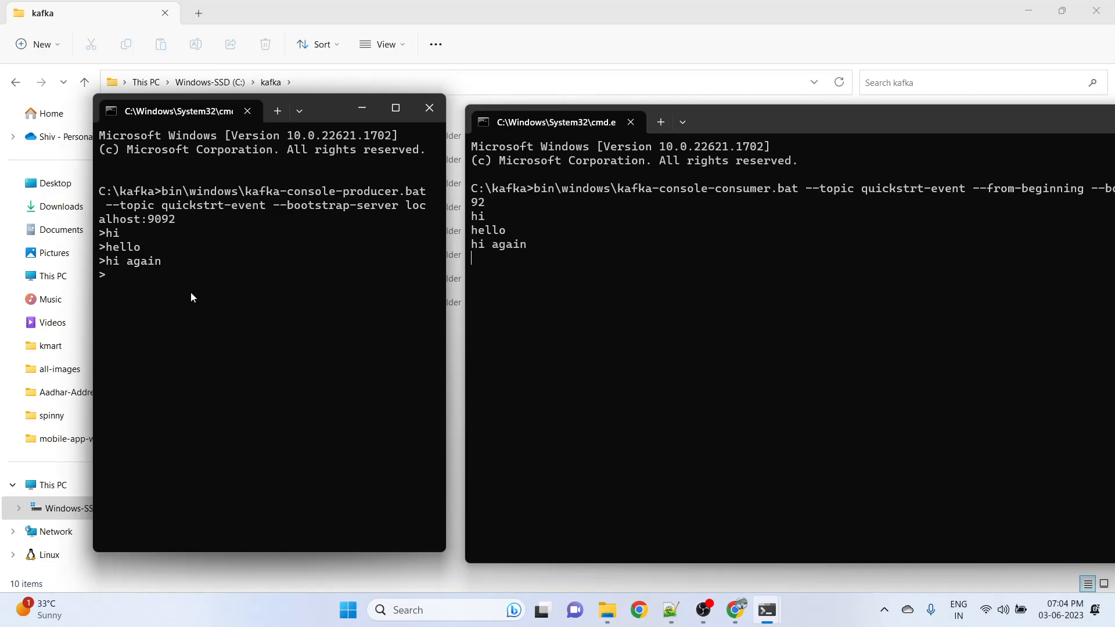
{"action": "mouse_move", "coordinate": [477, 325]}
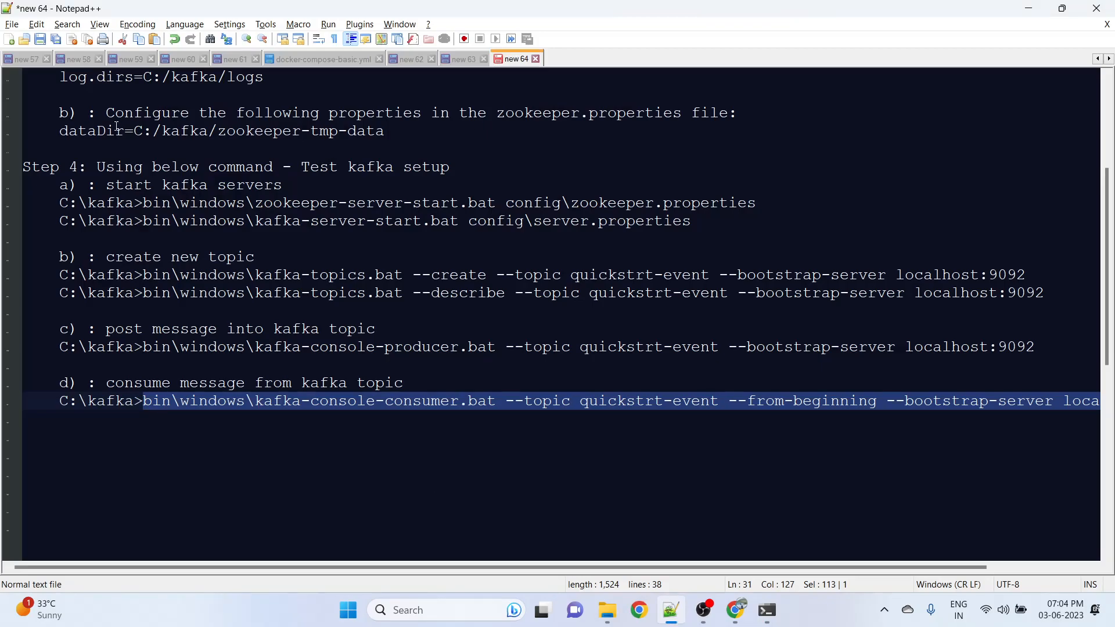
{"action": "scroll", "scroll_direction": "up", "scroll_amount": 3}
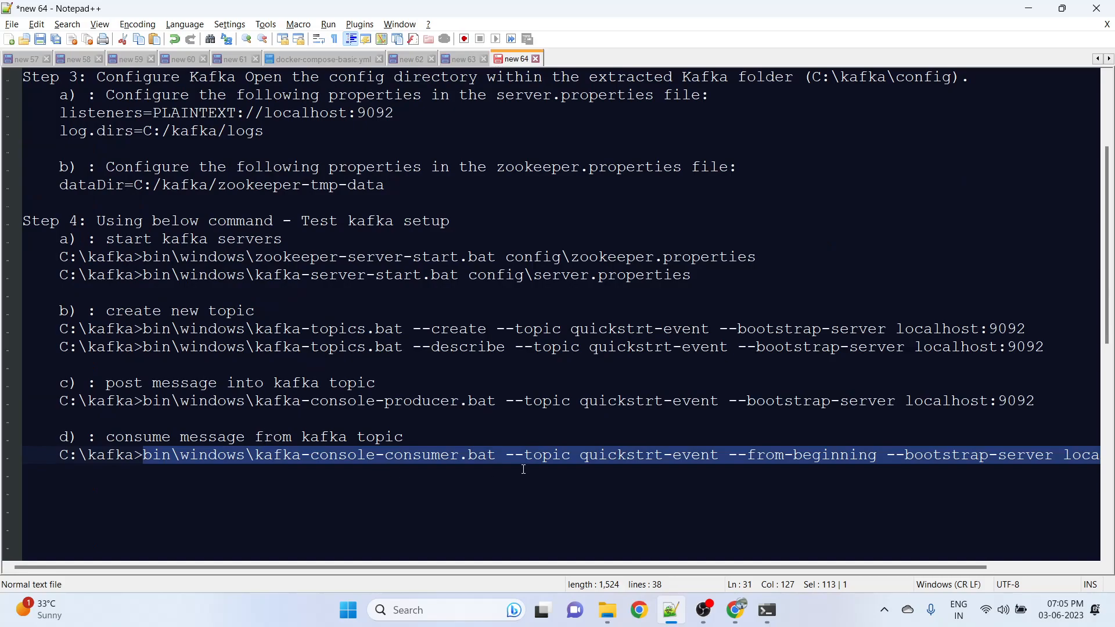
{"action": "left_click", "coordinate": [706, 610]}
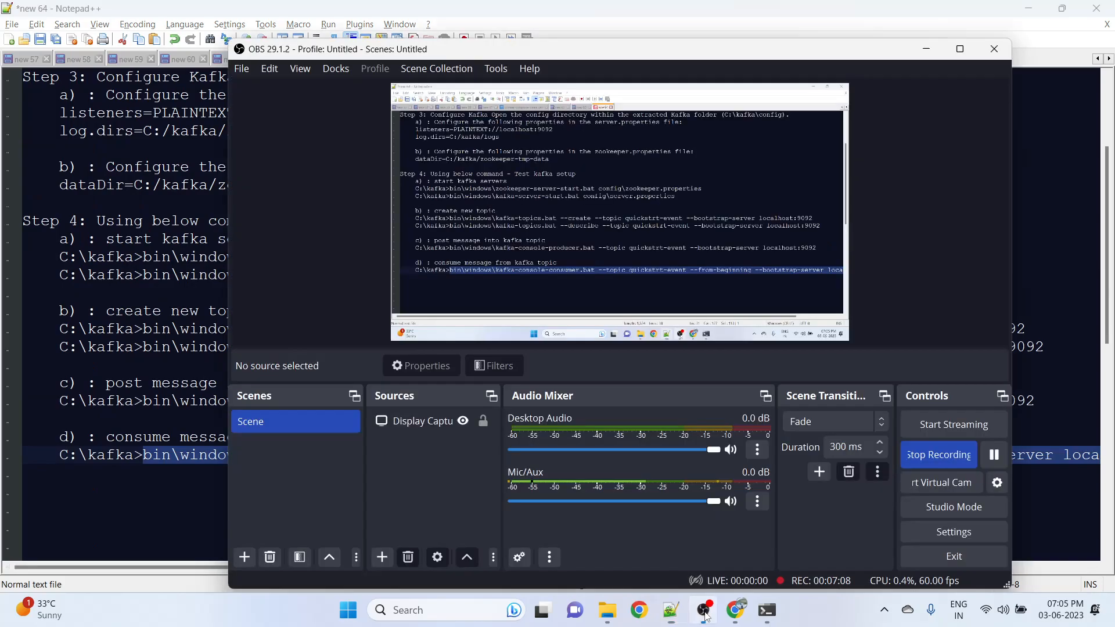